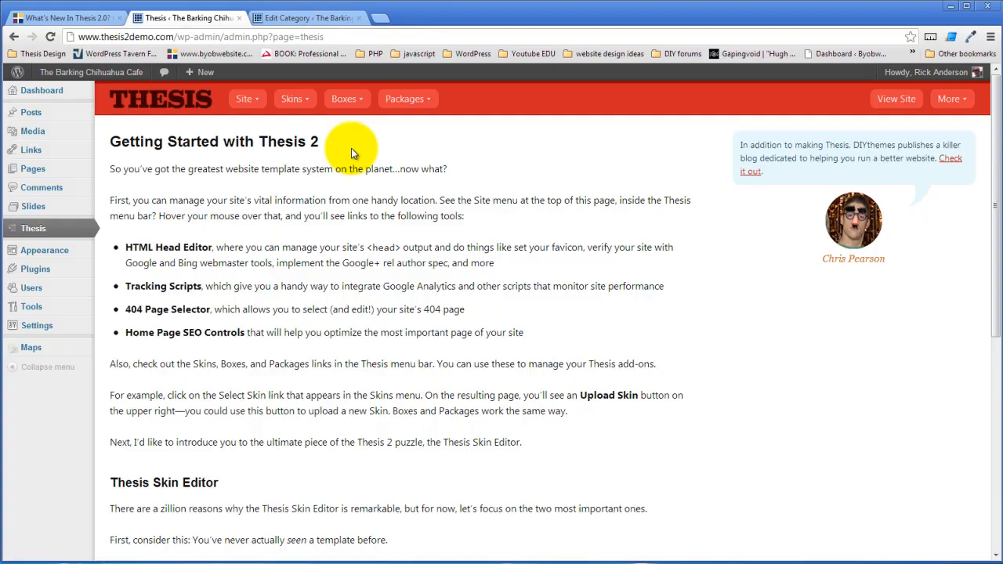
mouse_move(423, 194)
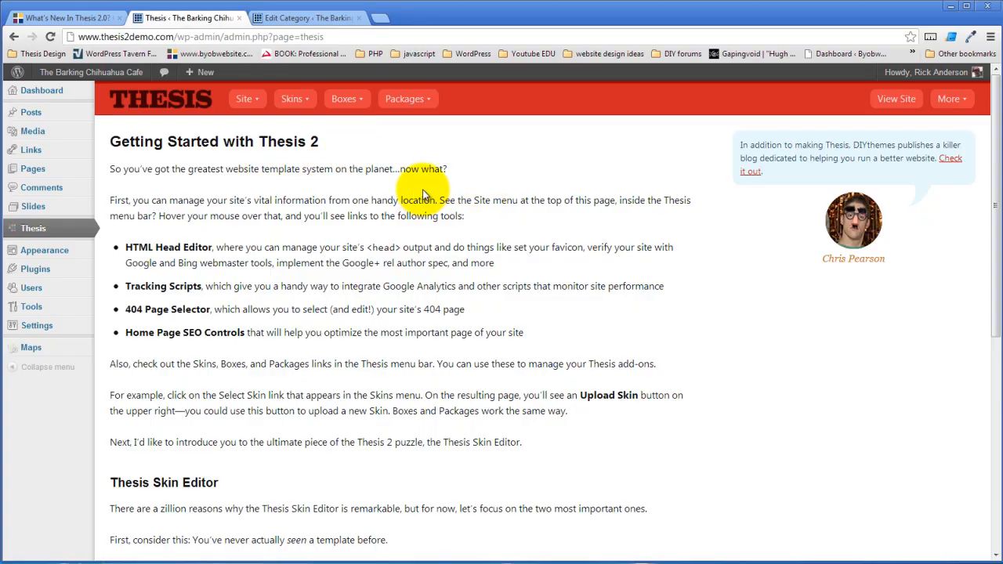
mouse_move(360, 213)
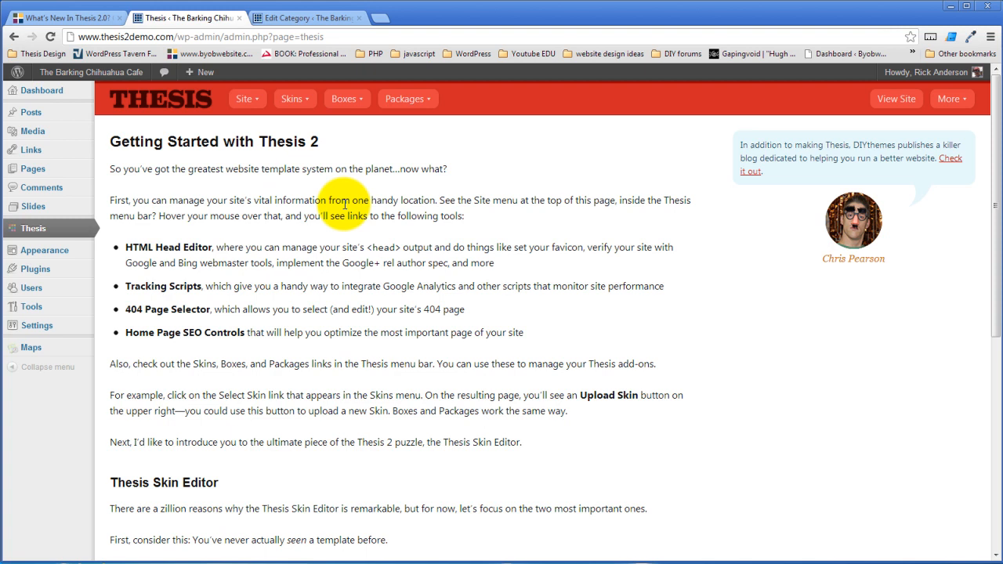
Go to Skins > Select Skin from the Thesis bar
click(291, 98)
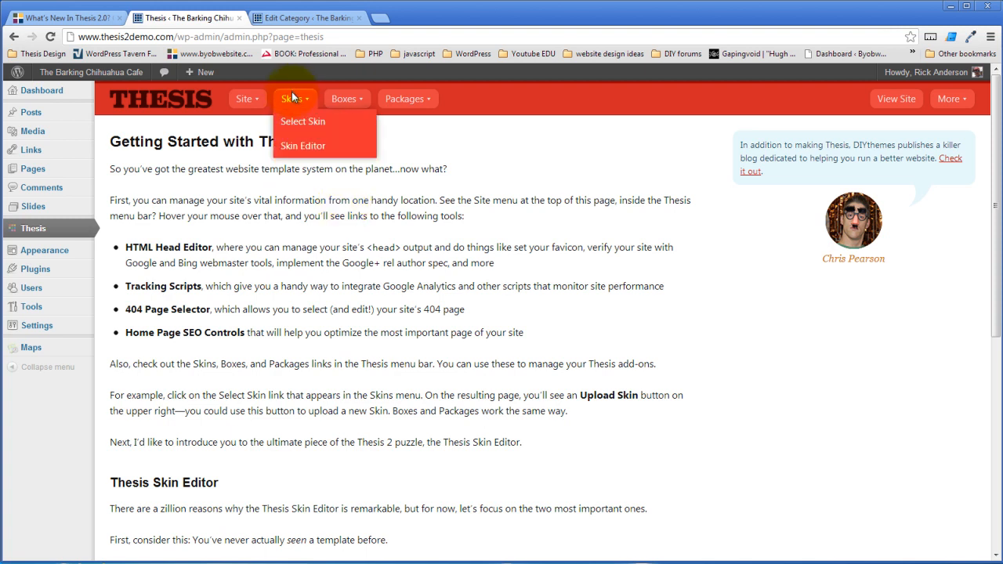
click(303, 121)
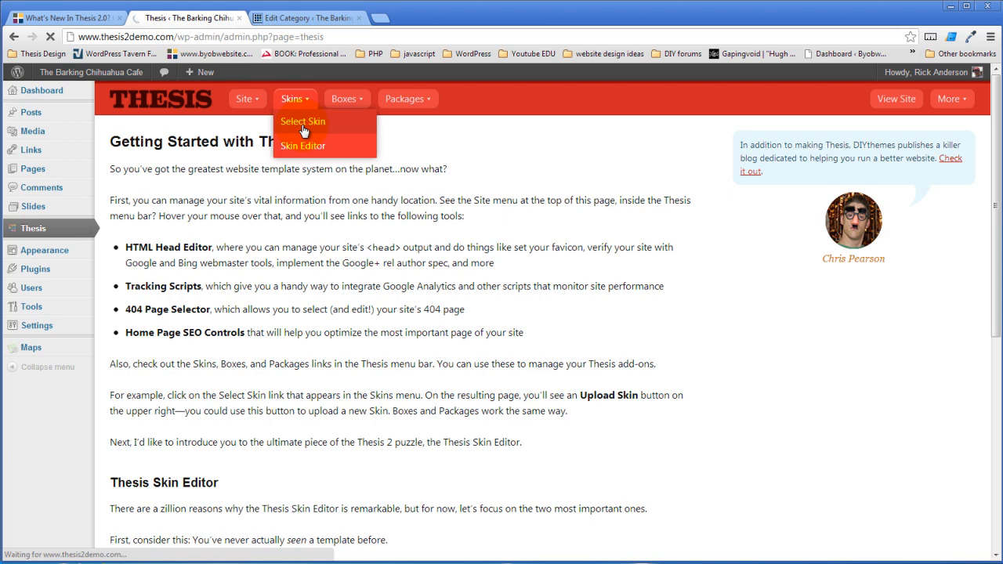
Activate Thesis Blank, open the live site in a new tab, then reactivate Thesis Classic
click(302, 121)
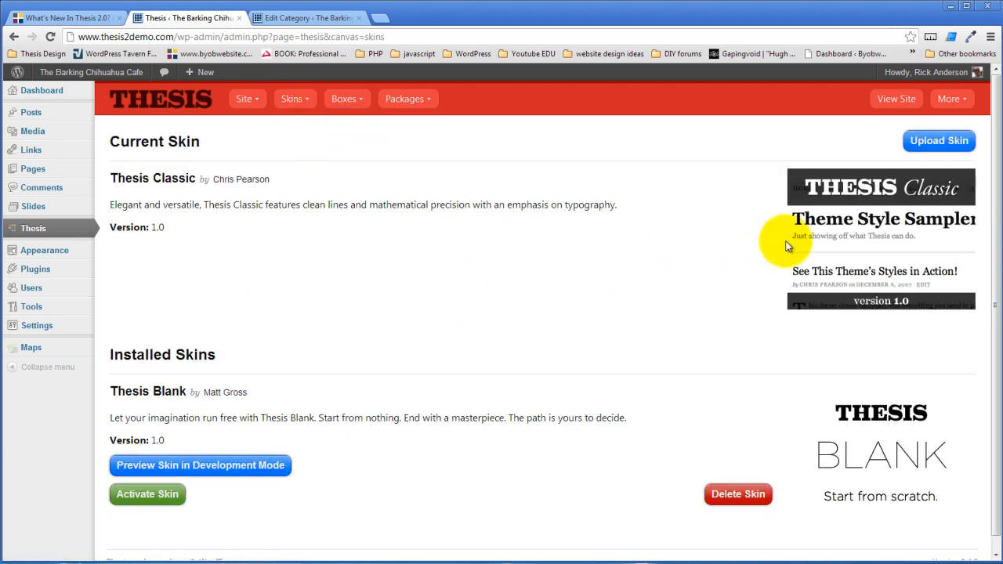
mouse_move(920, 228)
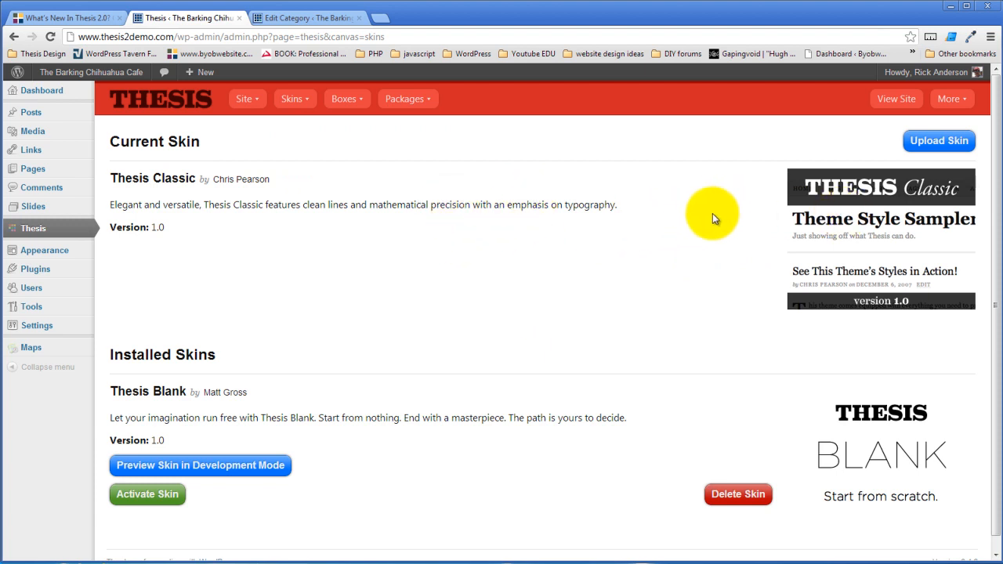
click(148, 493)
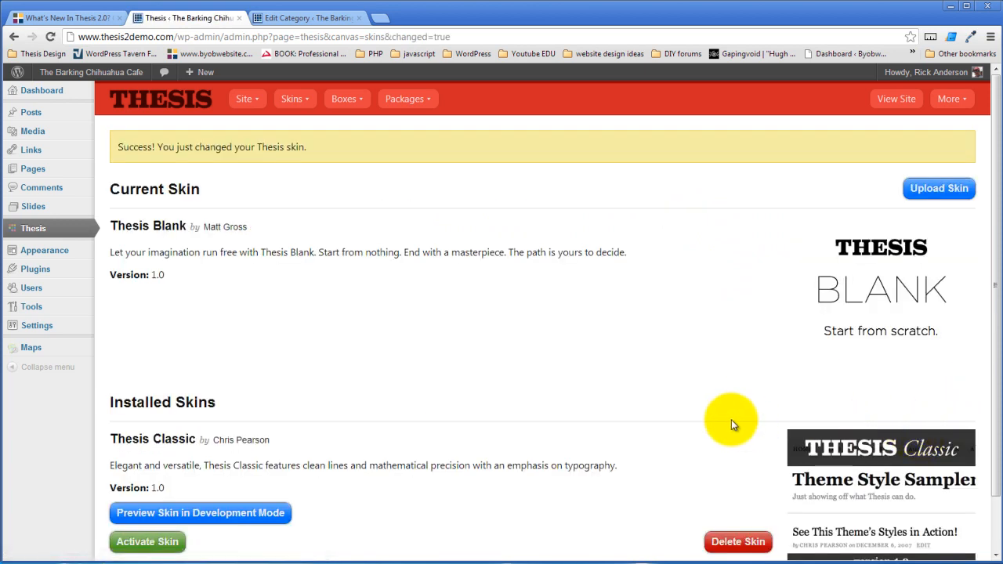
click(306, 17)
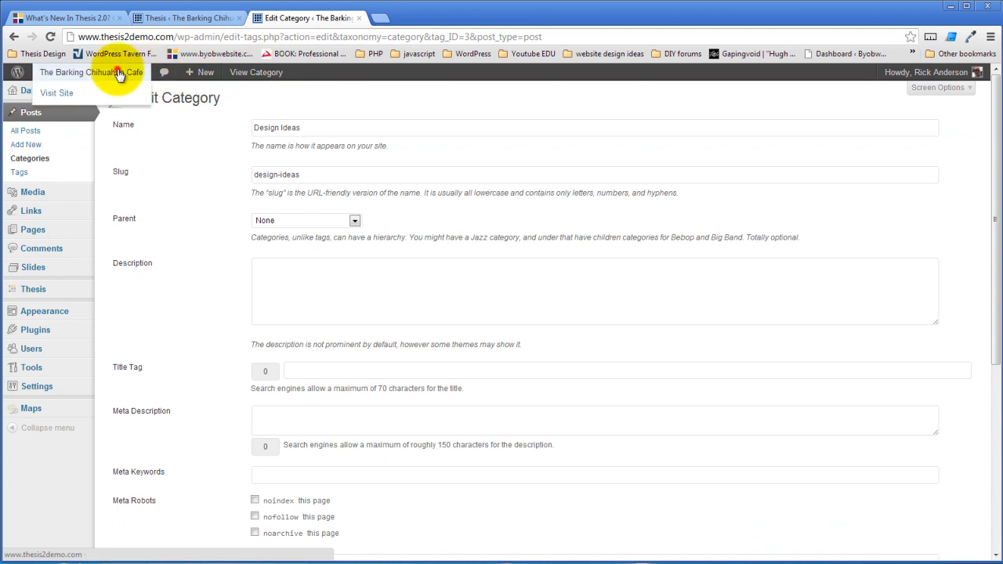
click(56, 92)
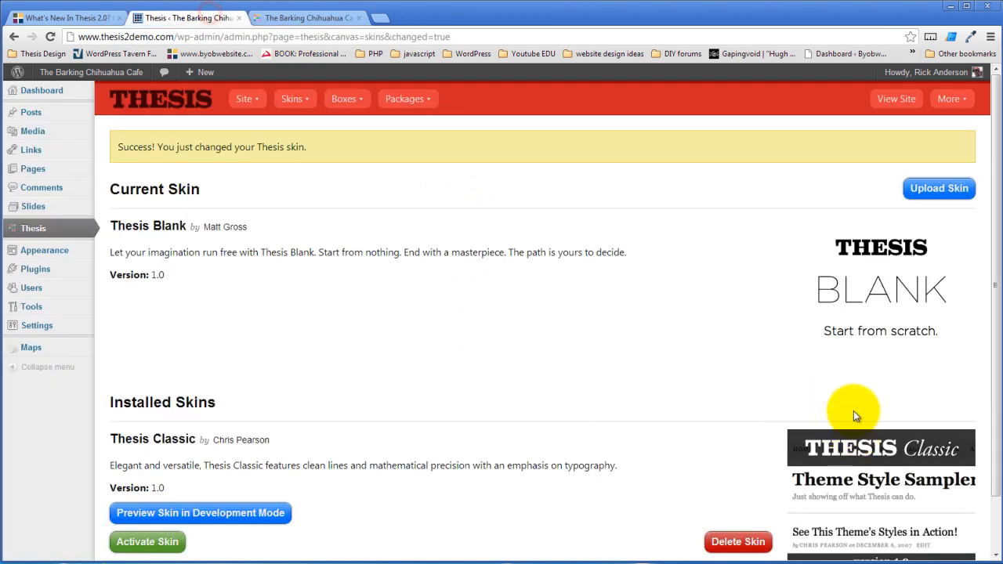
mouse_move(477, 354)
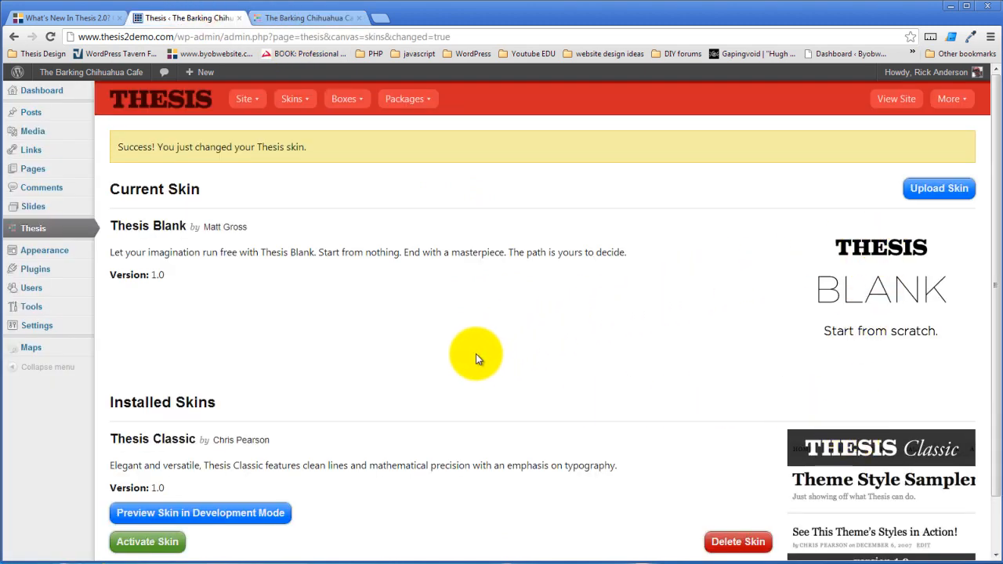
scroll(down, 3)
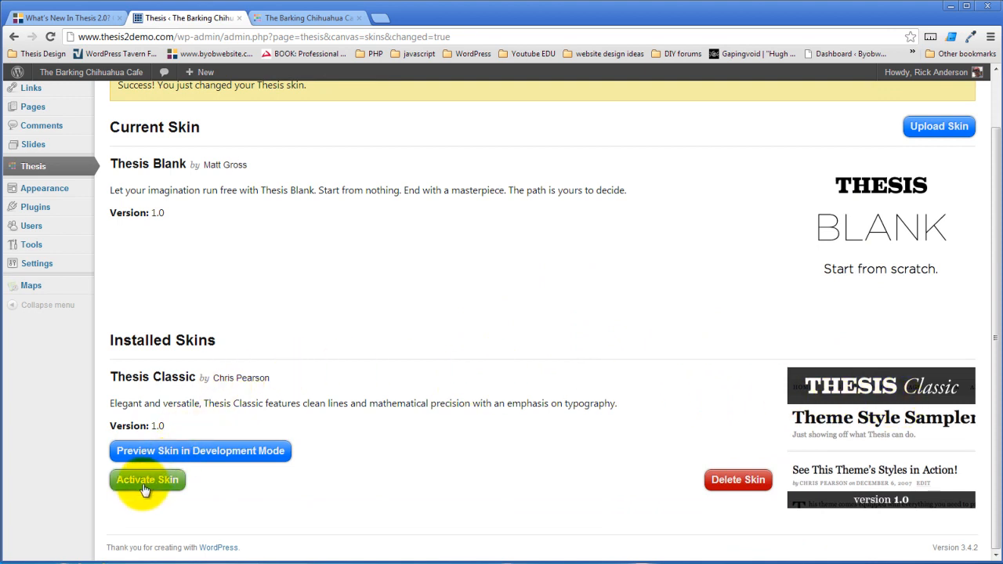
click(146, 479)
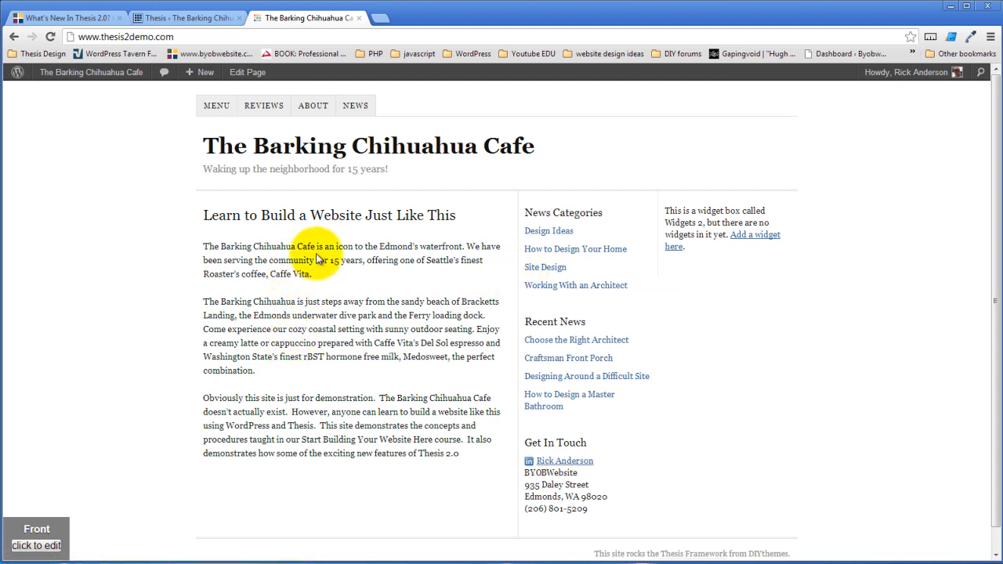
mouse_move(654, 271)
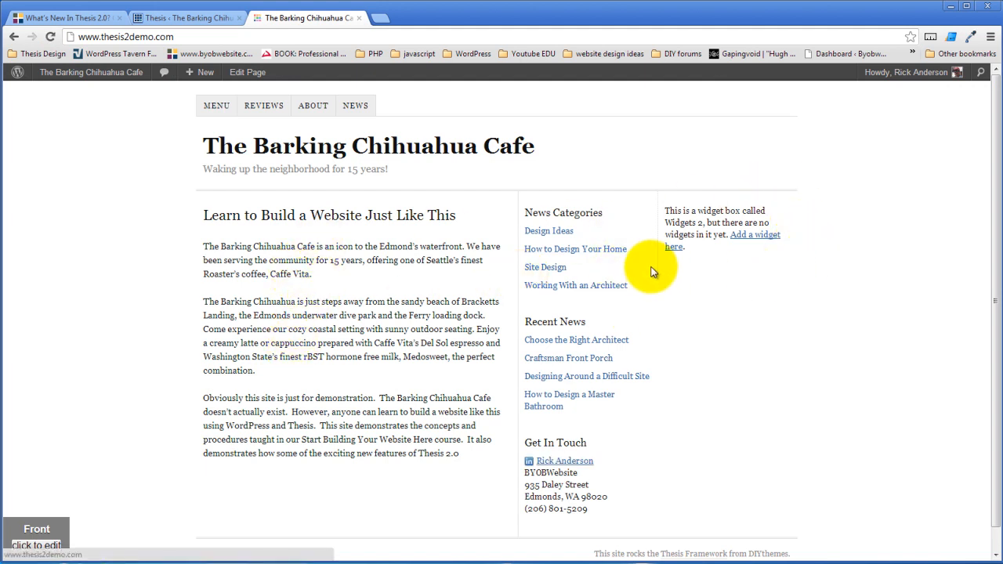
mouse_move(509, 163)
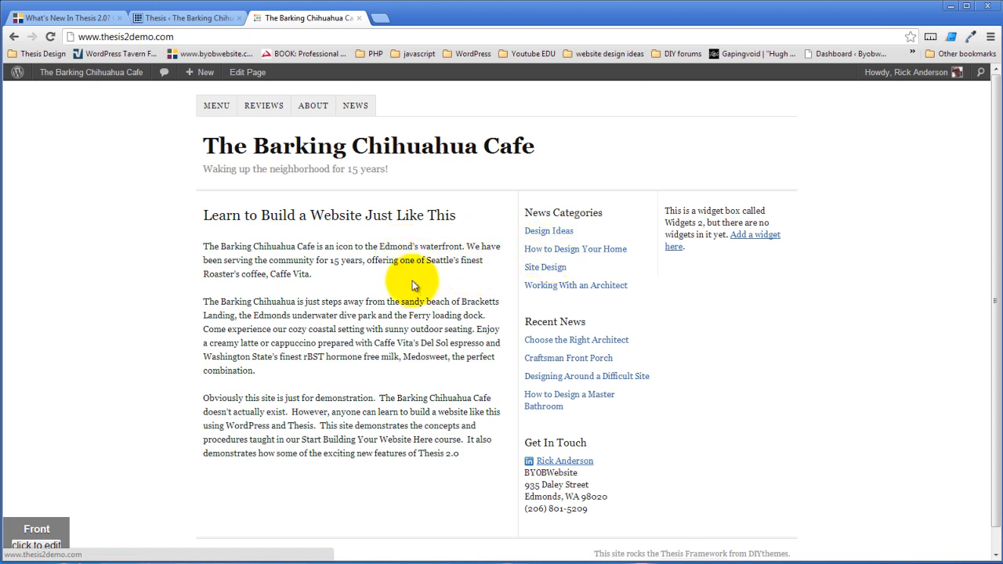
mouse_move(625, 357)
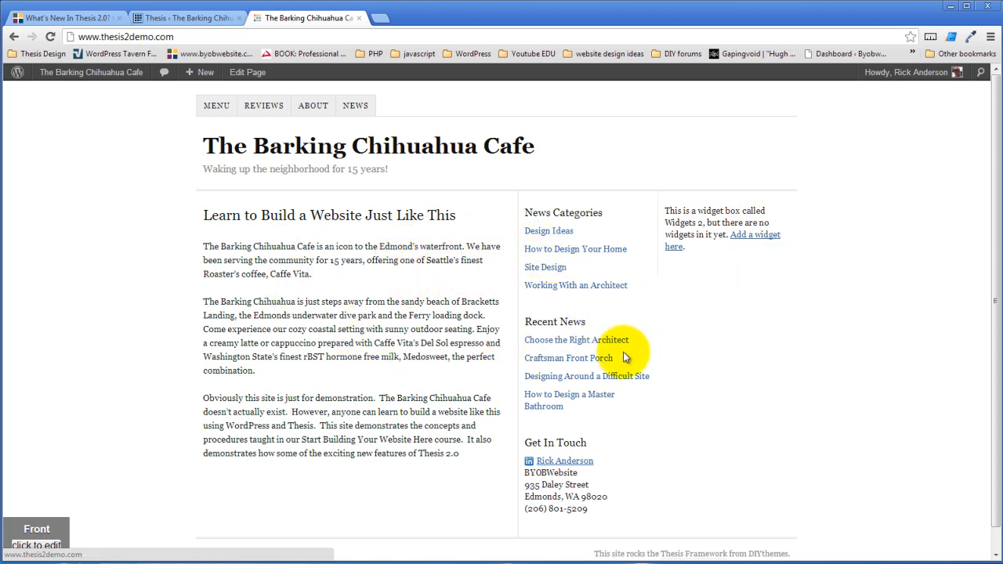
Look over the Classic-styled cafe front page, then return to the Thesis admin tab
click(205, 72)
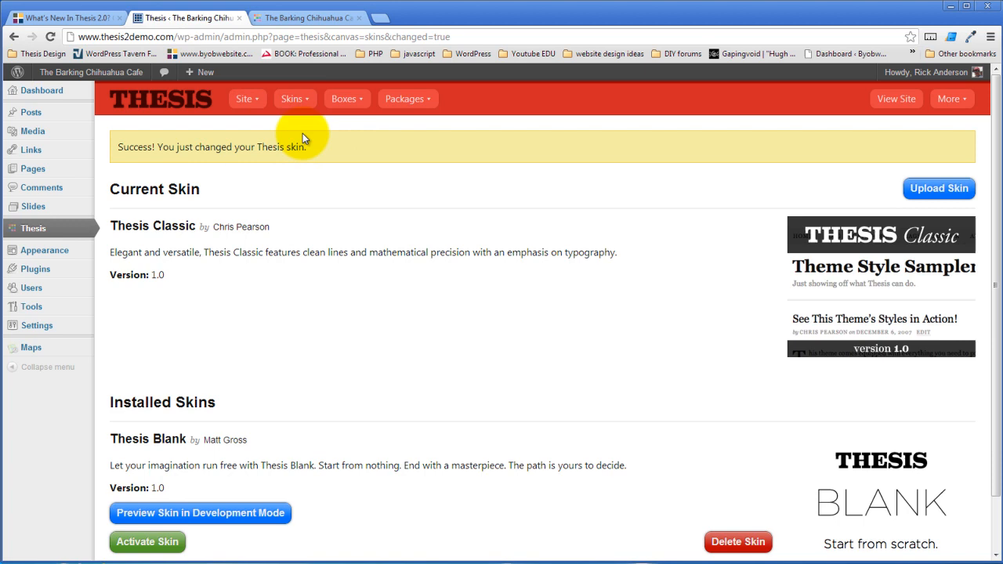
Open the Skin Editor and expand the Front Page template switcher list
click(303, 146)
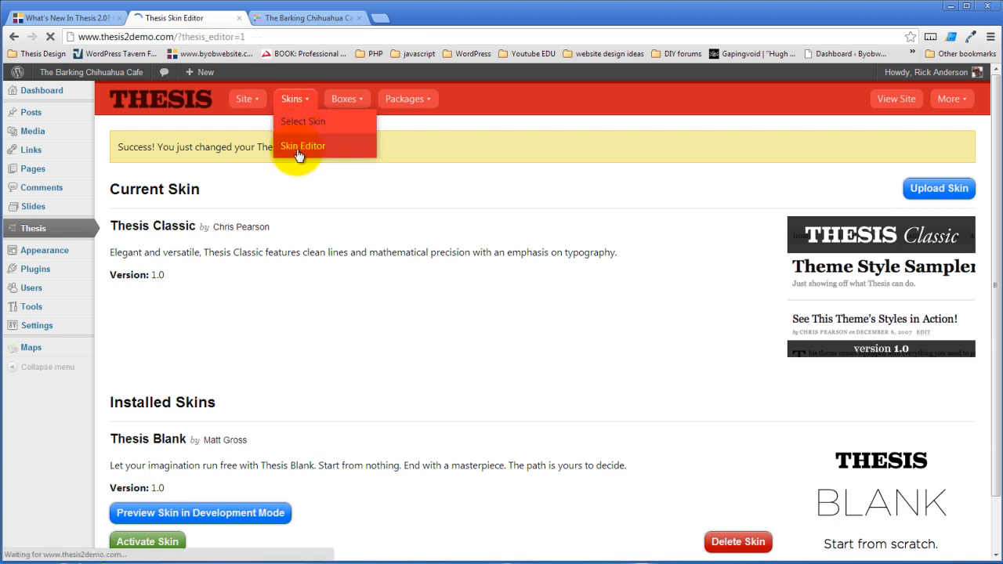
click(303, 146)
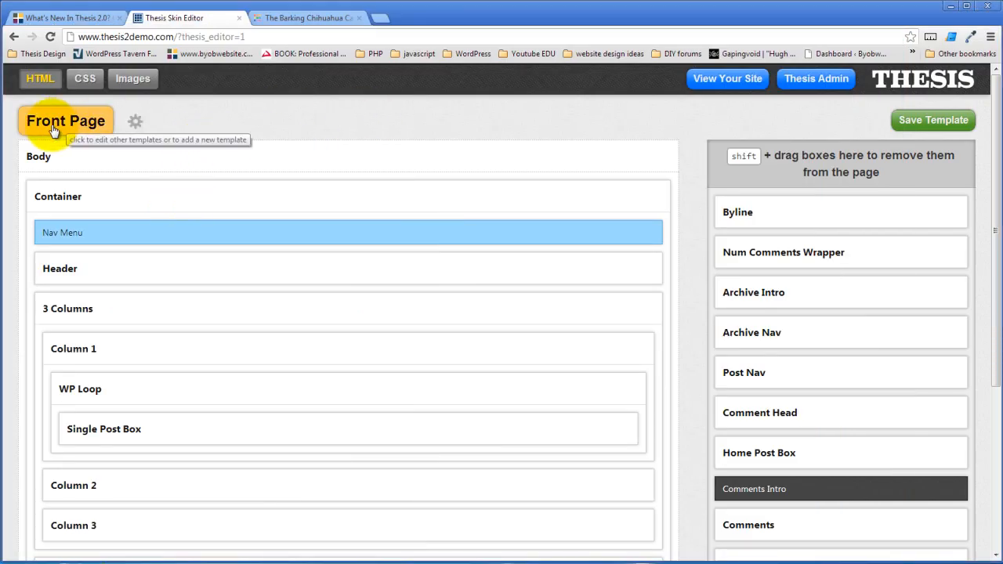
click(65, 120)
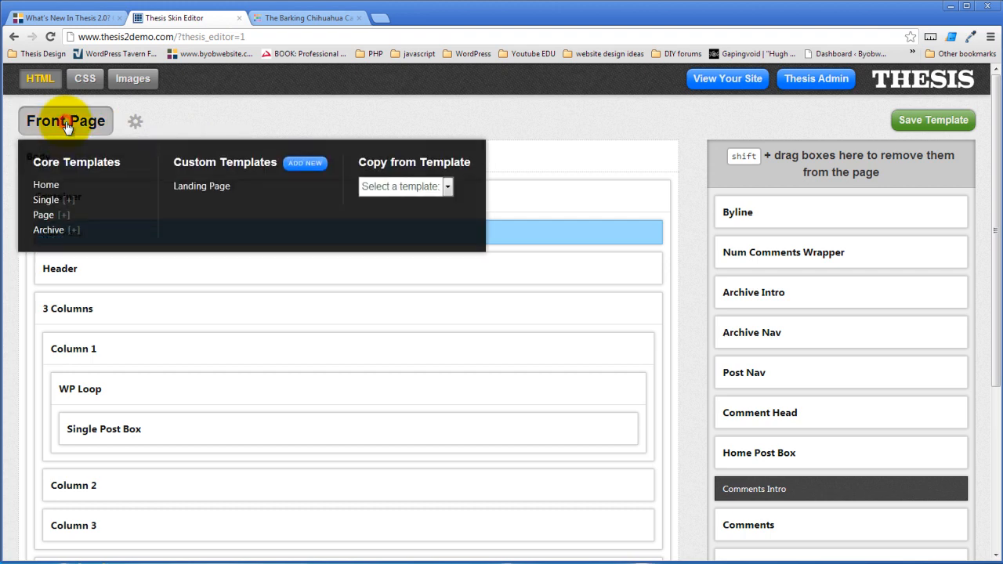
mouse_move(45, 215)
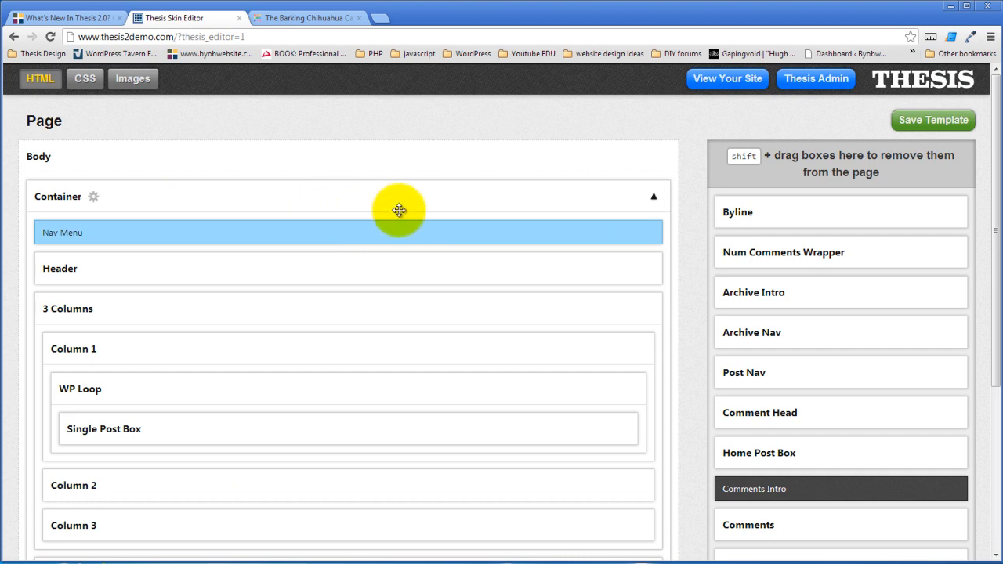
scroll(down, 3)
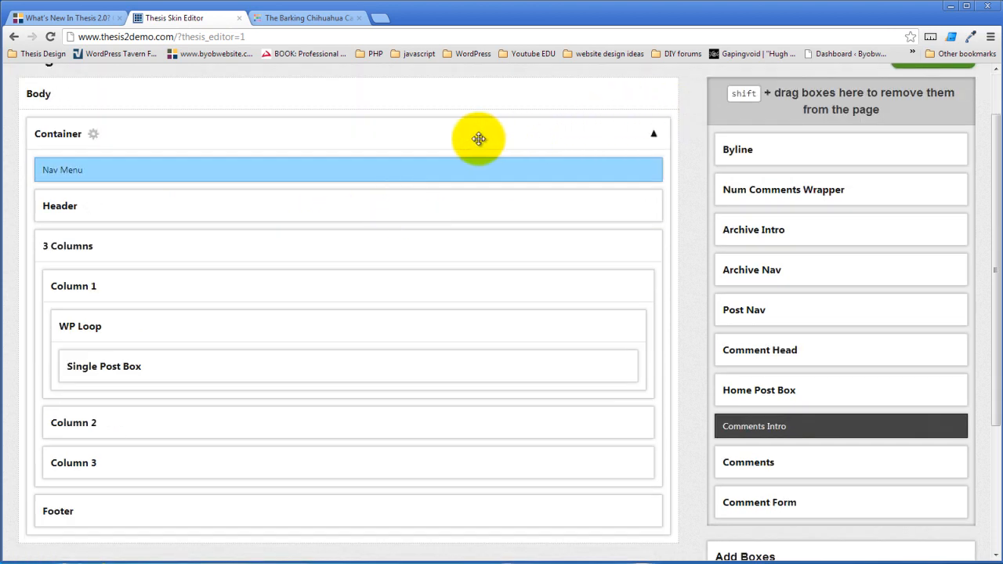
mouse_move(335, 284)
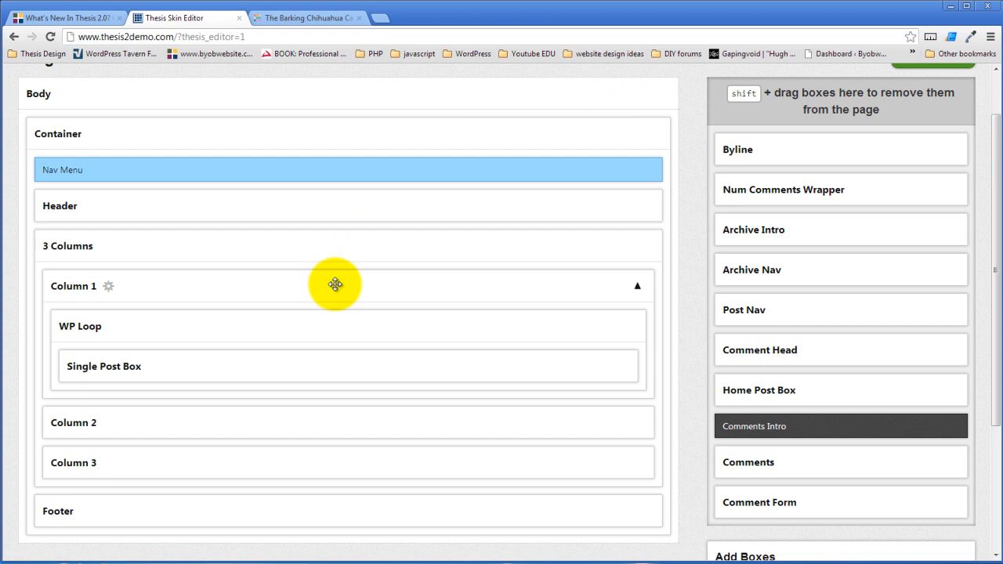
mouse_move(604, 169)
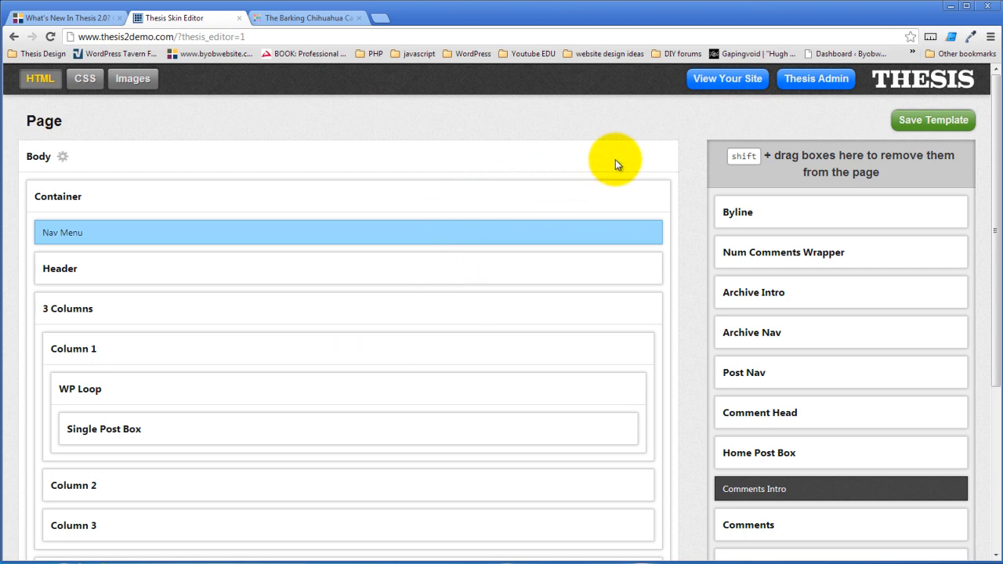
mouse_move(586, 167)
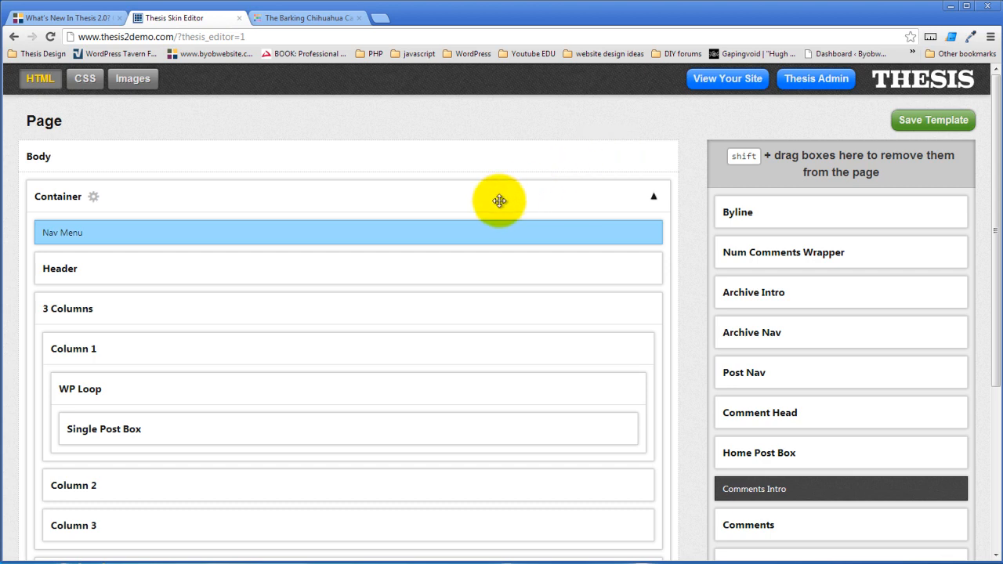
mouse_move(508, 203)
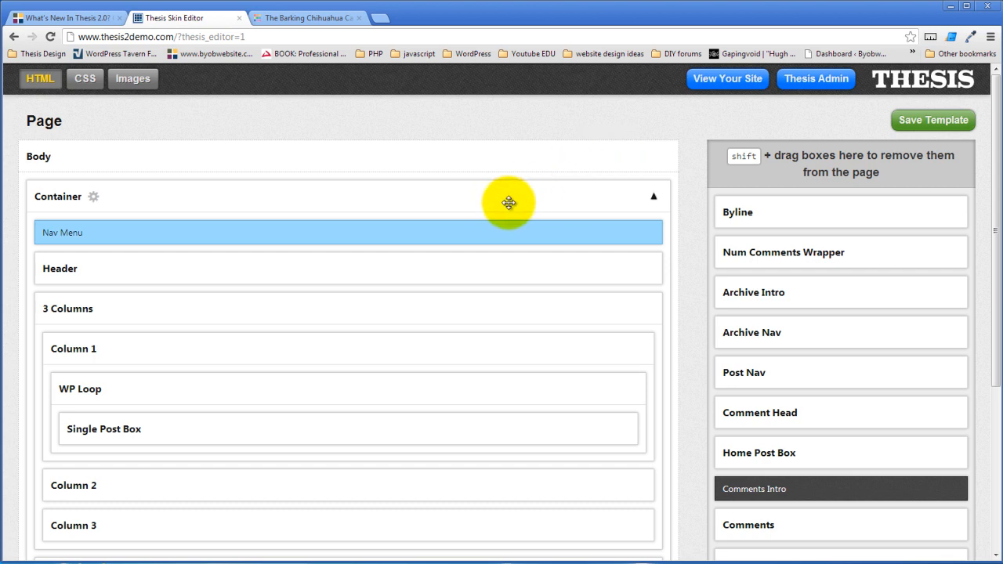
mouse_move(369, 240)
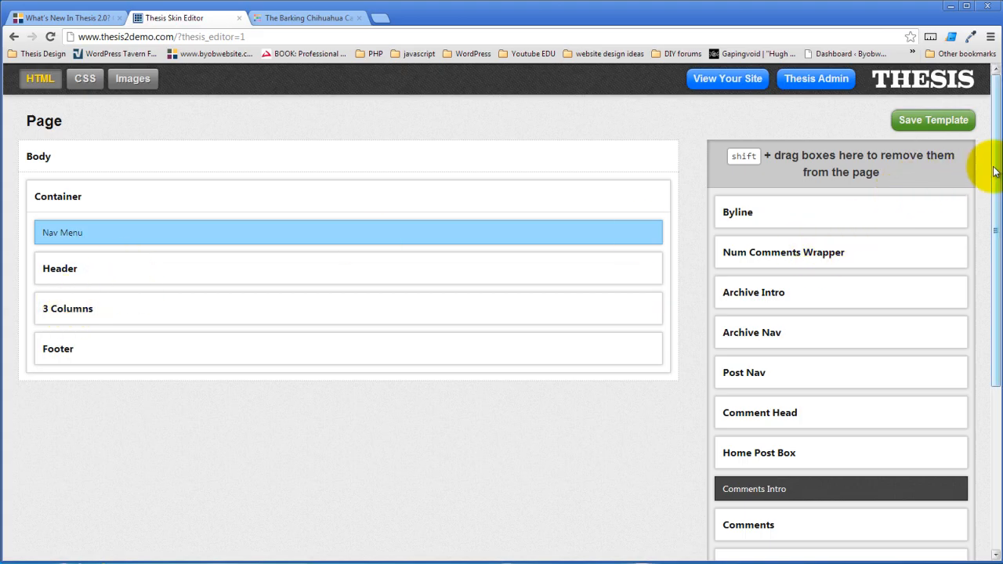
In Add Boxes, choose the Container type and name the new box '2 Columns'
scroll(down, 3)
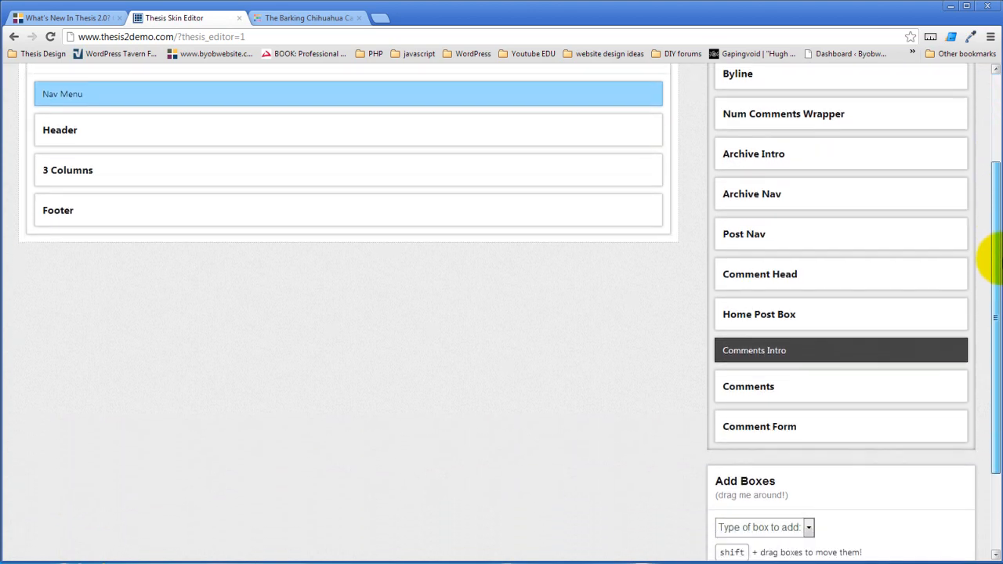
scroll(down, 3)
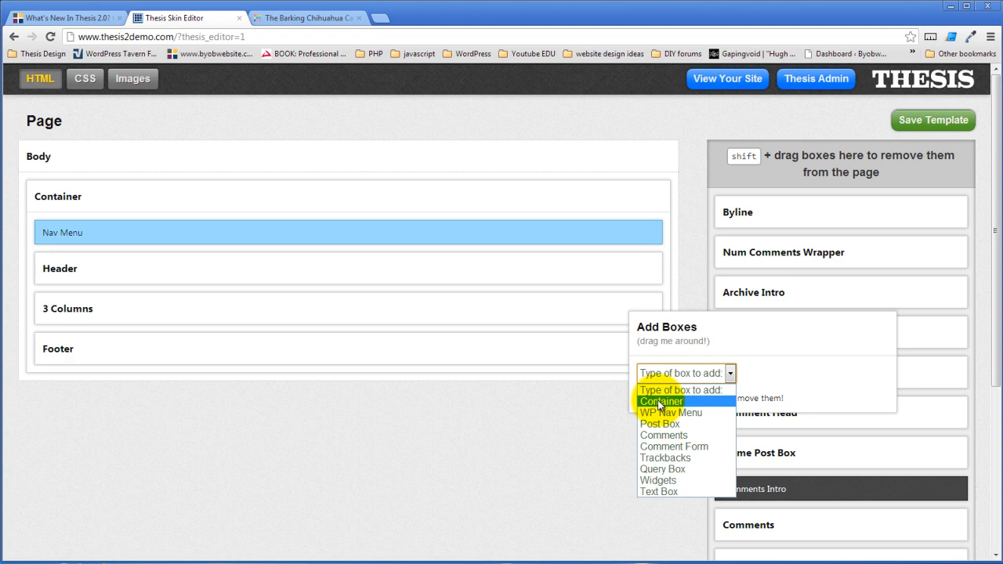
click(662, 401)
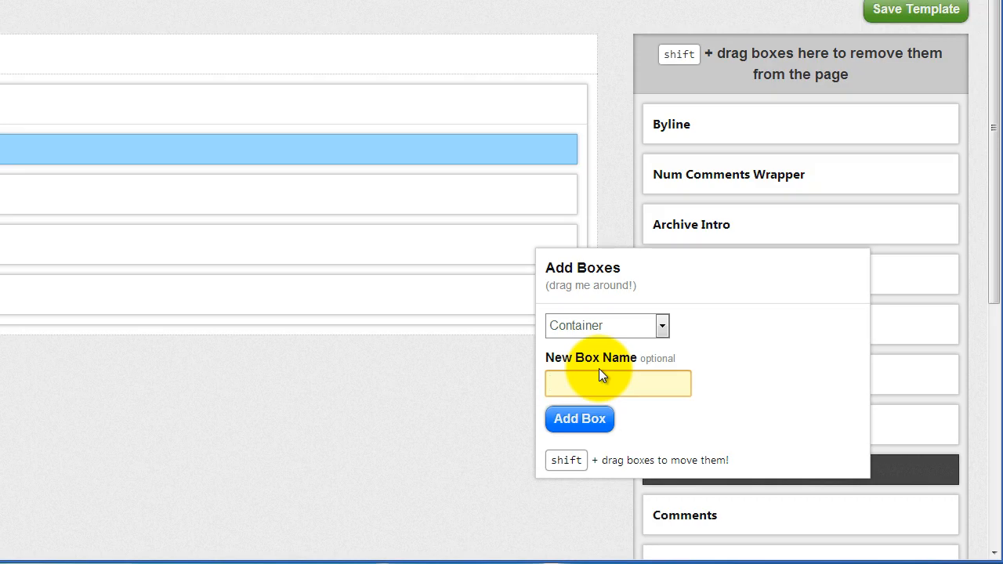
text(2 Columns)
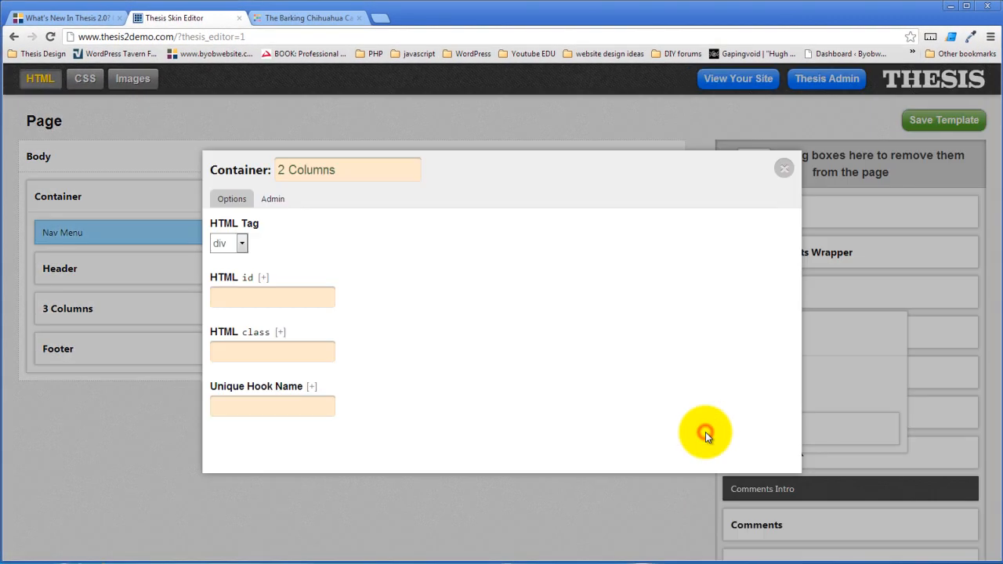
mouse_move(480, 322)
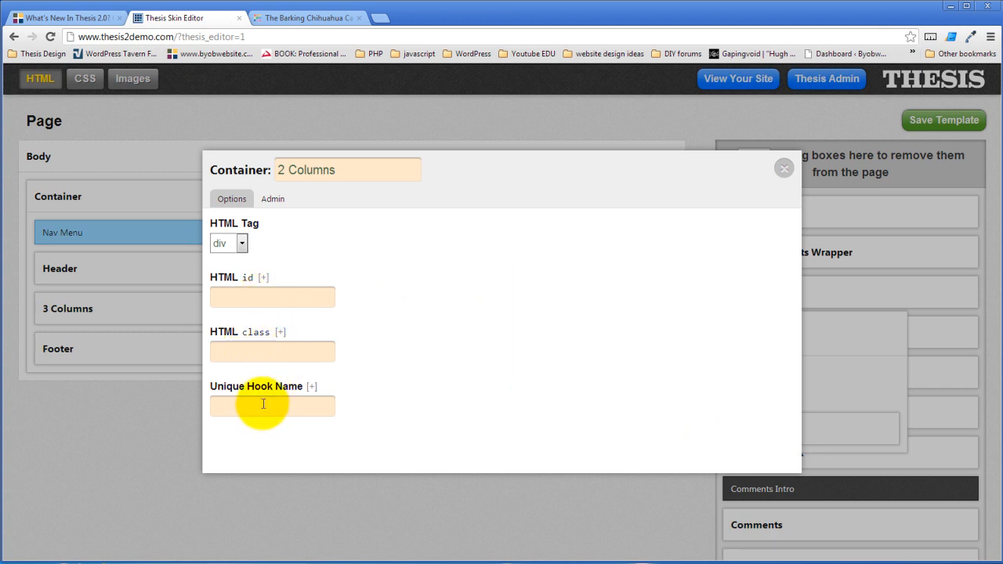
Set the 2 Columns container's HTML class to 'colums_32' and close its options
click(272, 351)
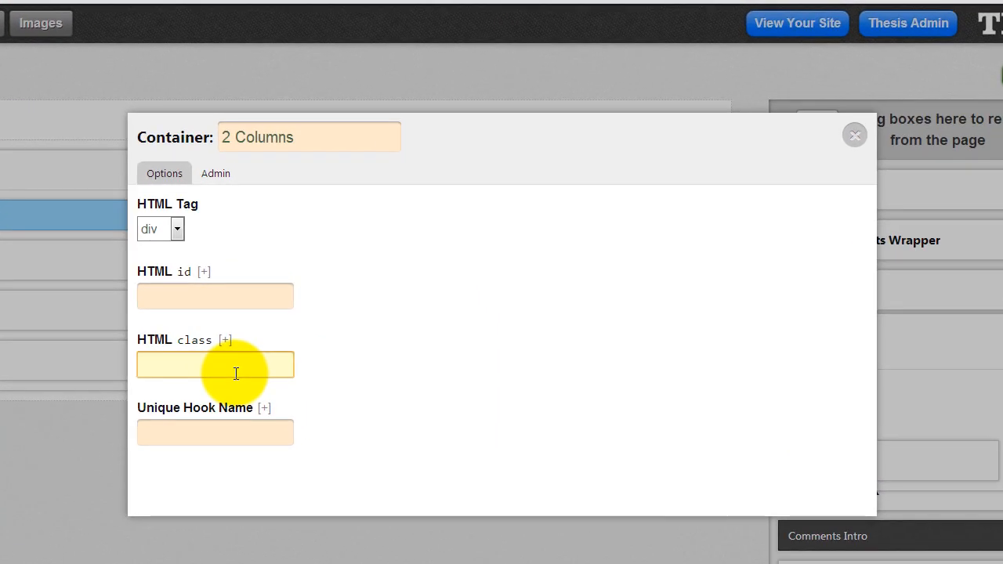
text(class_32)
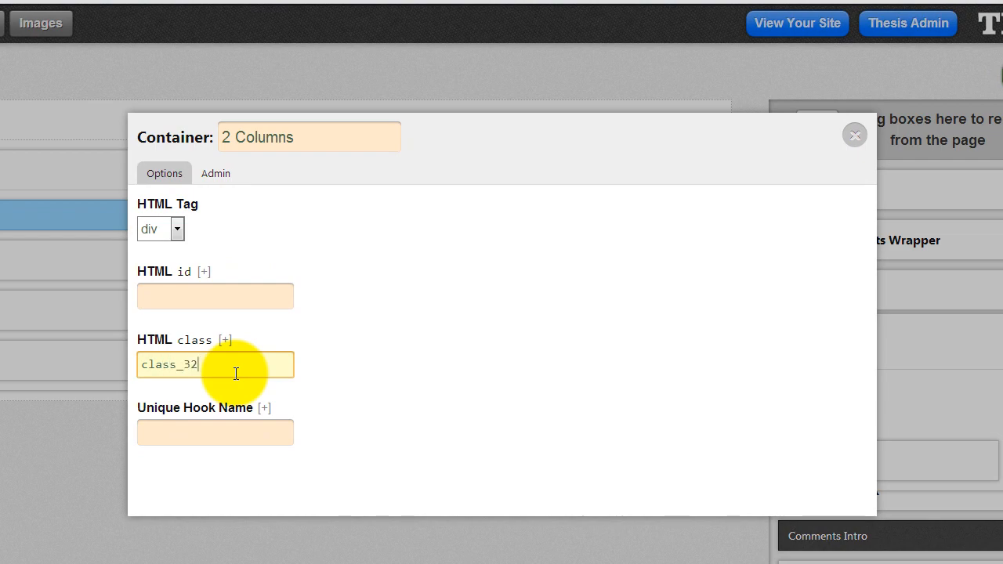
mouse_move(209, 369)
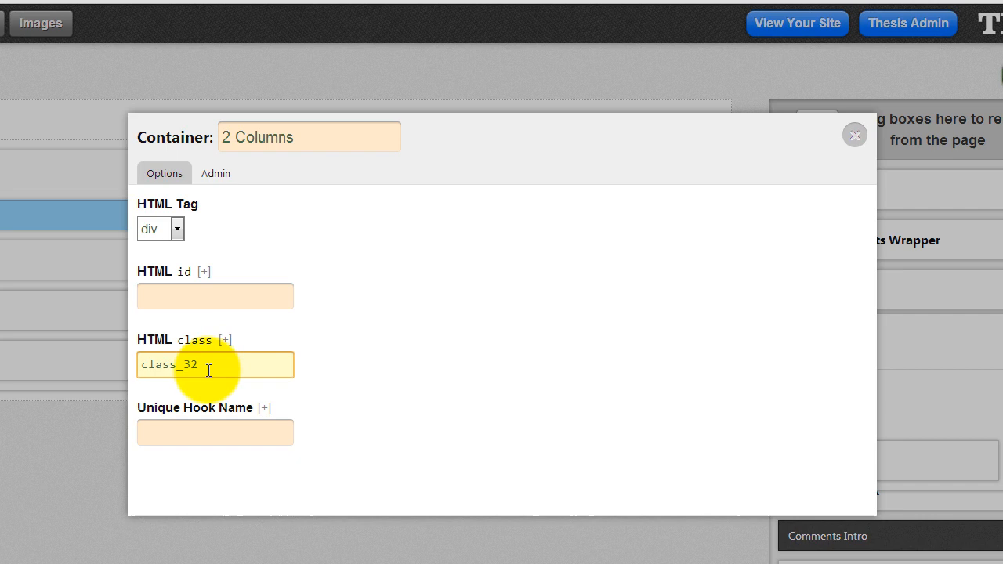
mouse_move(192, 353)
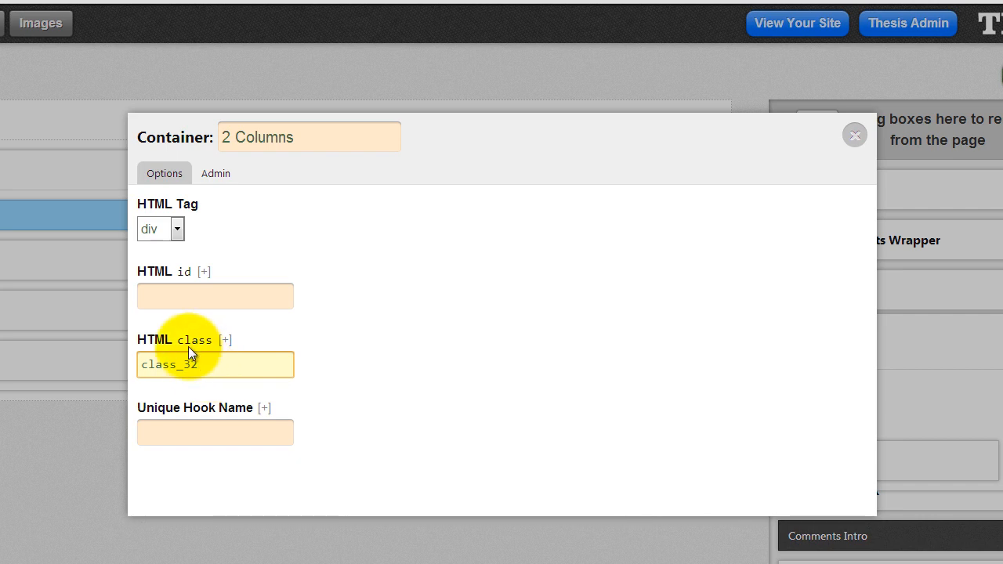
click(188, 364)
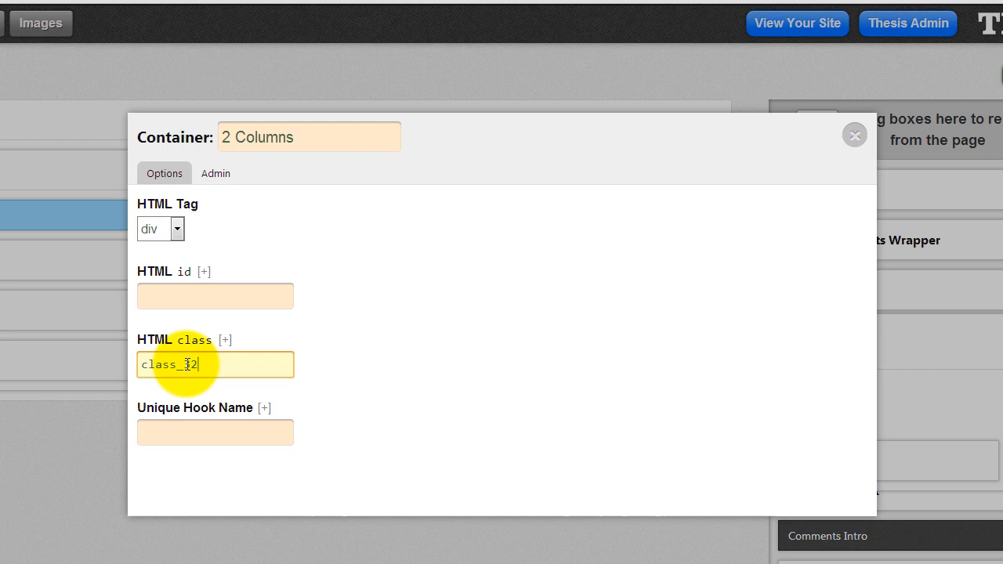
double_click(160, 364)
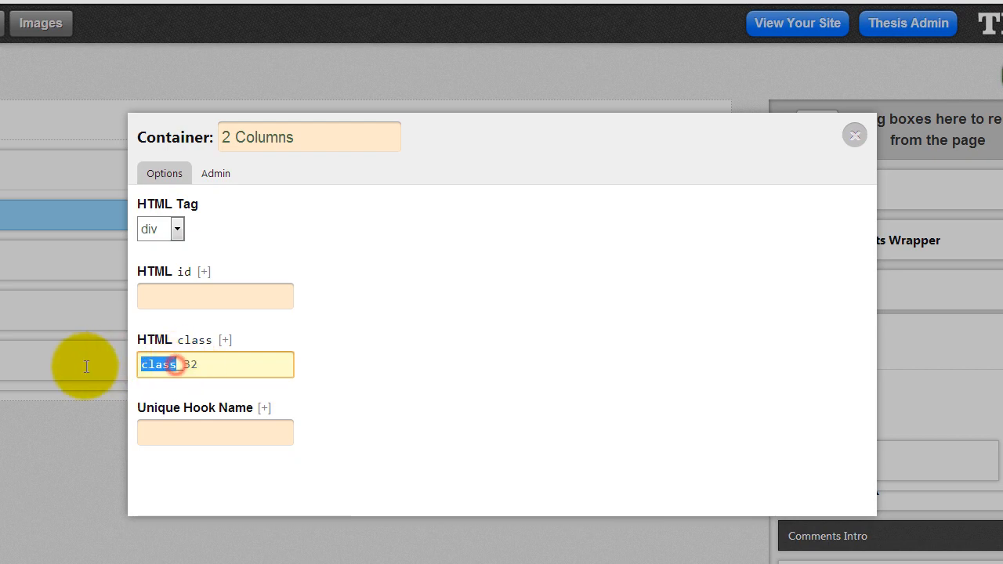
text(colum)
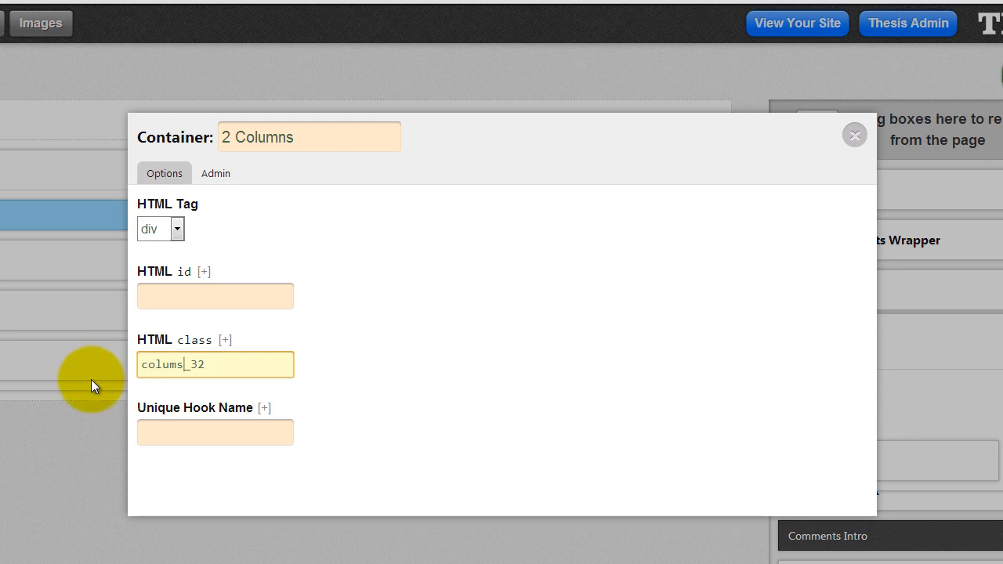
mouse_move(854, 136)
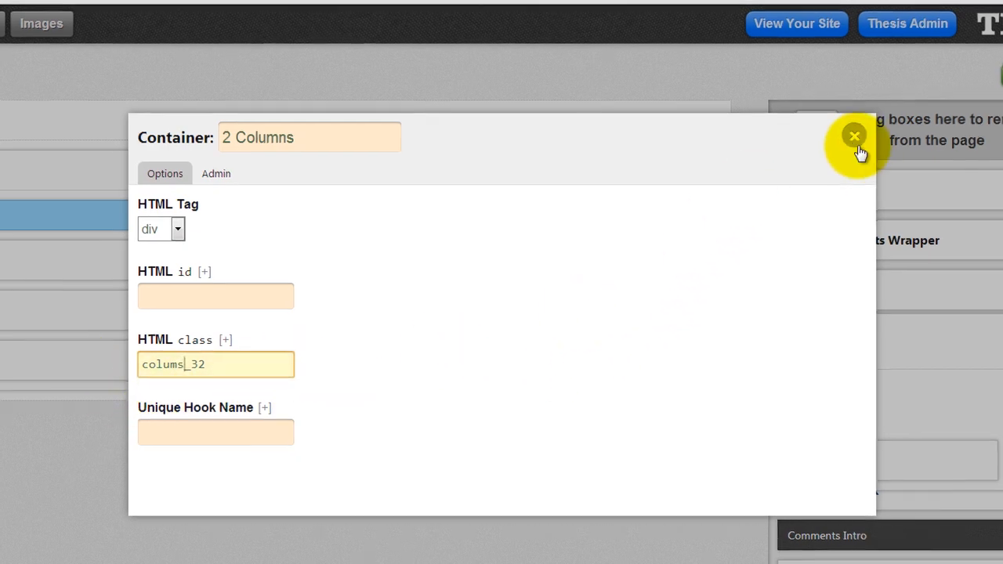
click(854, 136)
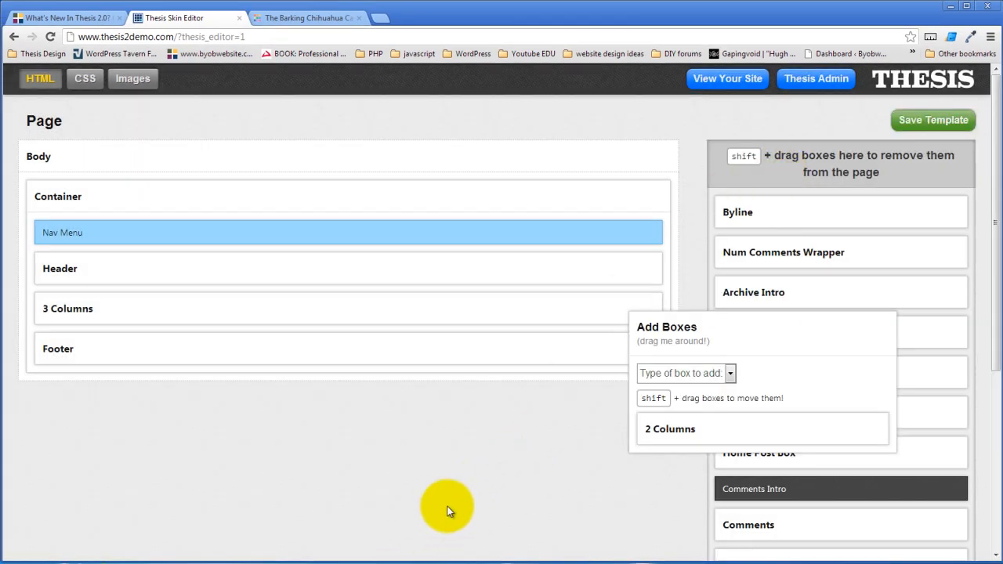
mouse_move(774, 430)
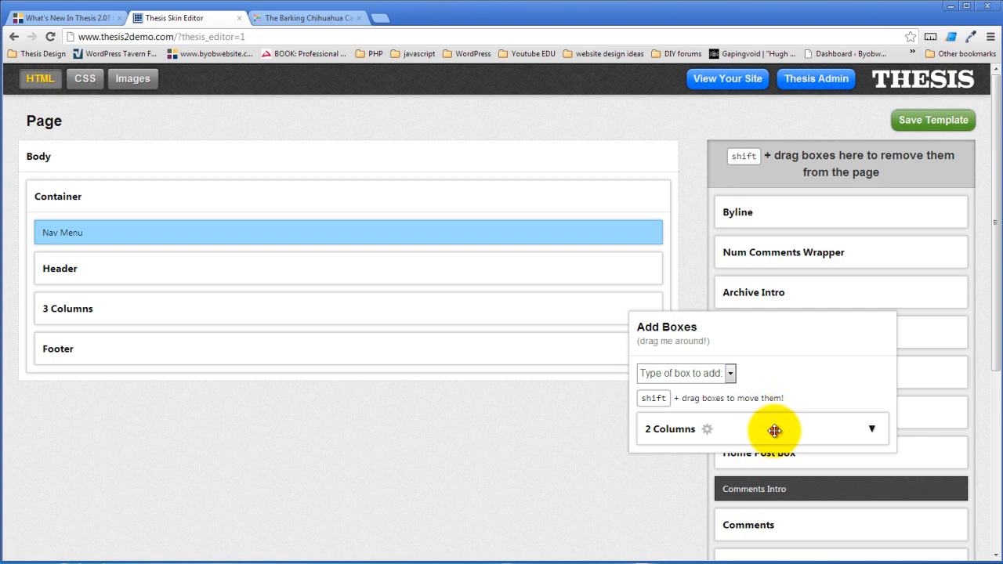
Drag the 2 Columns box into the Page template between Header and 3 Columns
drag(774, 428, 433, 248)
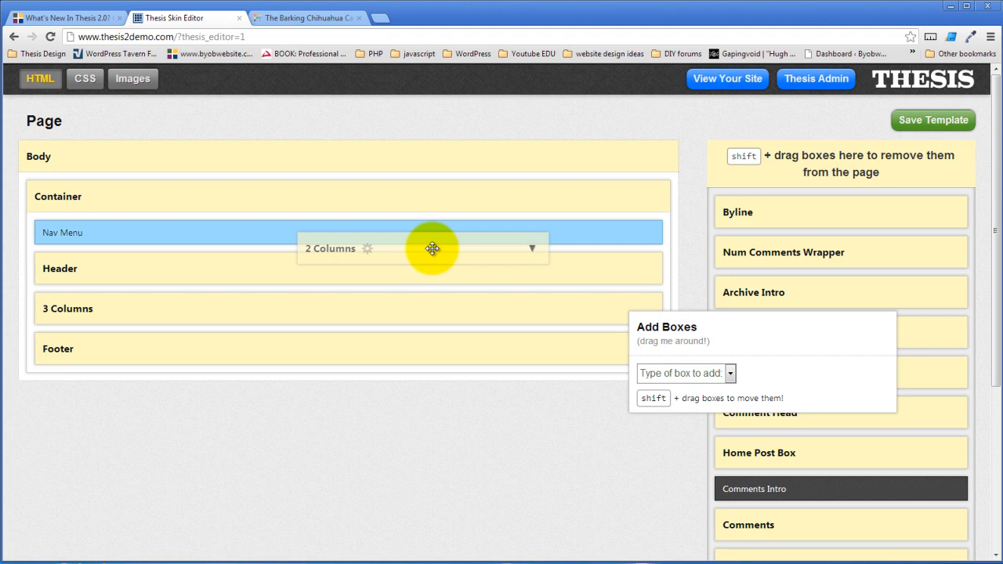
drag(432, 248, 313, 195)
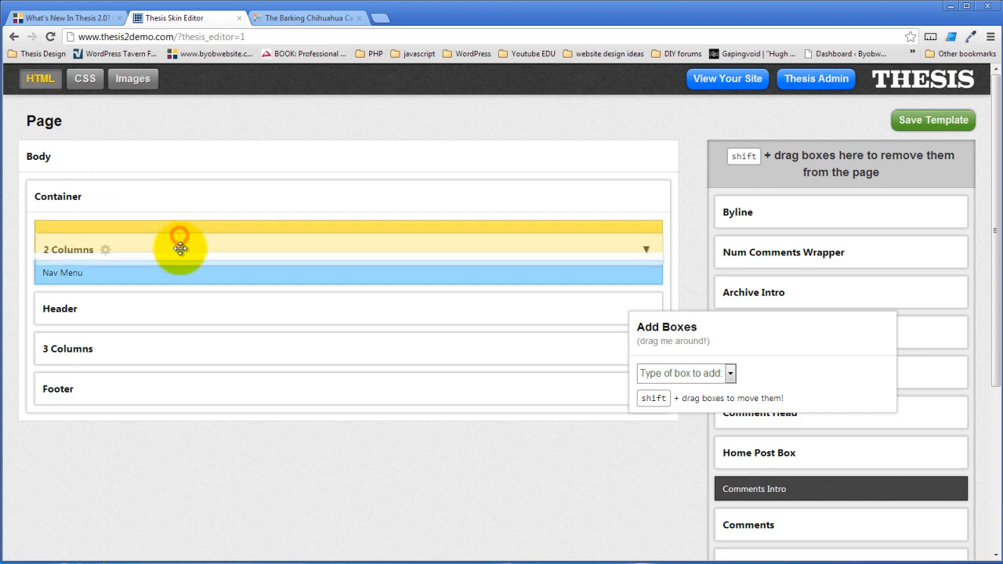
drag(178, 249, 178, 313)
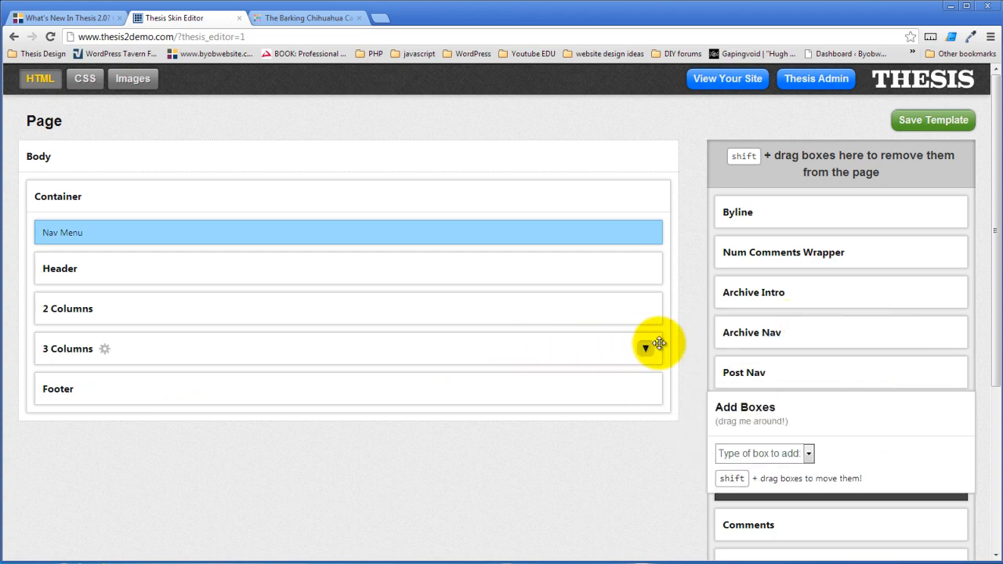
Expand 3 Columns to show its boxes and briefly check the 2 Columns options
click(646, 348)
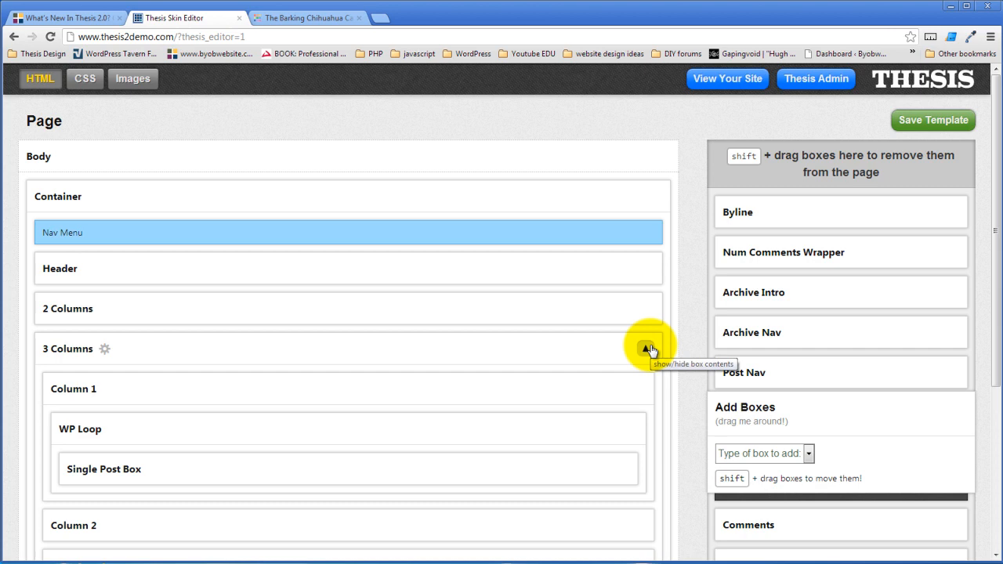
click(68, 308)
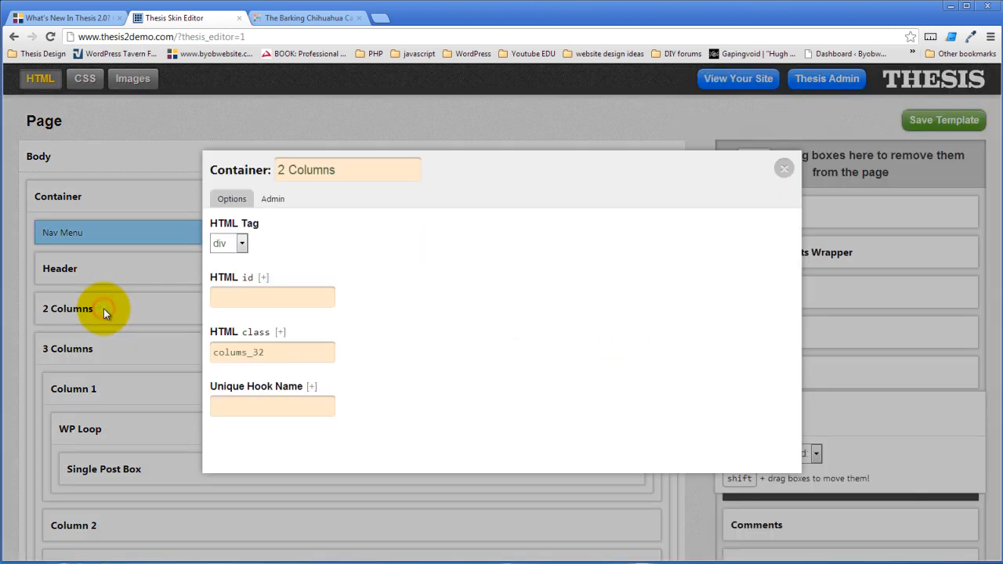
click(272, 352)
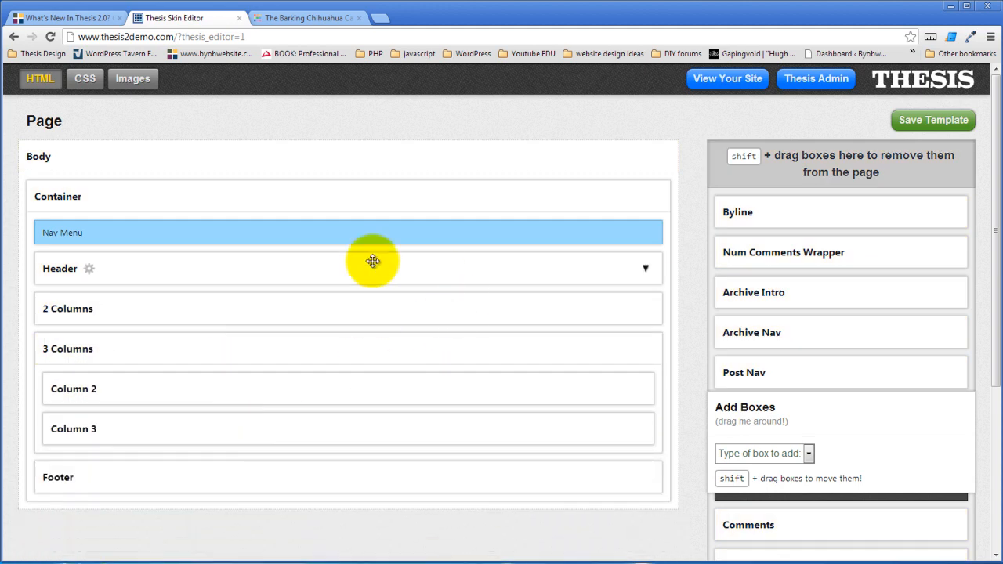
mouse_move(163, 392)
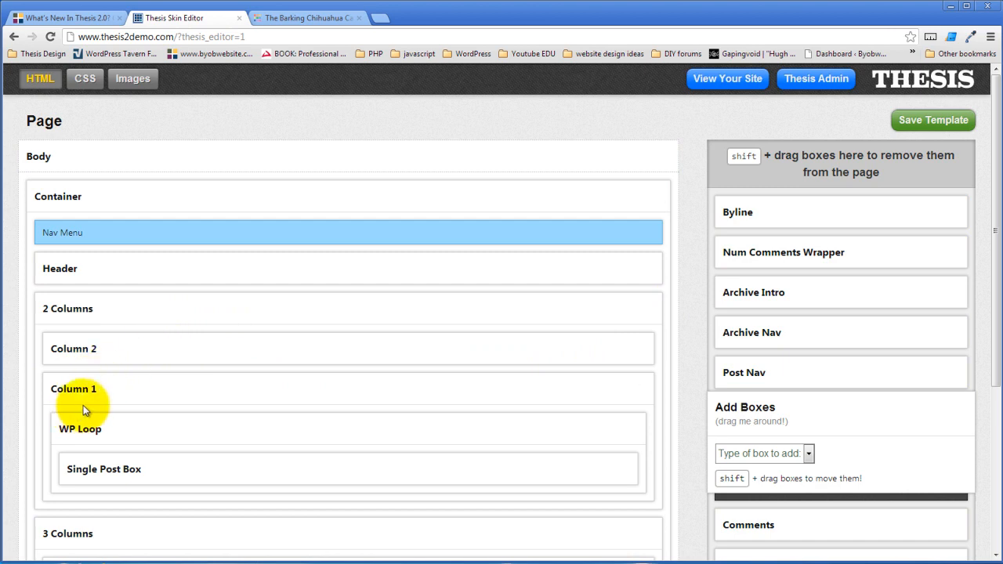
mouse_move(165, 349)
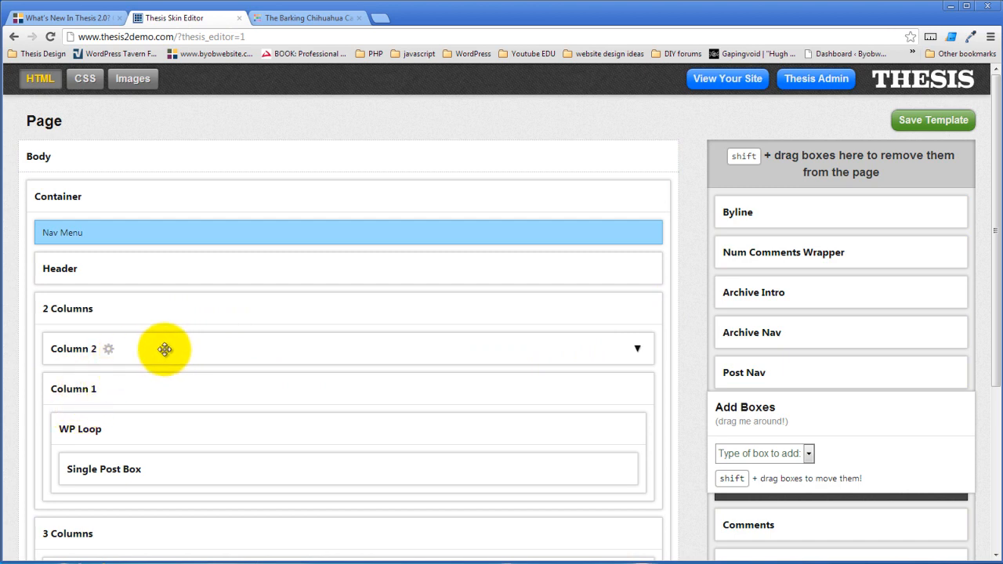
mouse_move(169, 347)
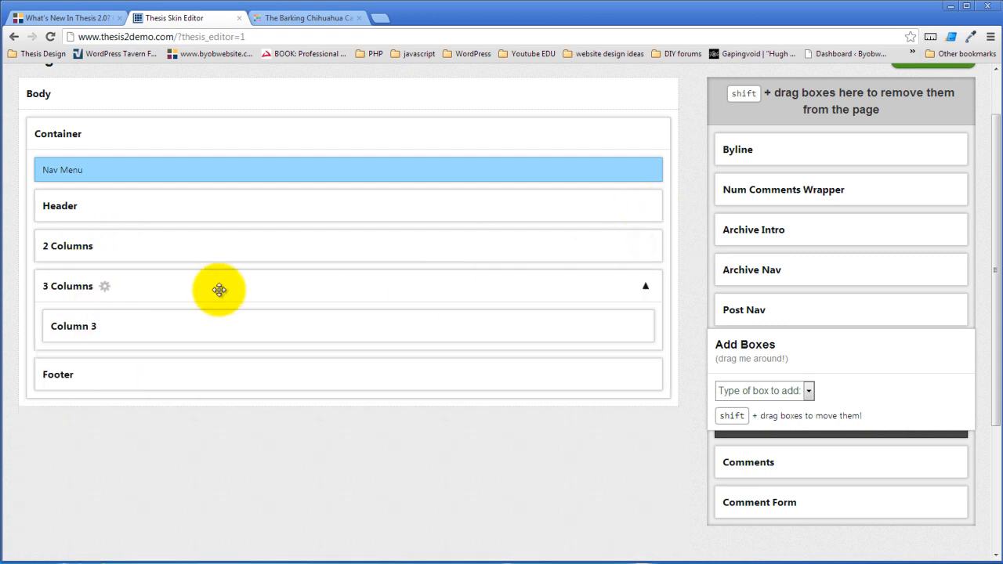
mouse_move(130, 284)
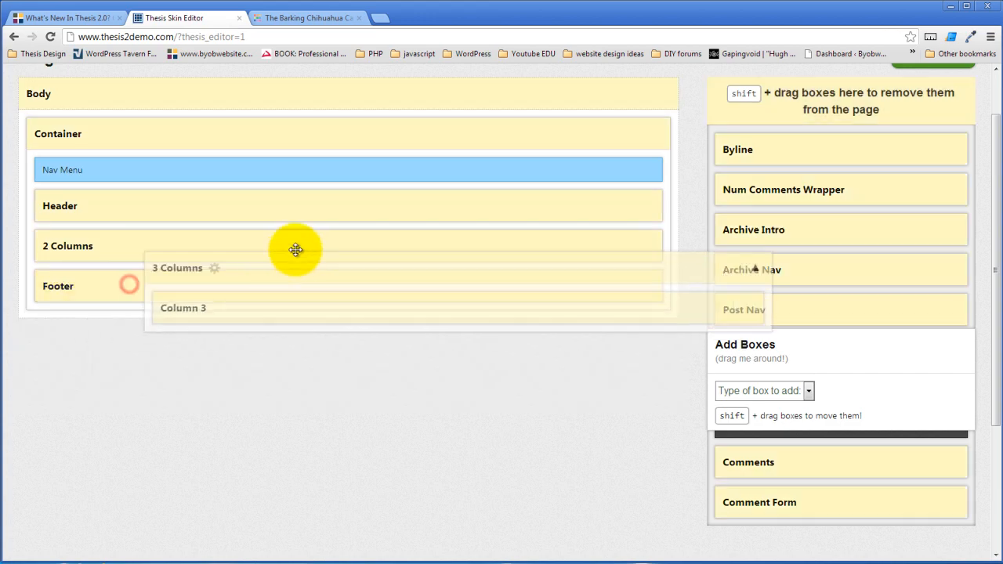
Drag the leftover 3 Columns container out of the Page template
drag(296, 249, 719, 339)
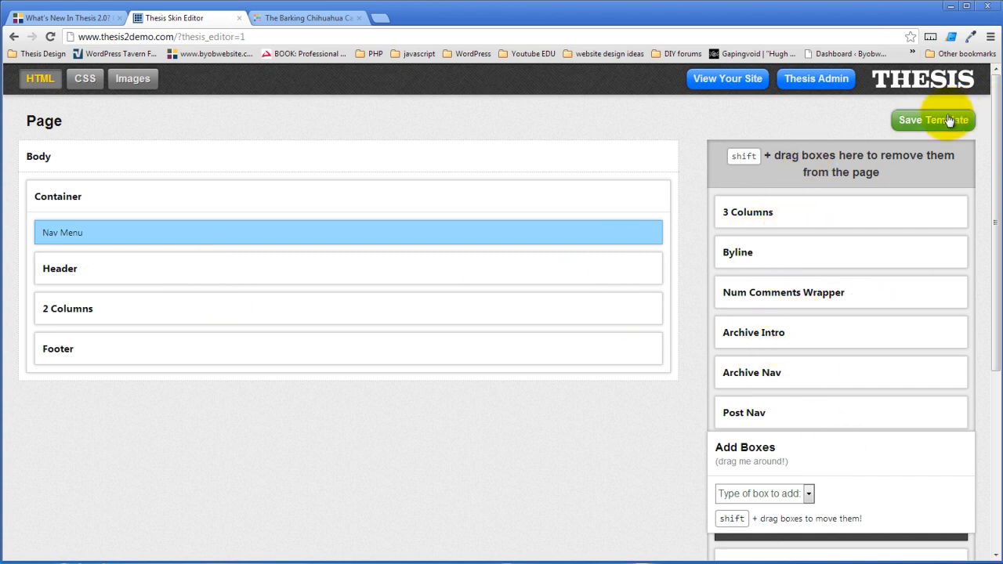
Reload the live front page and scroll to see full-width content with widgets below
click(933, 120)
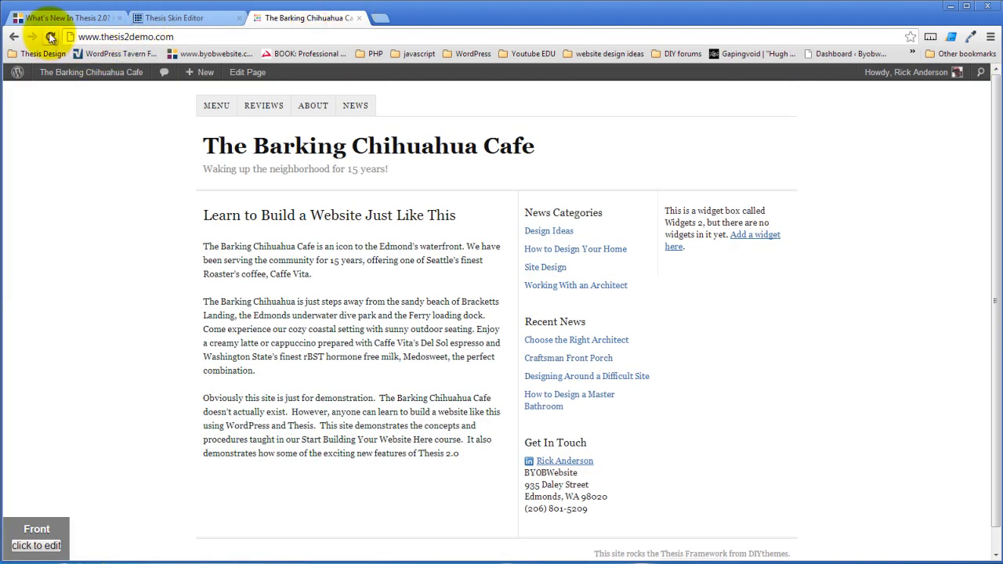
click(49, 37)
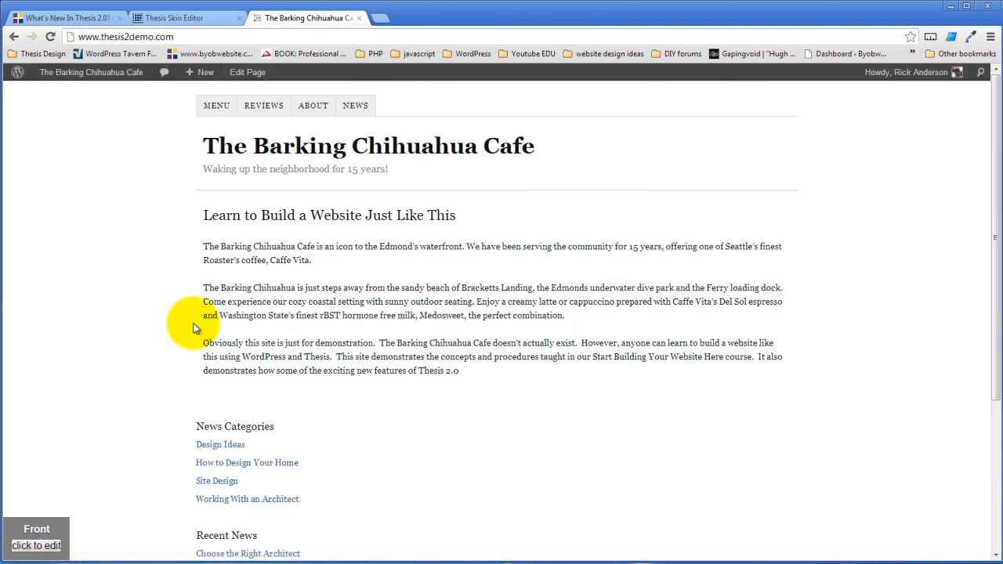
mouse_move(391, 274)
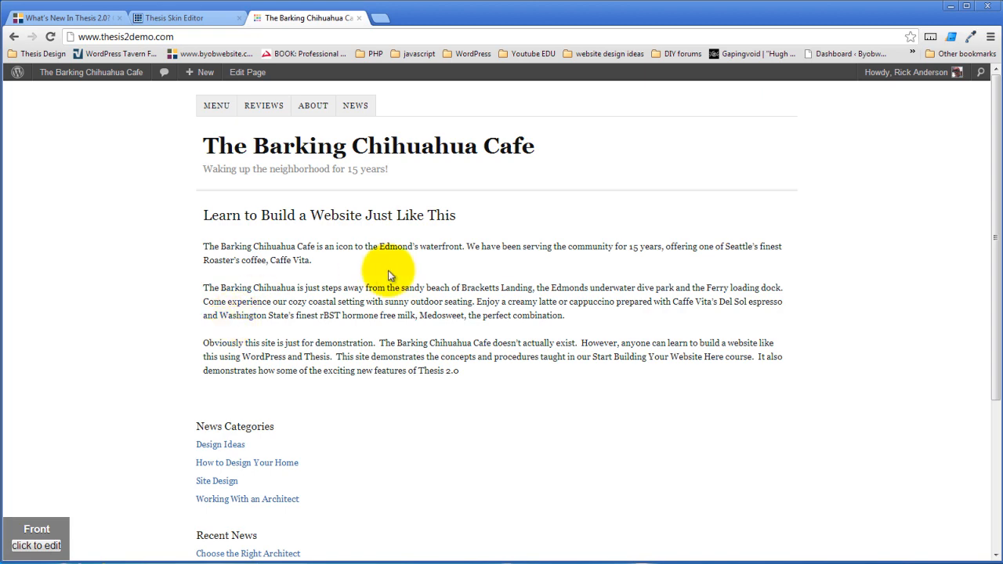
mouse_move(562, 241)
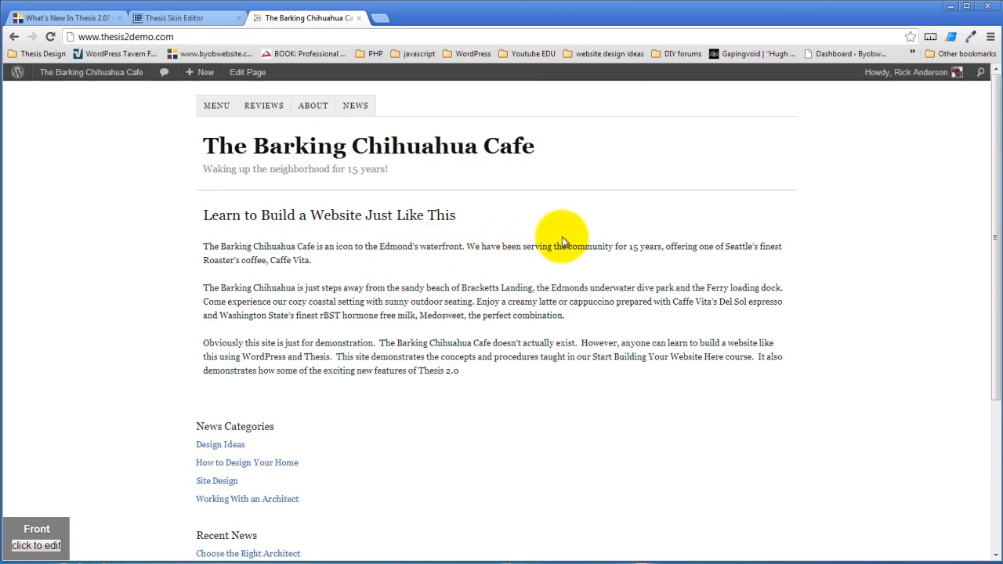
scroll(down, 3)
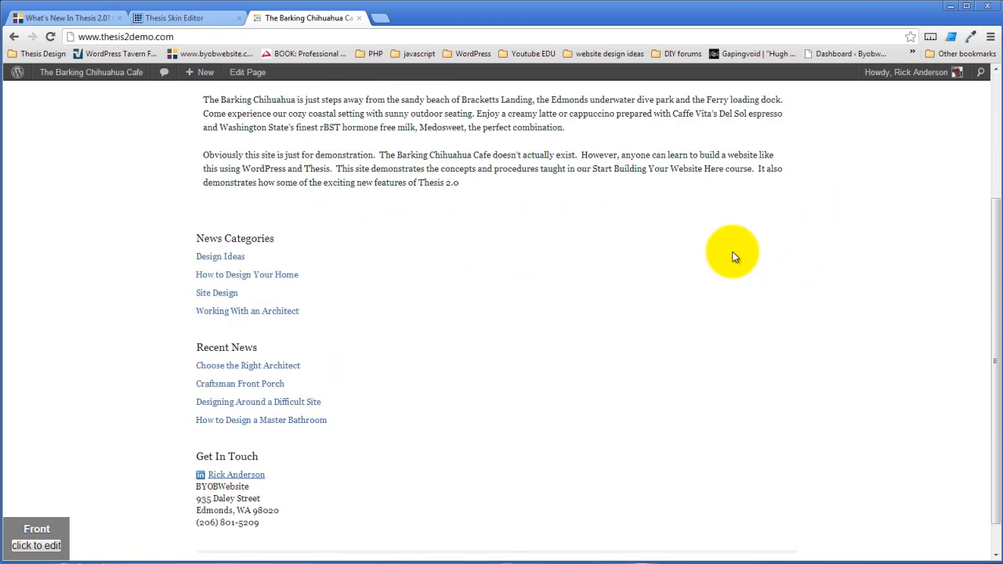
scroll(down, 3)
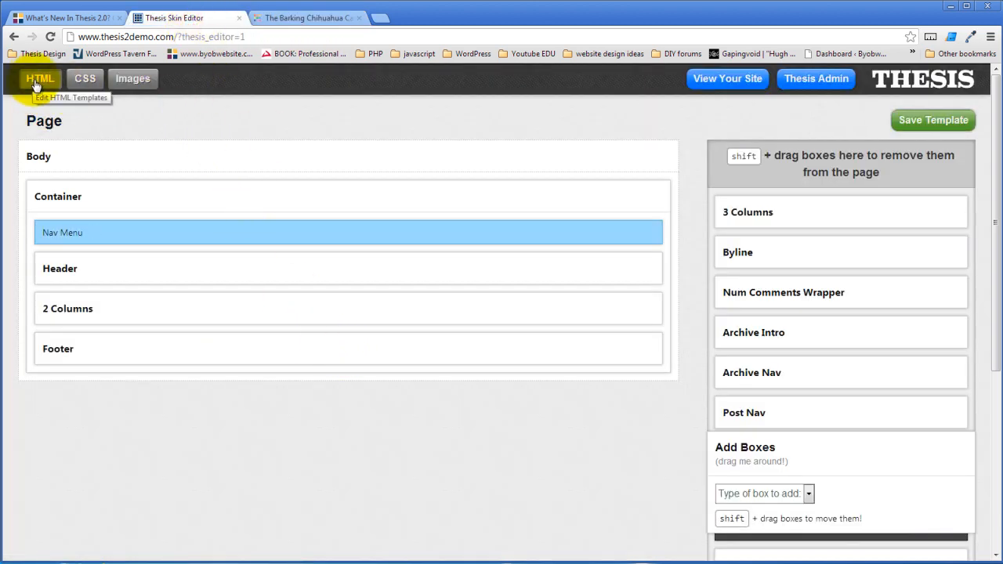
In the skin's CSS editor, pick Columns from the package-to-add list
click(85, 78)
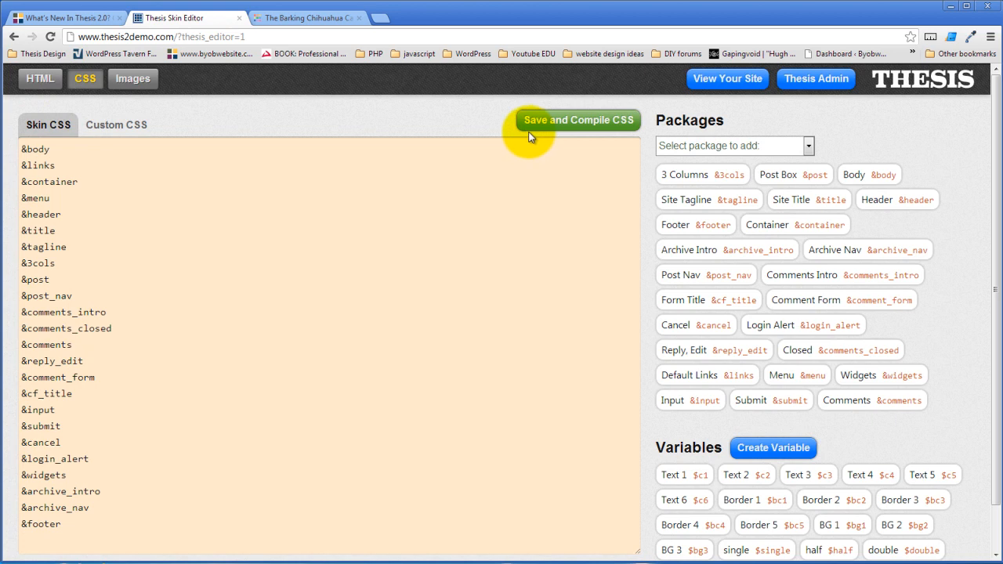
mouse_move(420, 161)
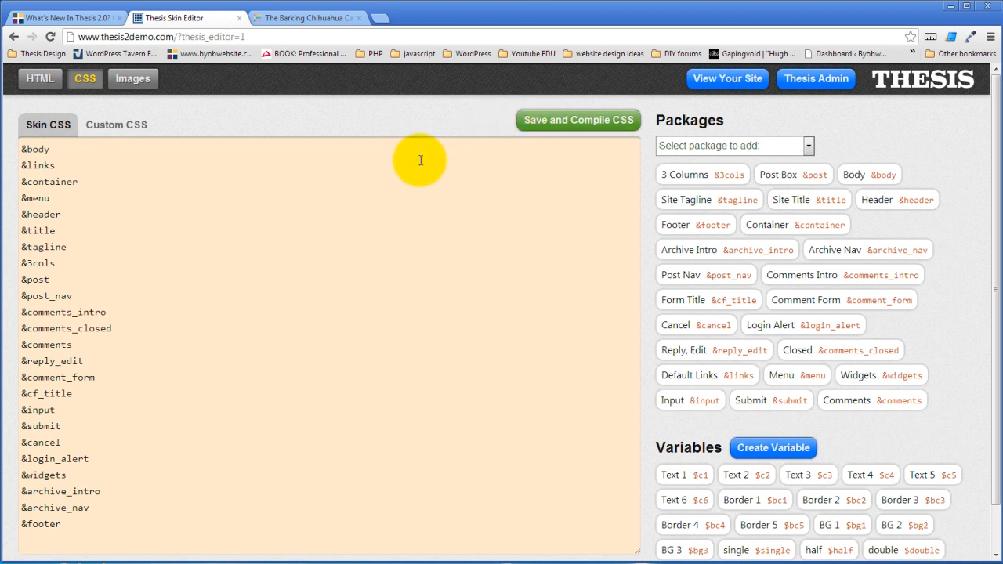
mouse_move(709, 119)
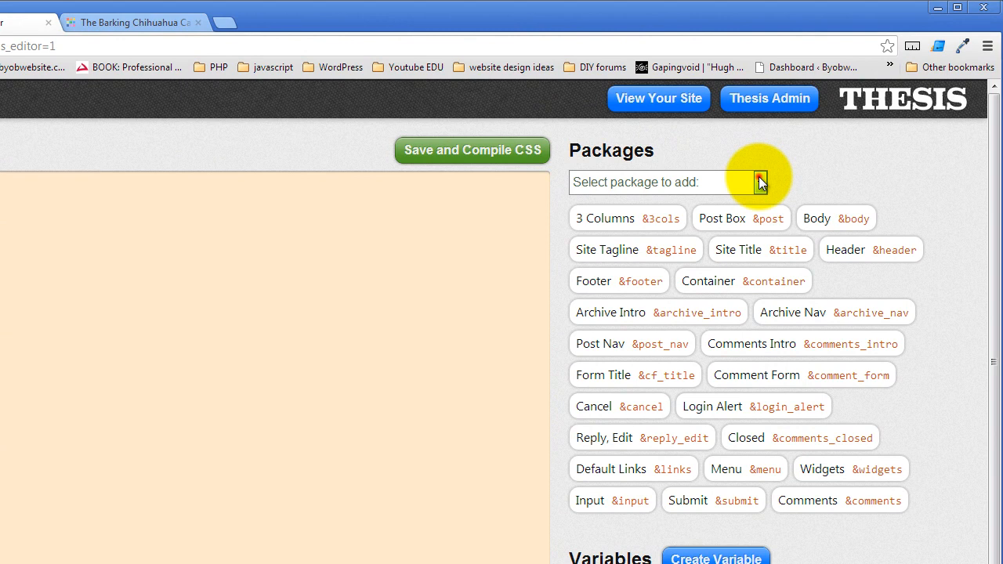
click(666, 182)
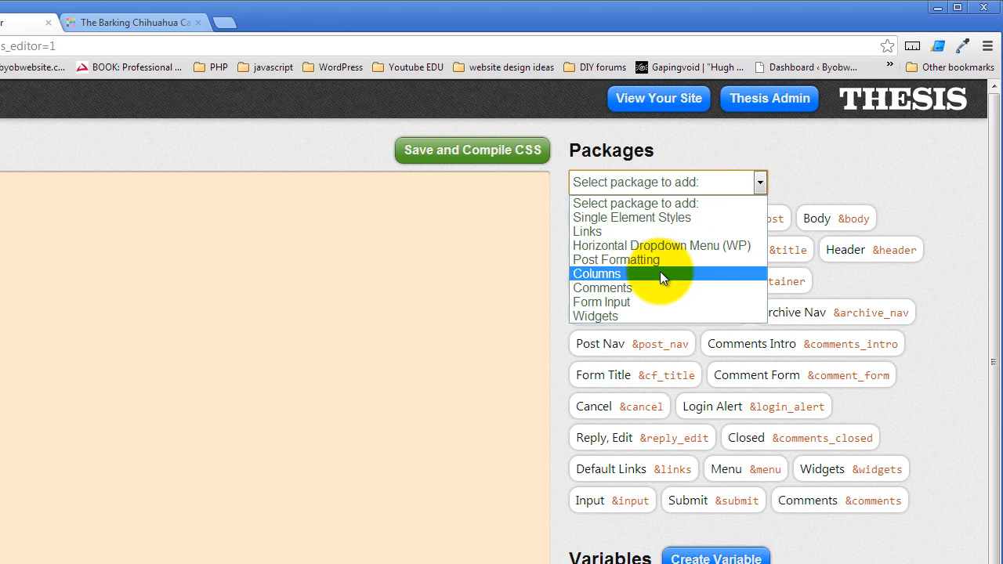
click(596, 273)
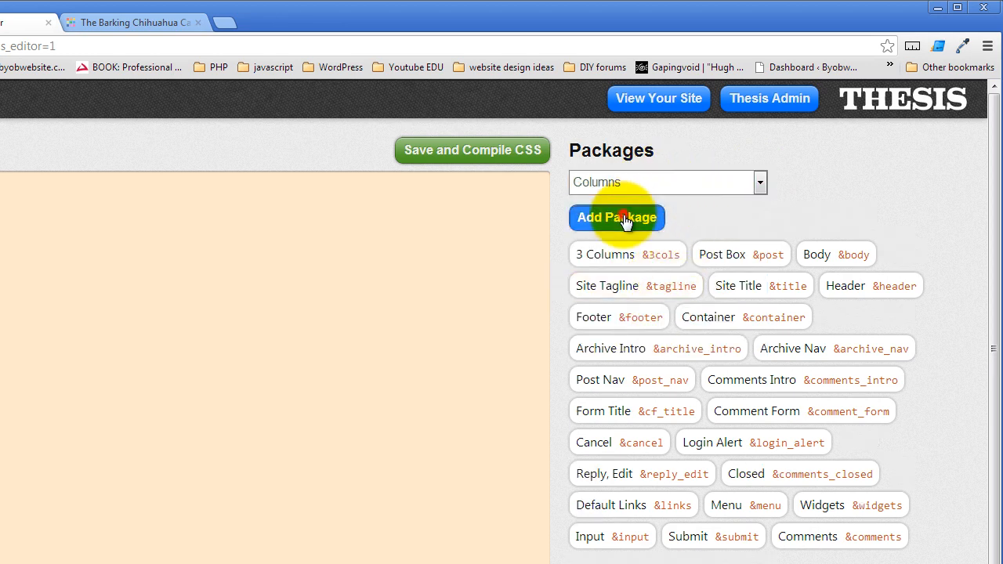
Add a Columns package named '2 Columns' with reference columns_32 and selector .columns_32
click(616, 217)
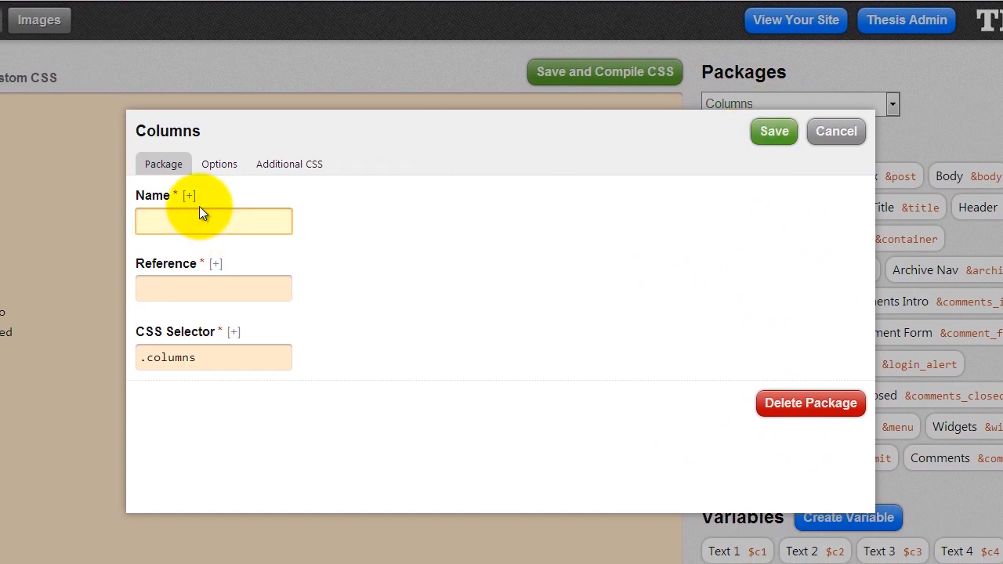
text(2)
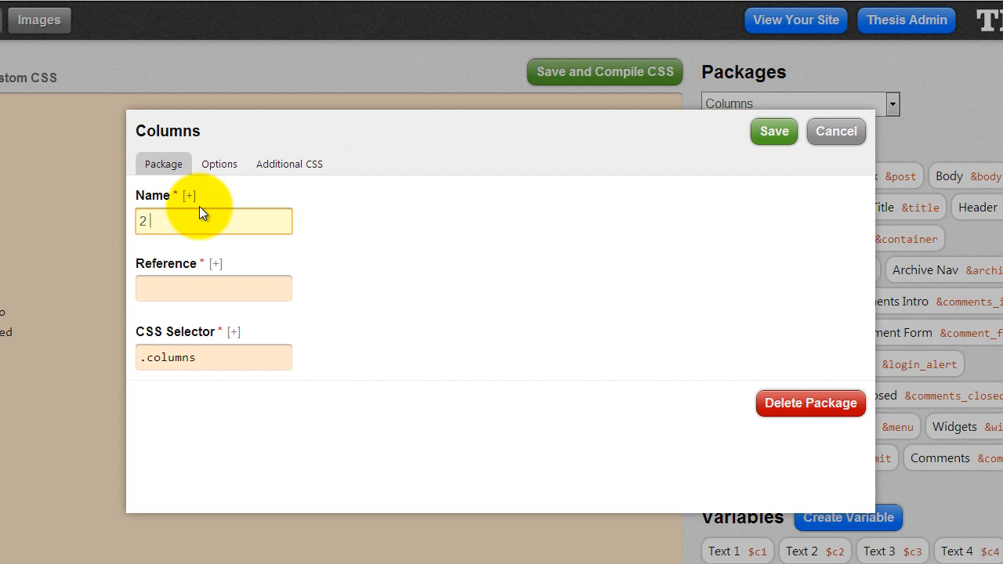
text(Columns)
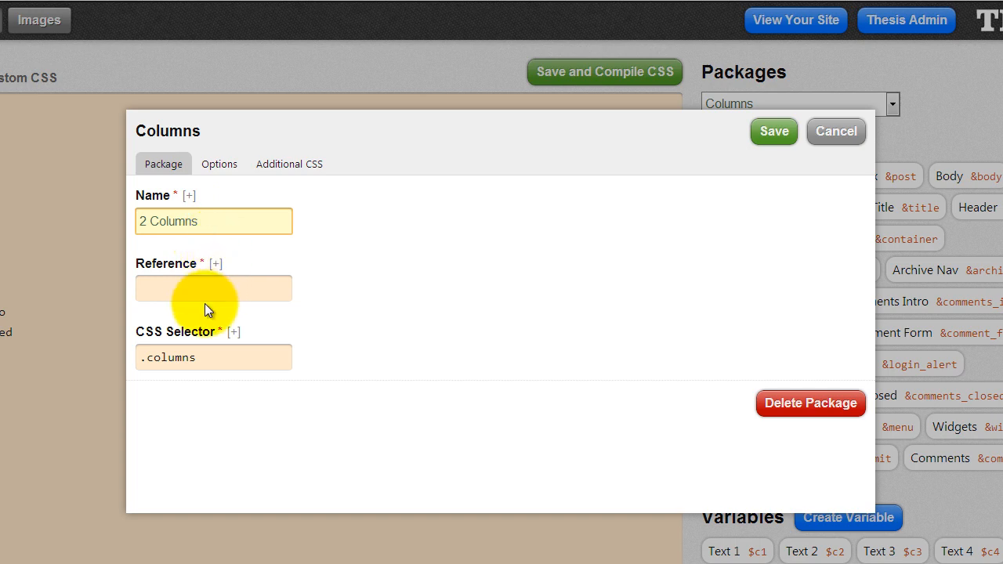
click(213, 287)
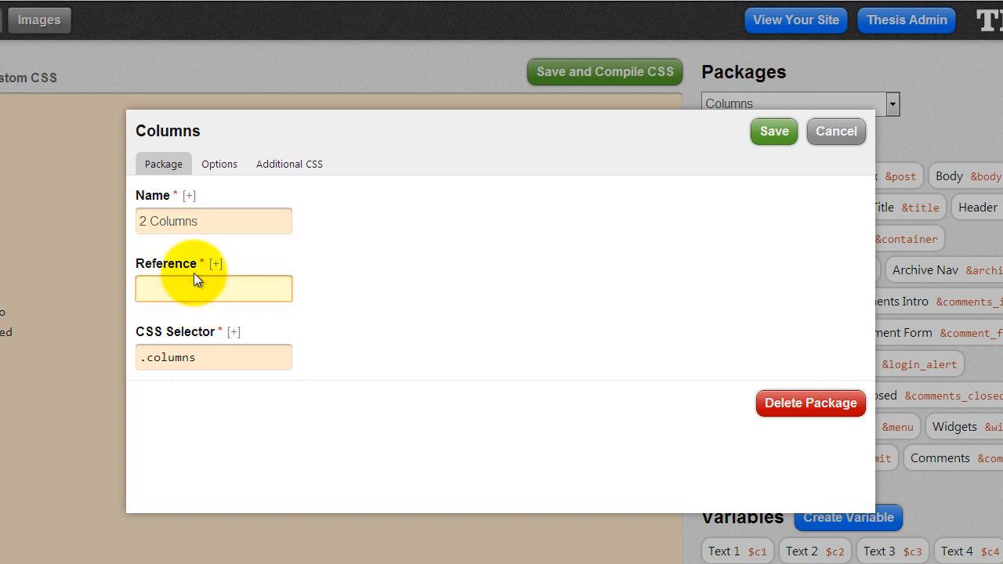
click(213, 289)
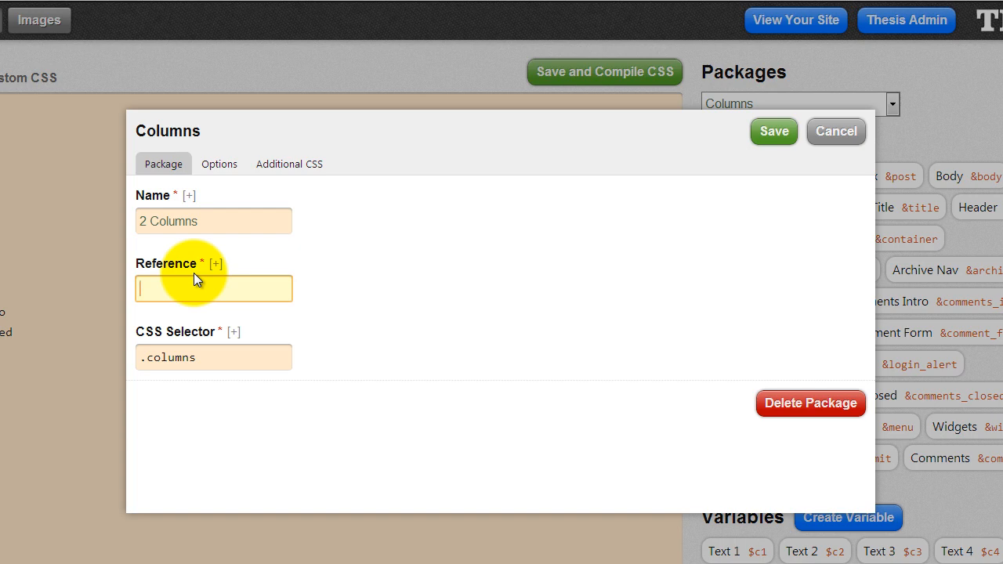
text(columns_)
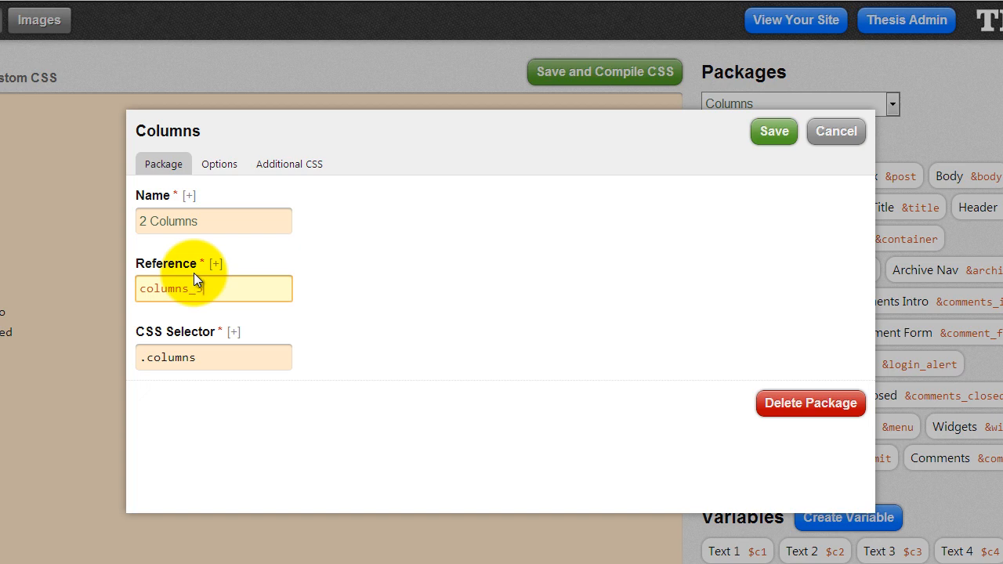
text(2)
click(214, 357)
text(_32)
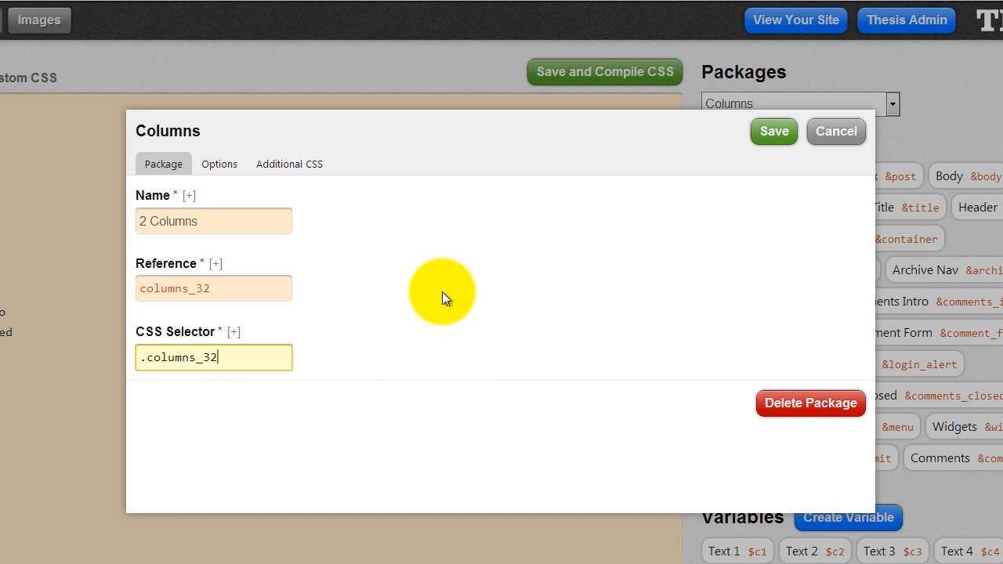
mouse_move(160, 391)
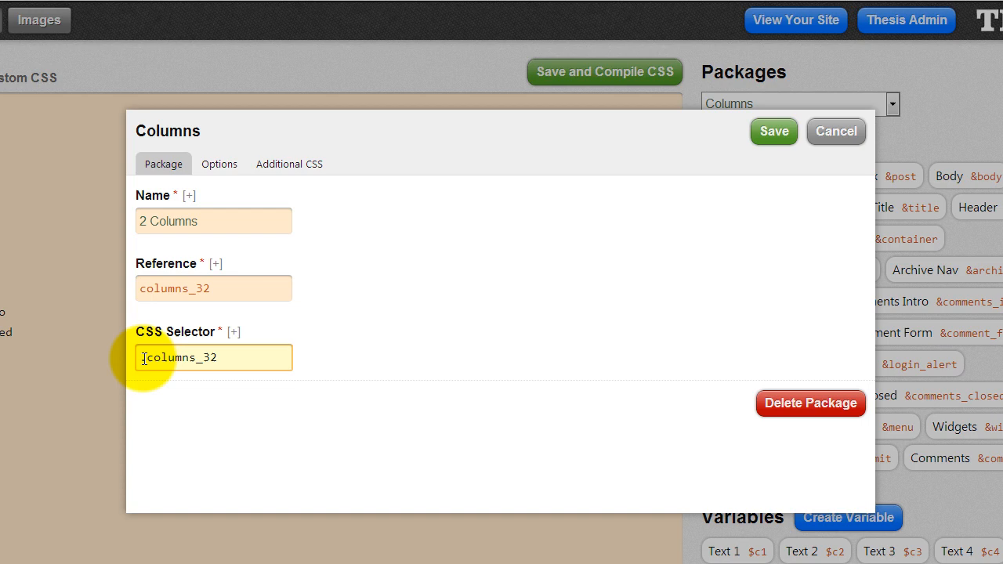
text(.)
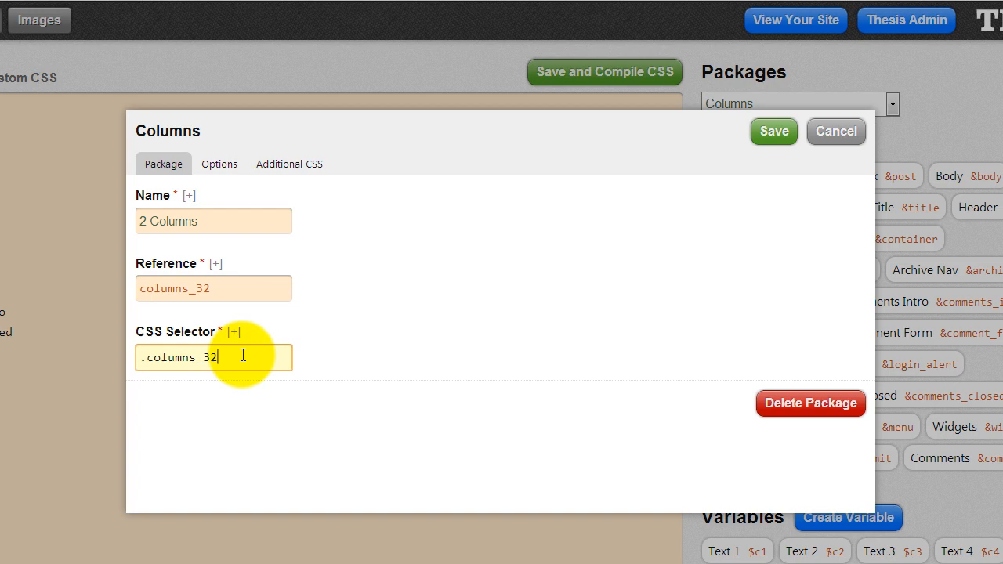
mouse_move(186, 337)
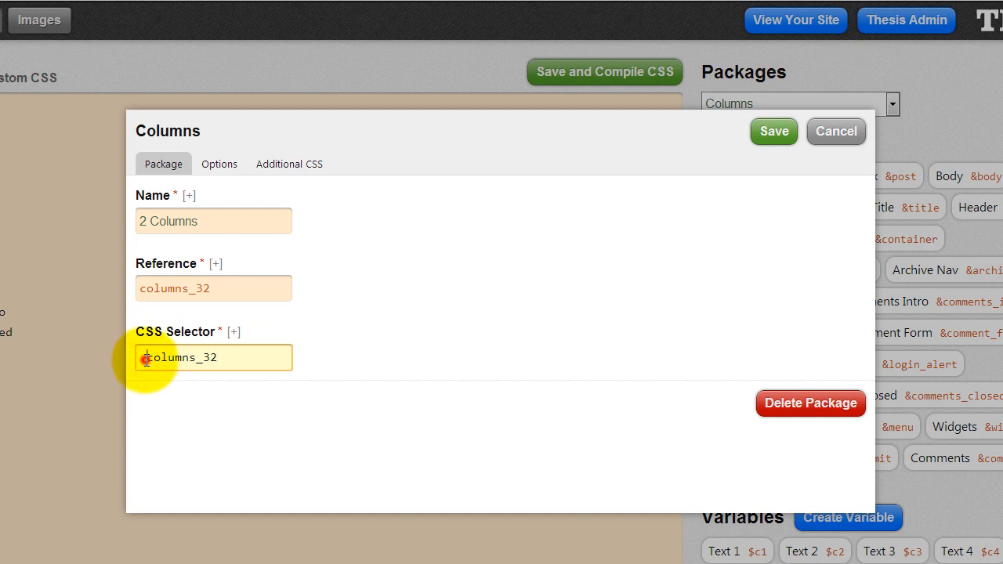
click(157, 357)
text(.)
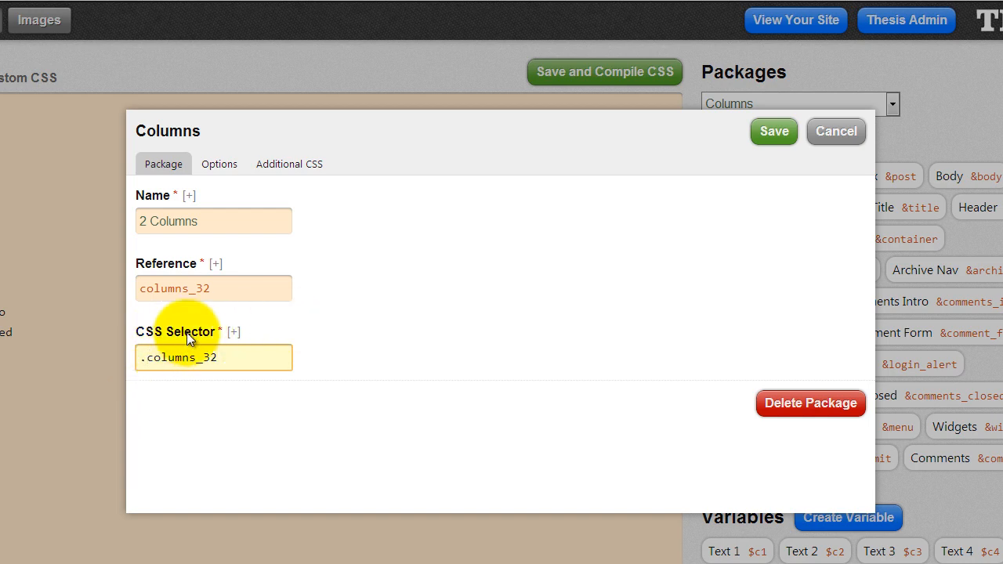
click(196, 357)
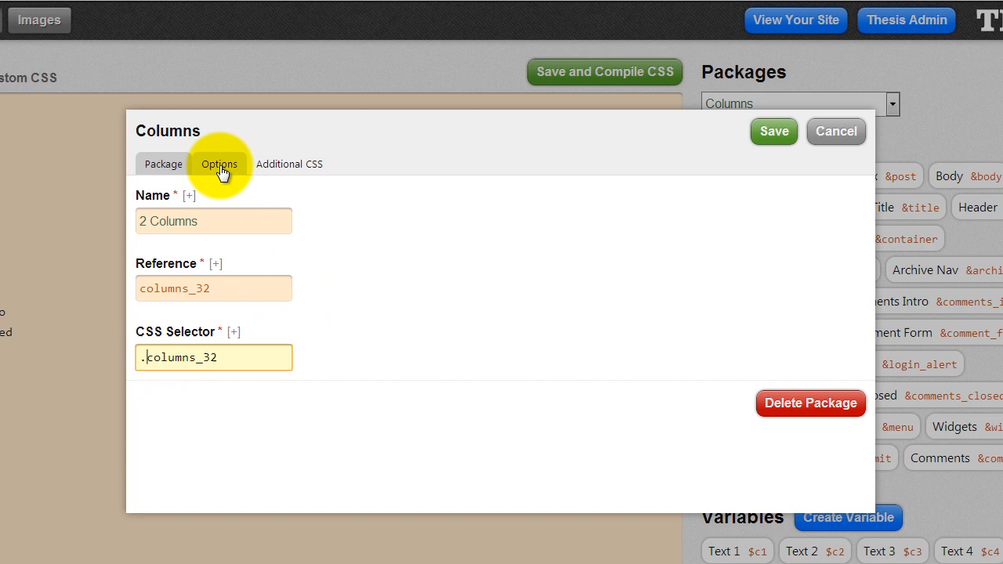
Set 2 columns, with column 1 at 636 wide, left-aligned, padding 11 right and 15 left
click(219, 163)
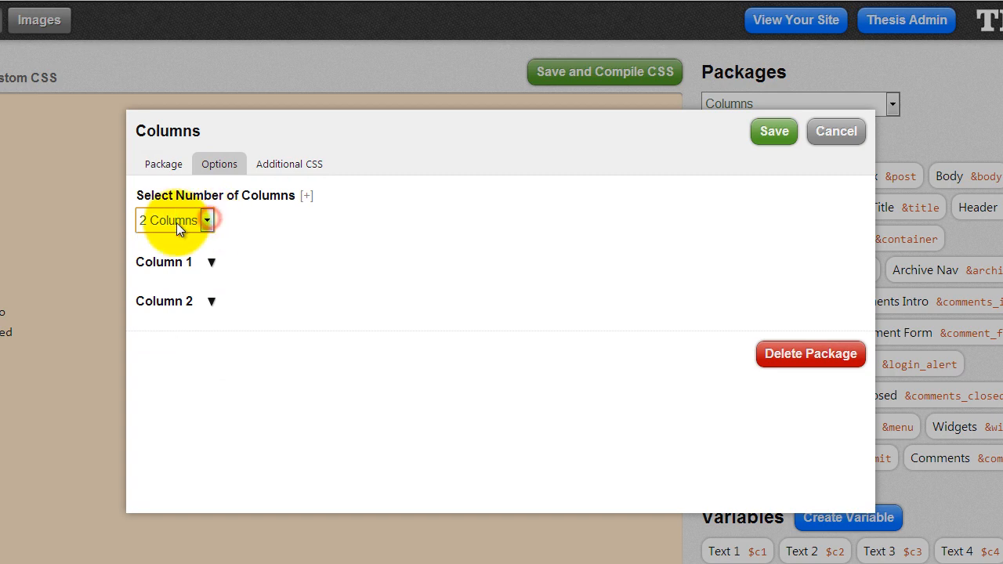
click(211, 261)
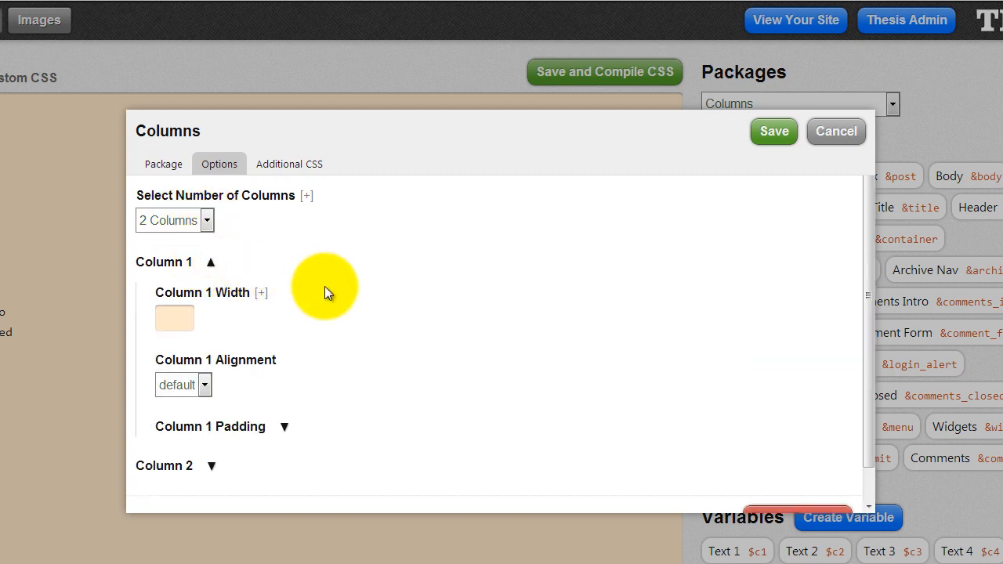
click(174, 318)
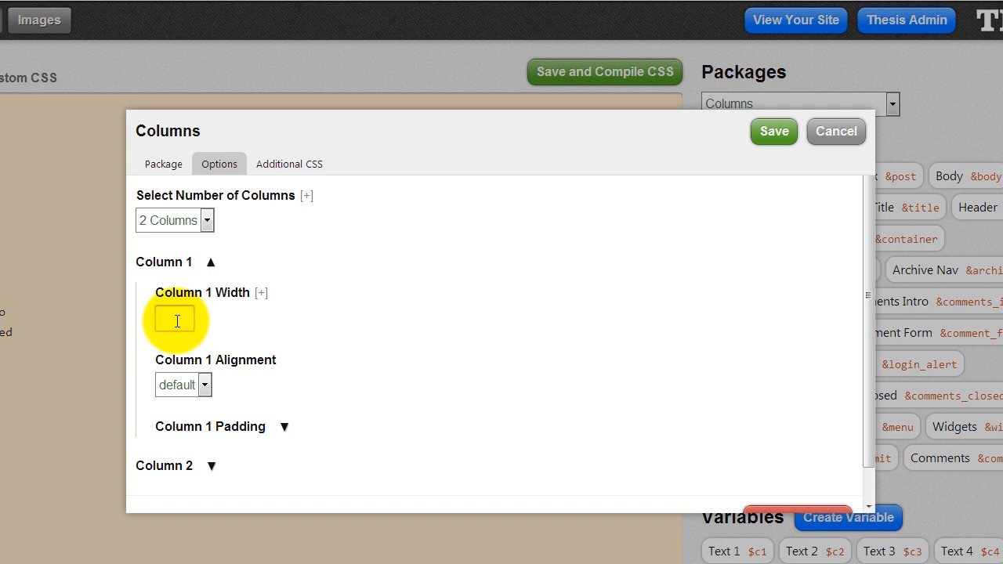
text(636)
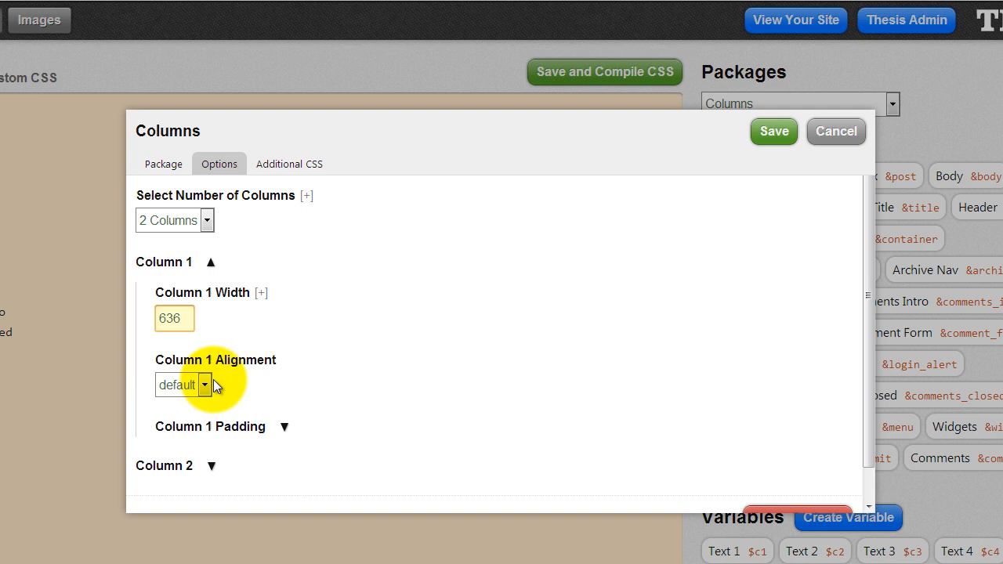
click(183, 385)
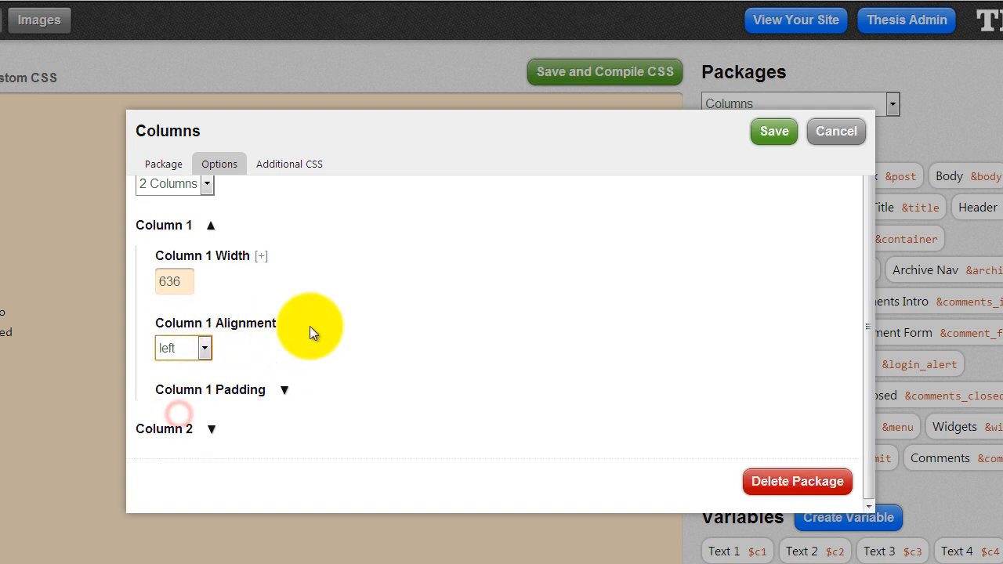
click(284, 389)
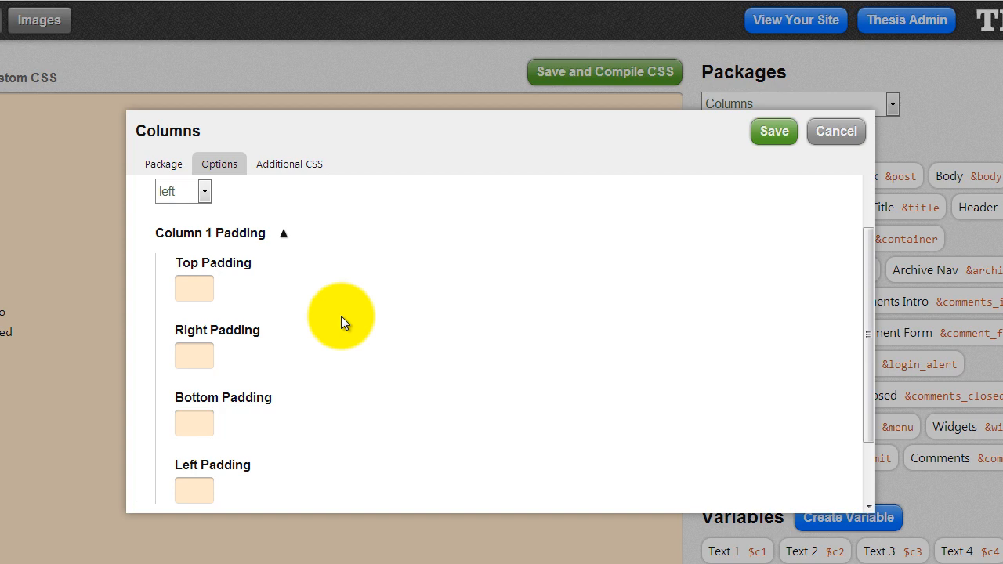
scroll(down, 3)
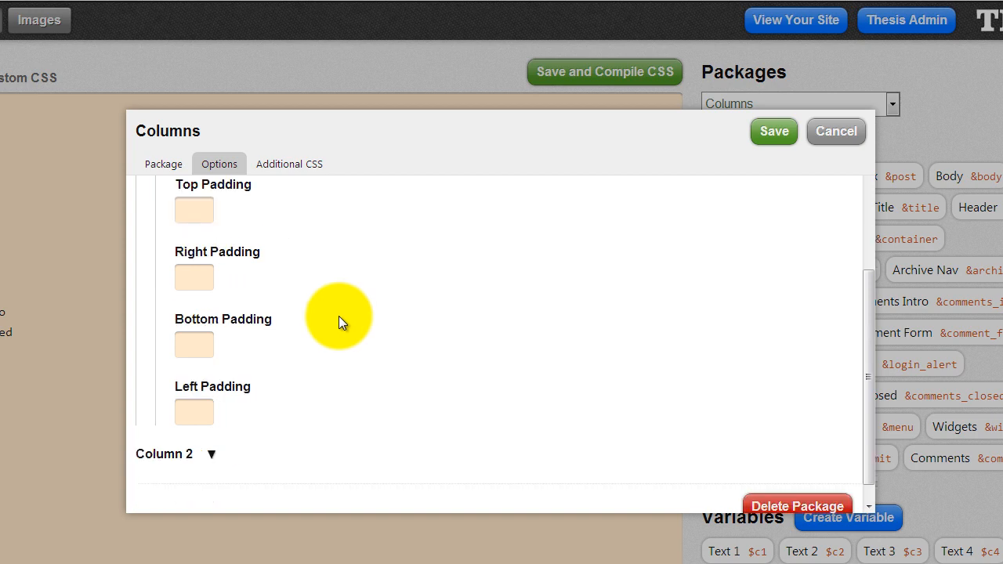
click(193, 278)
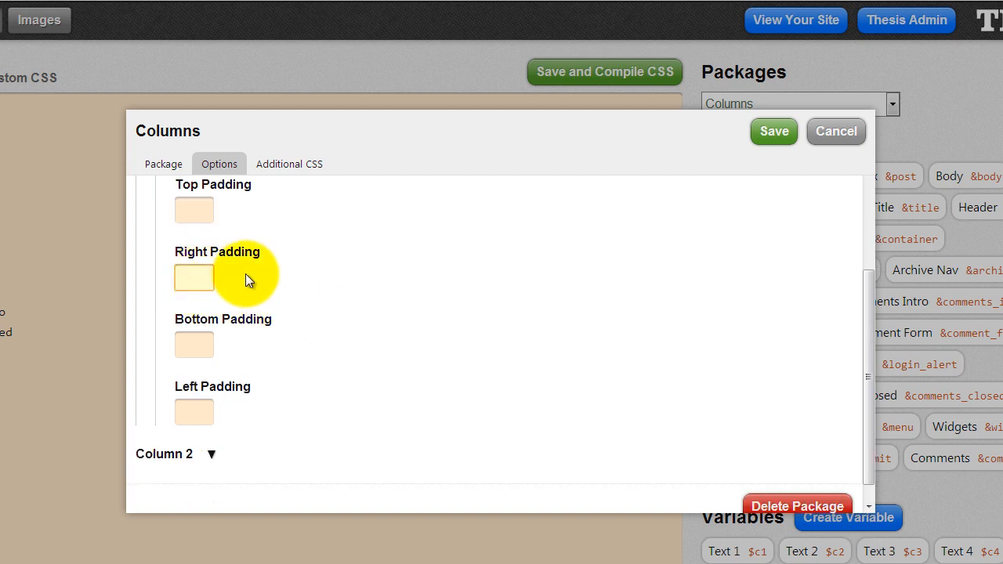
text(11)
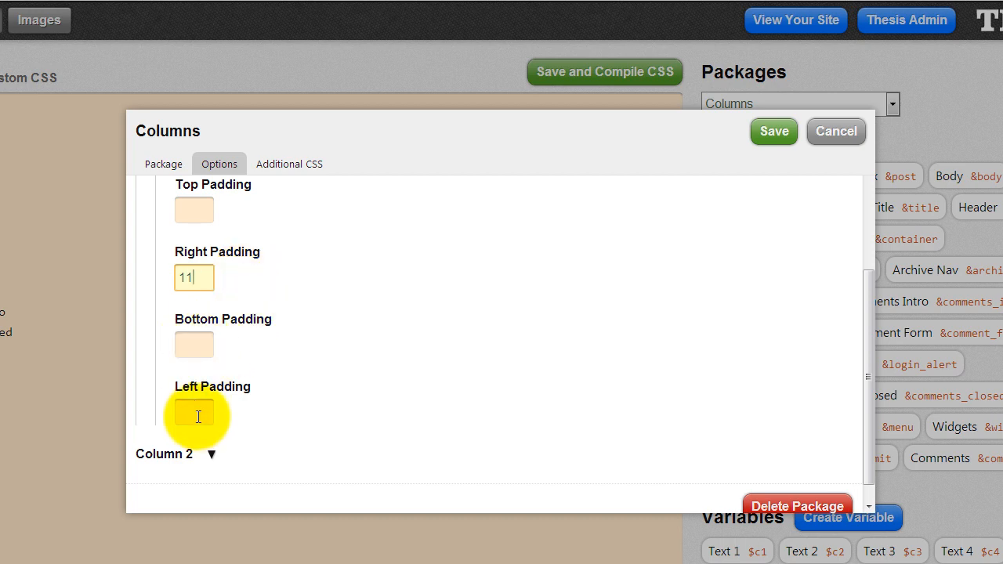
text(15)
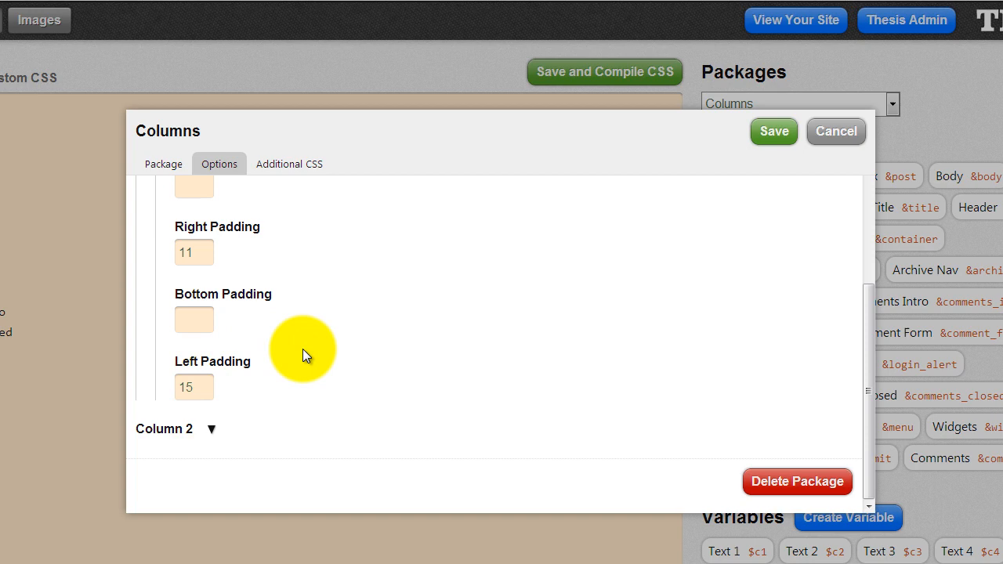
Set column 2 to auto width, right-aligned with 32 right padding, and save the package
click(164, 428)
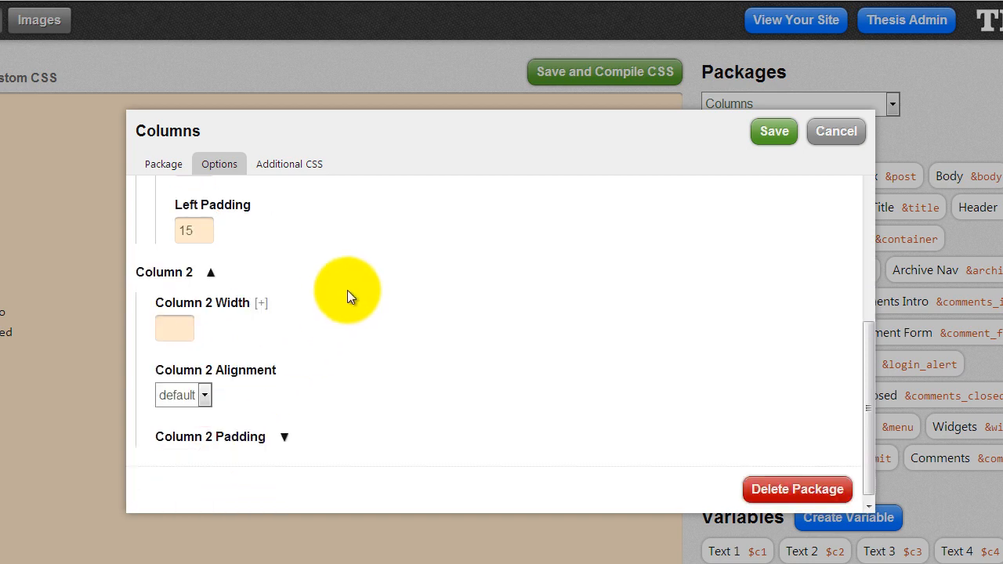
mouse_move(384, 227)
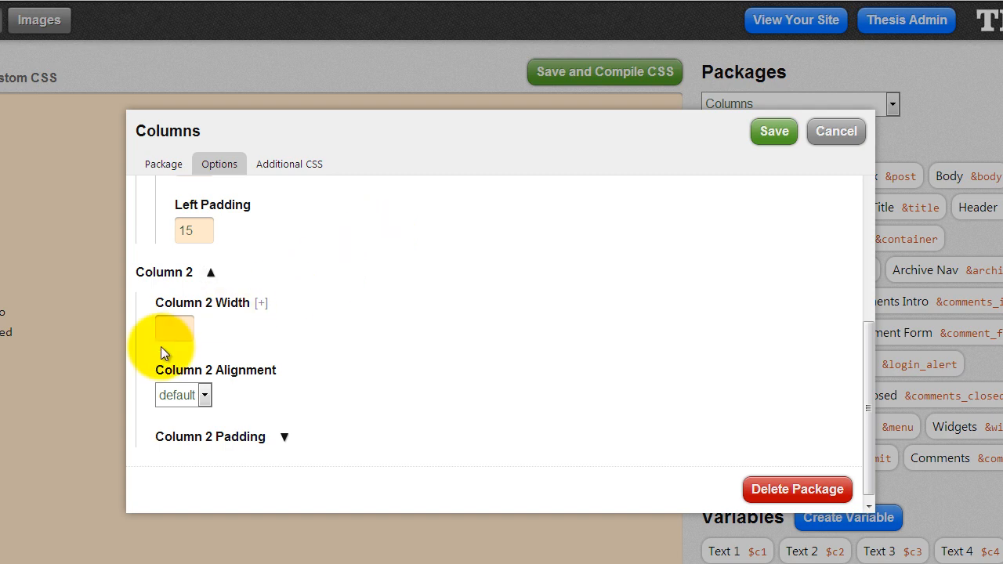
text(au)
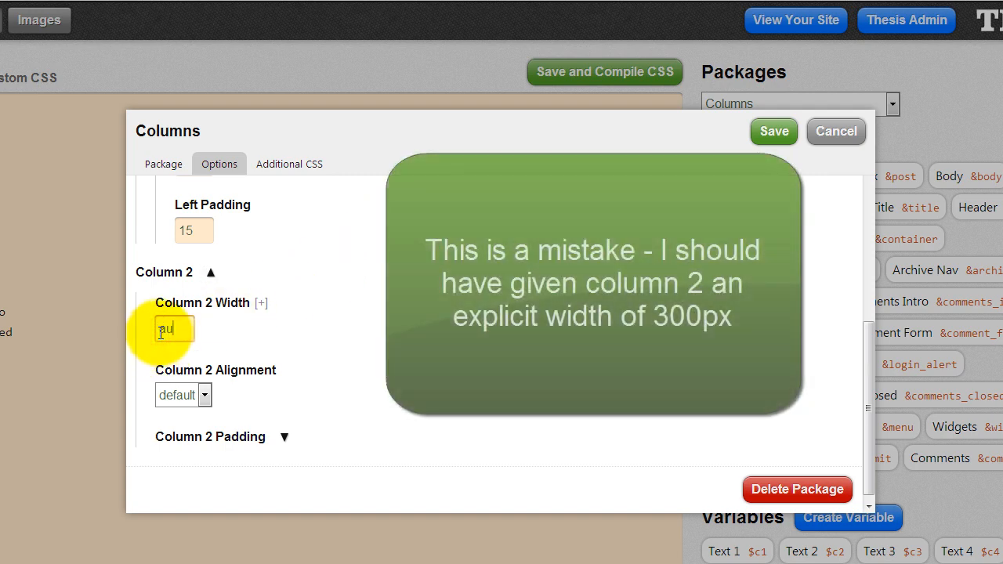
text(auto)
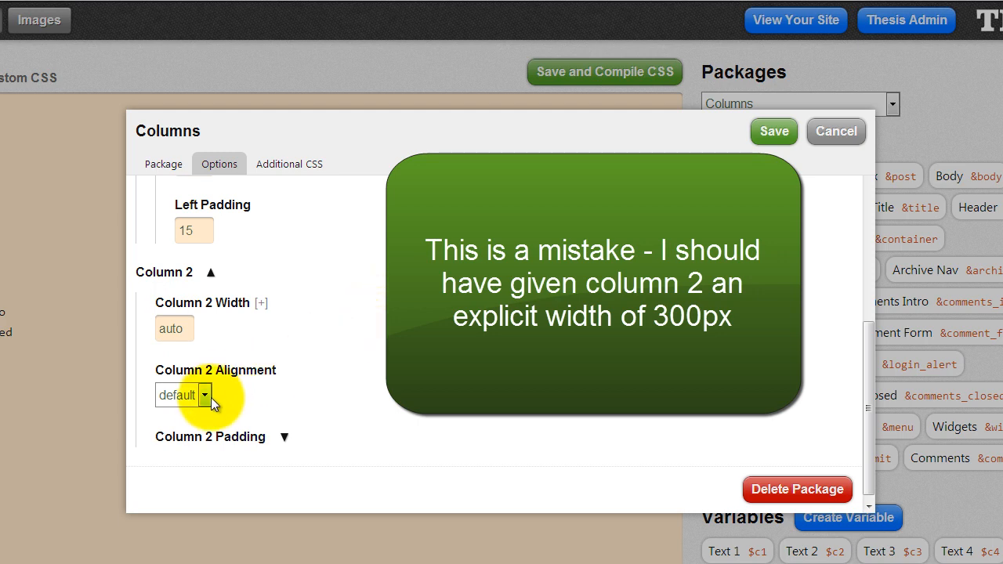
click(182, 394)
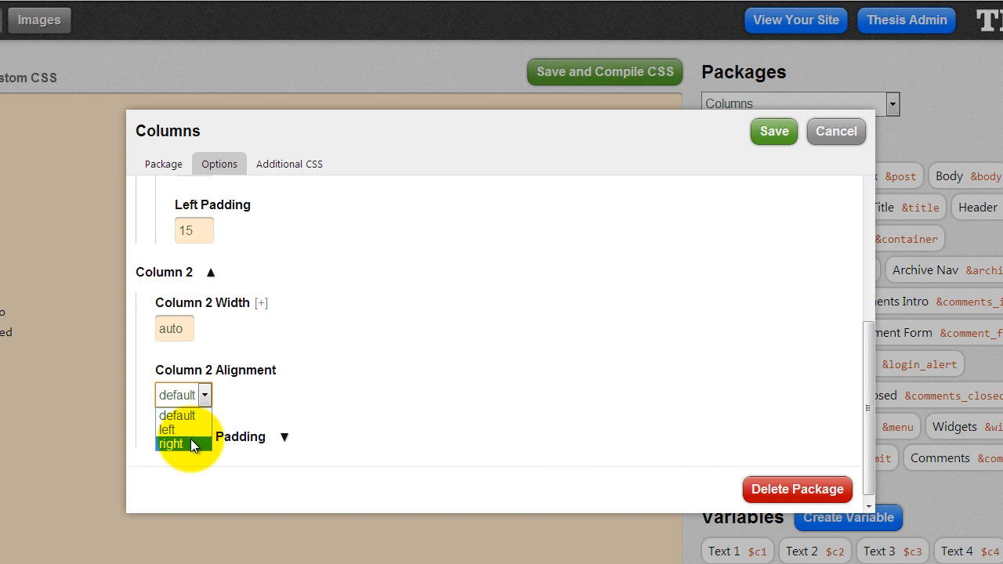
click(171, 444)
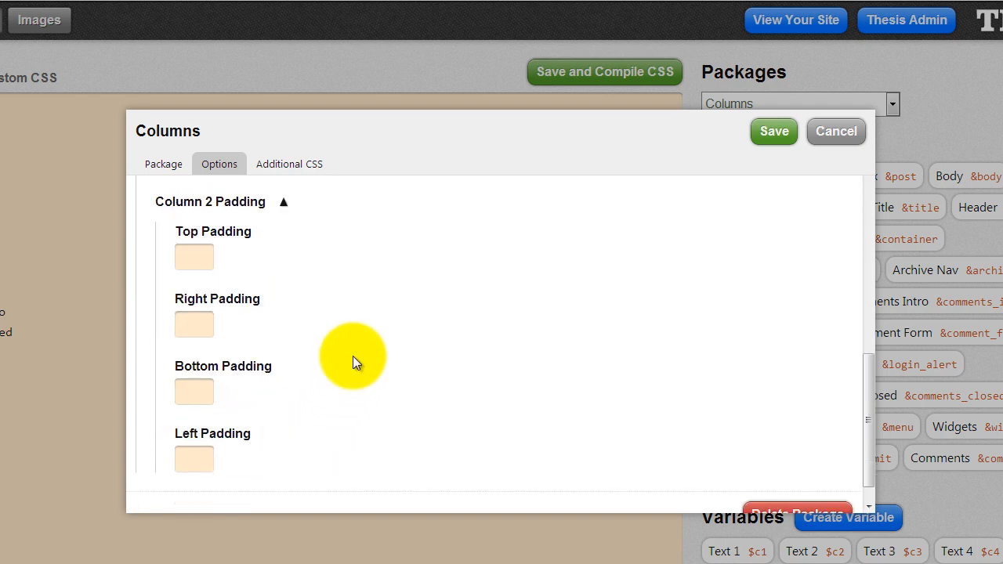
mouse_move(407, 297)
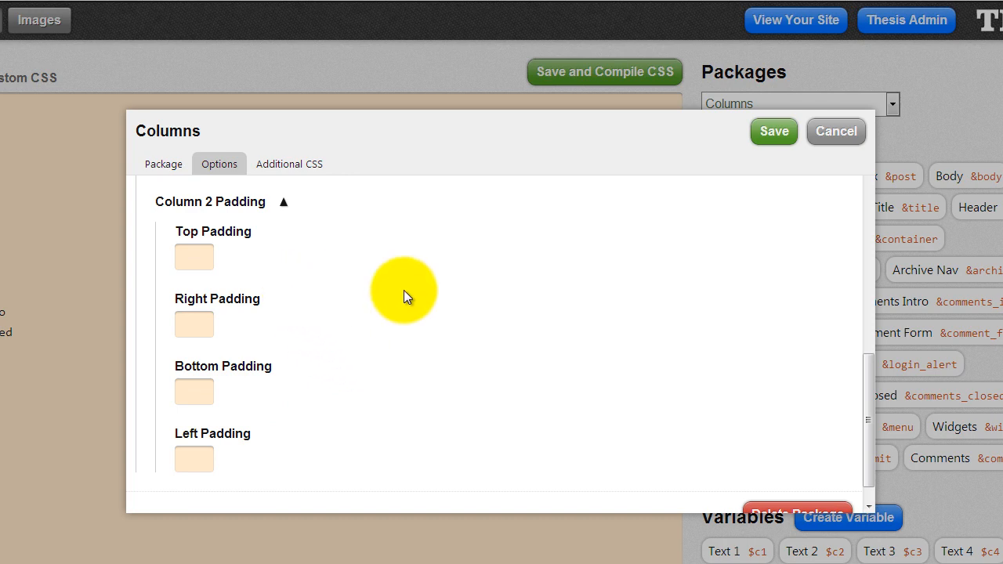
click(193, 325)
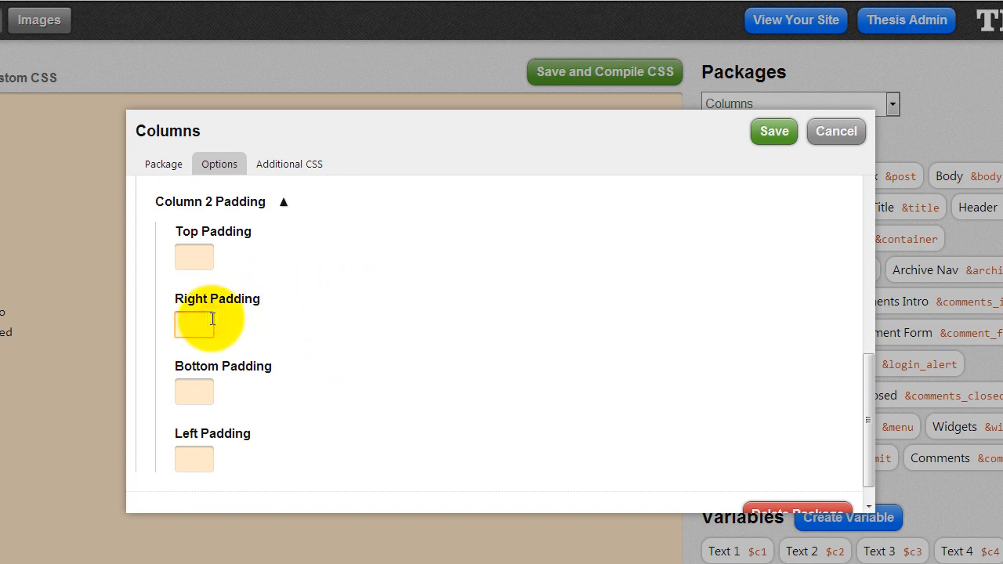
text(32)
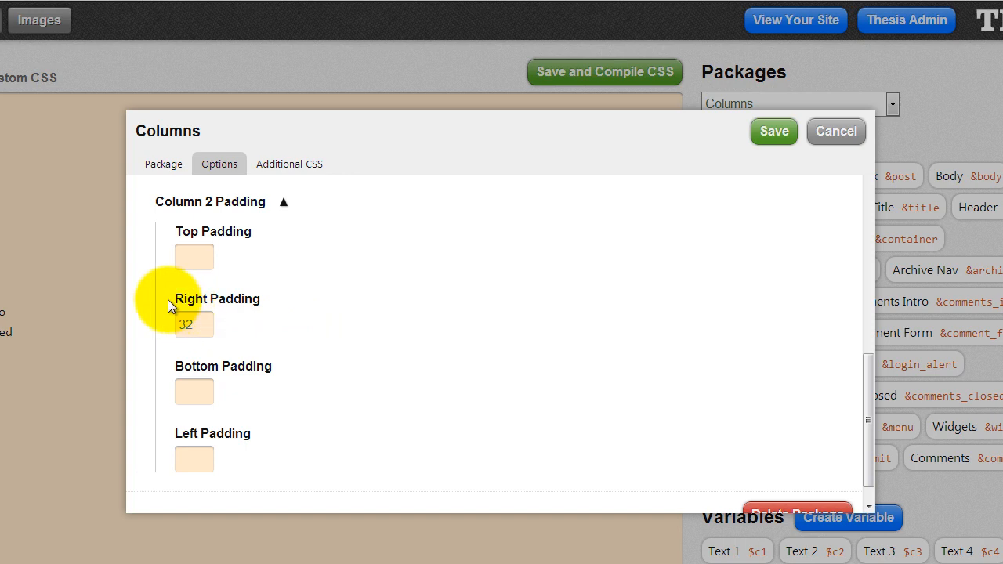
mouse_move(175, 316)
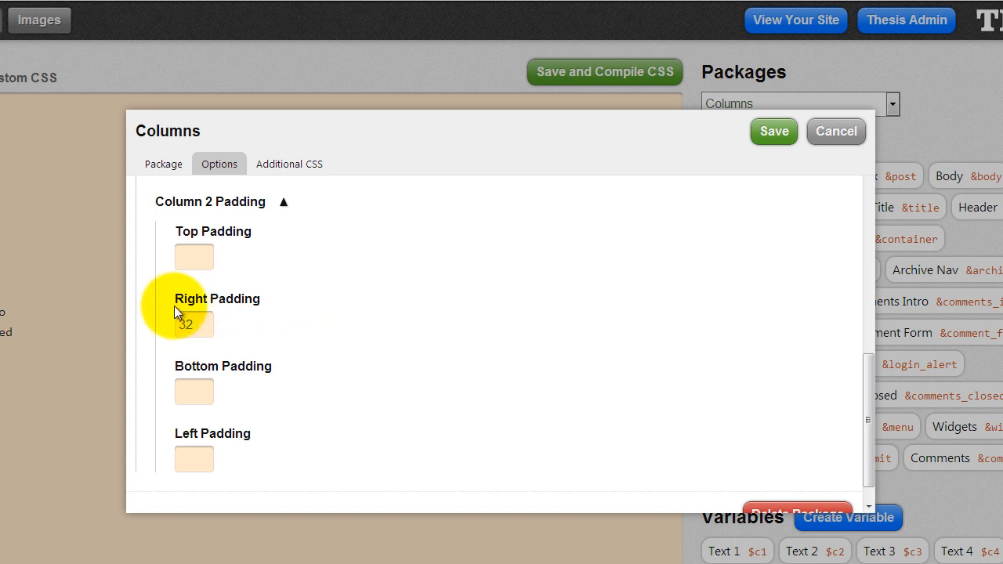
click(193, 324)
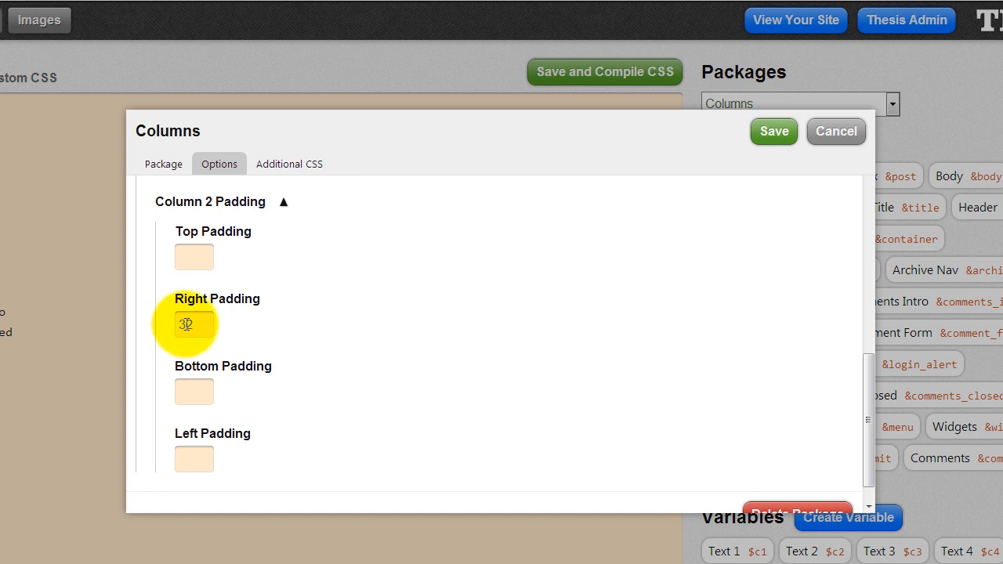
click(194, 324)
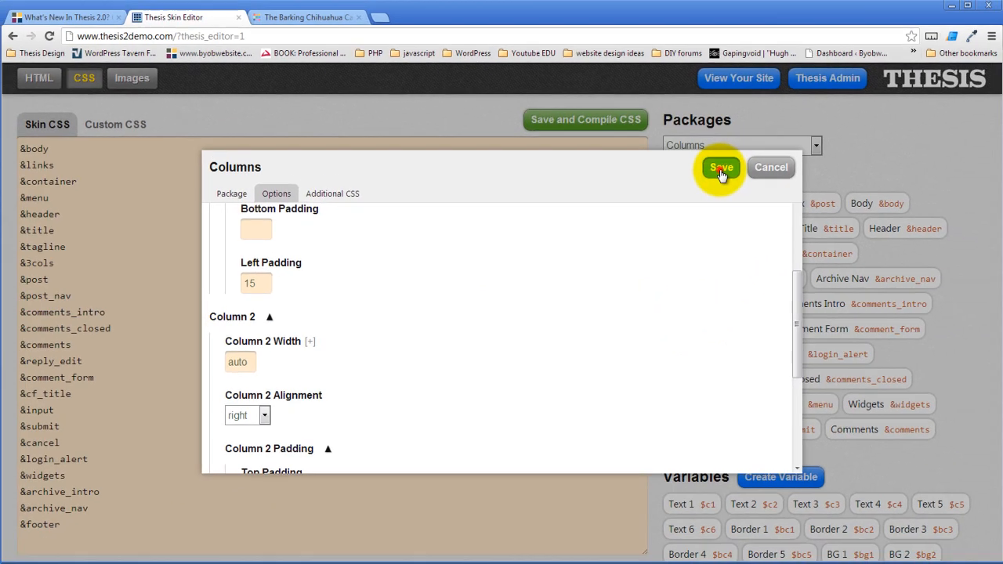
click(719, 167)
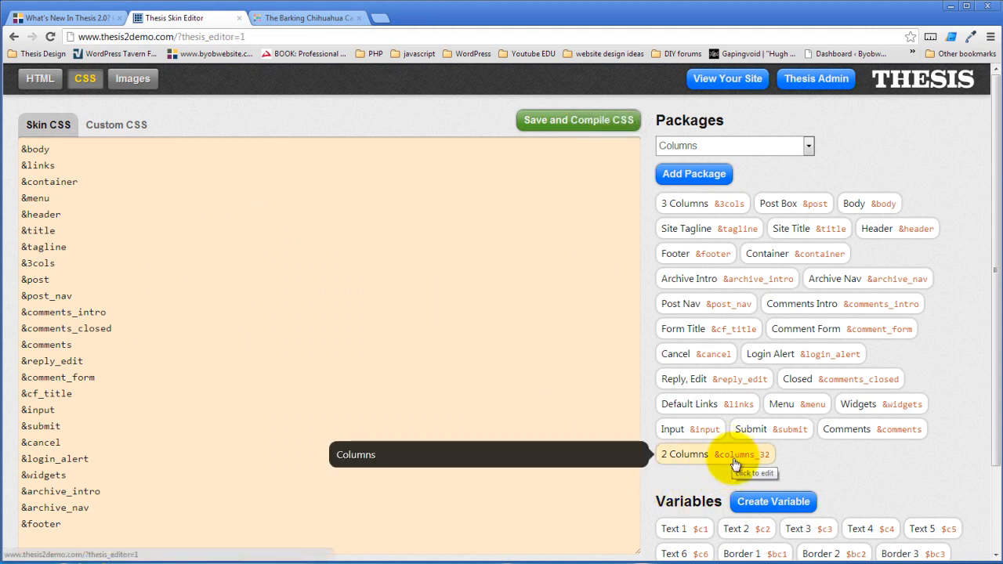
mouse_move(667, 473)
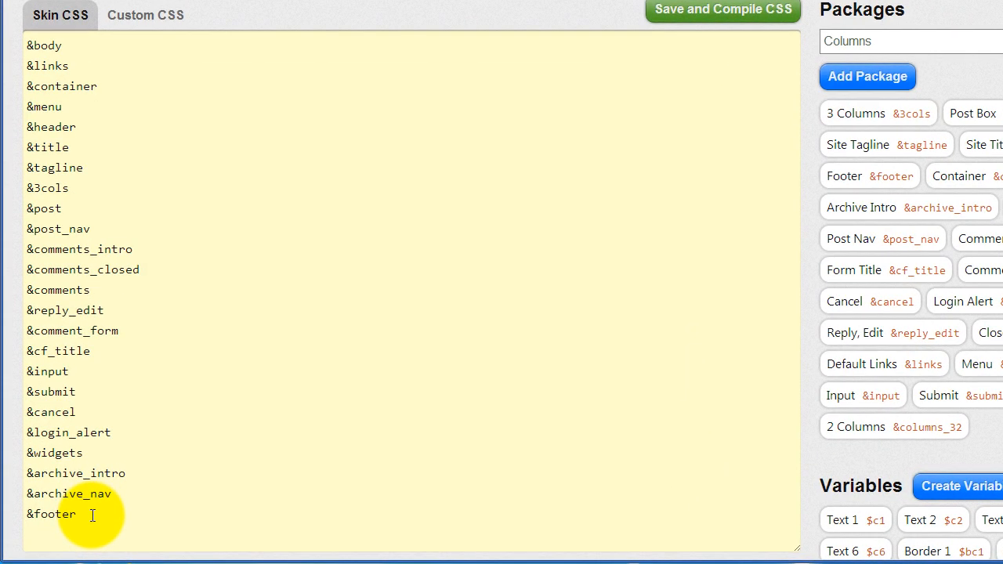
Add &columns_32 to the Skin CSS, save and compile it, and return to the cafe site tab
text(&columns_32)
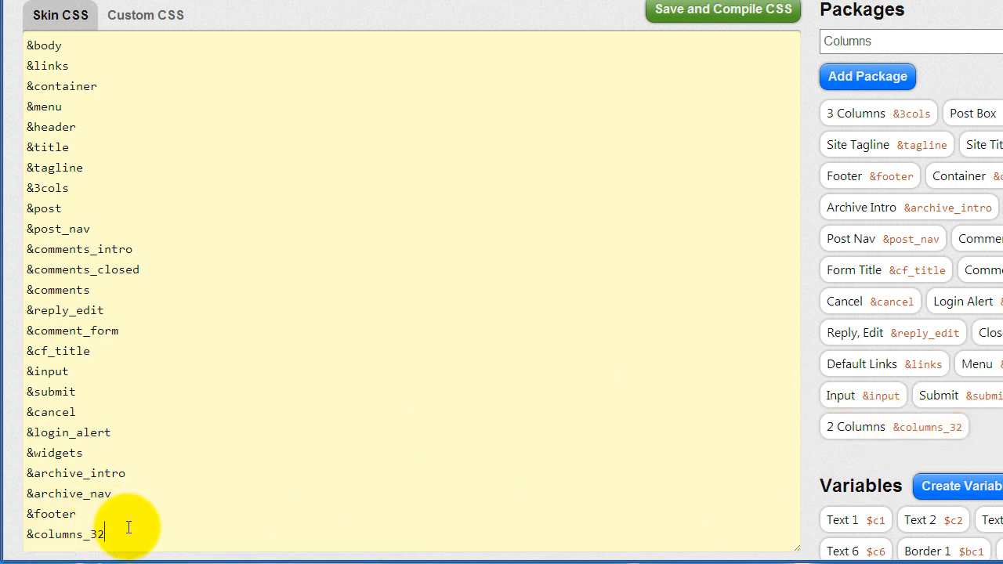
mouse_move(230, 418)
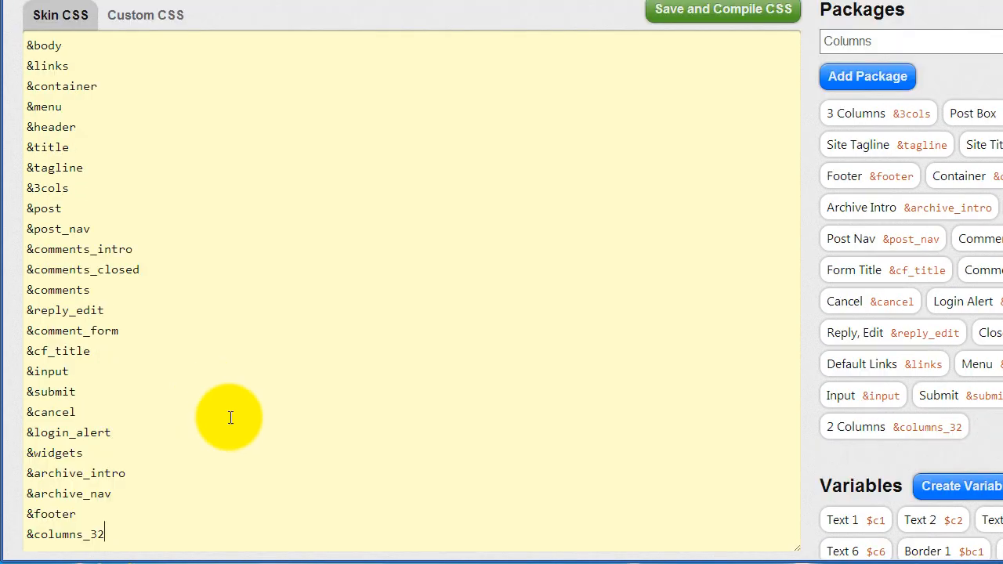
mouse_move(208, 452)
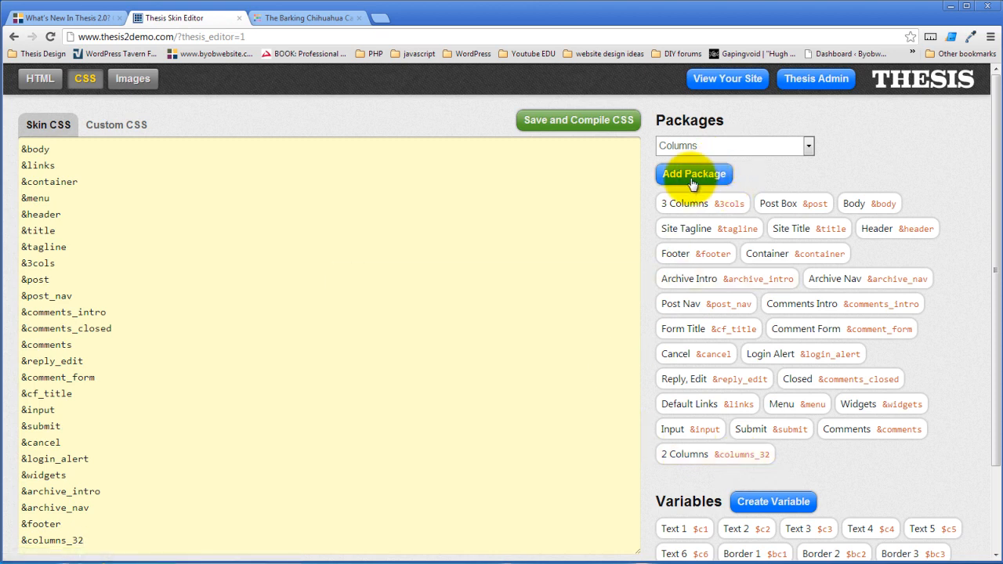
click(579, 120)
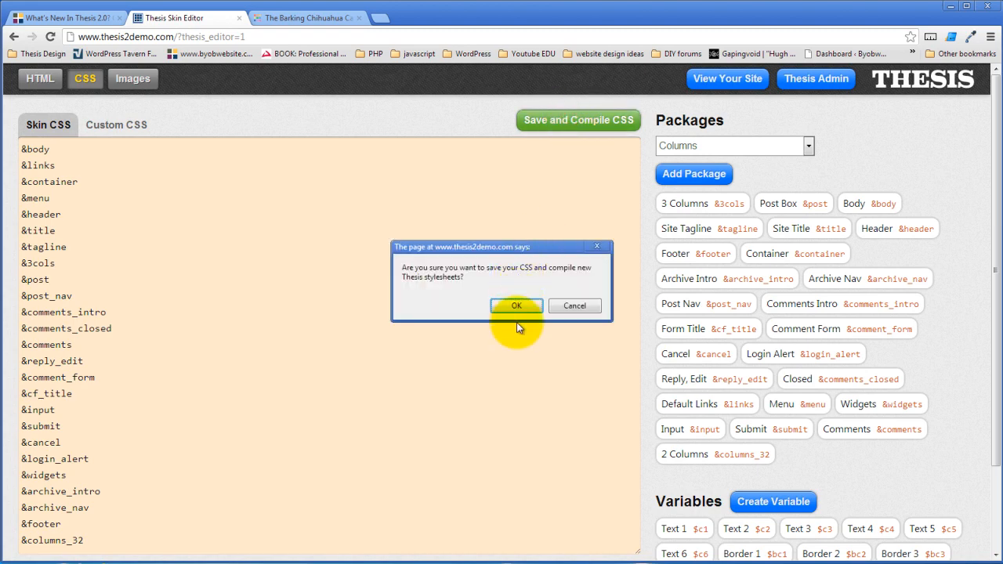
click(516, 306)
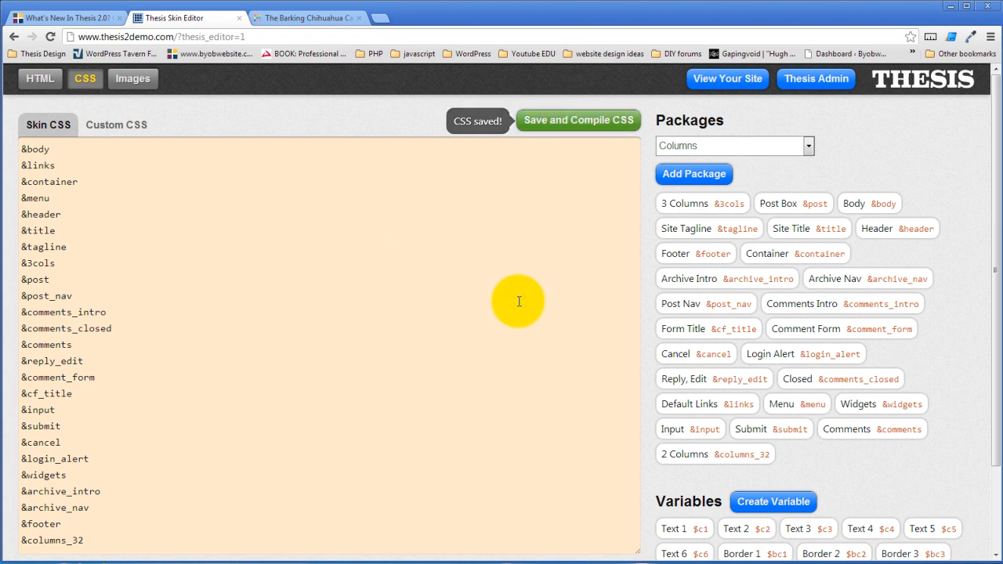
click(305, 17)
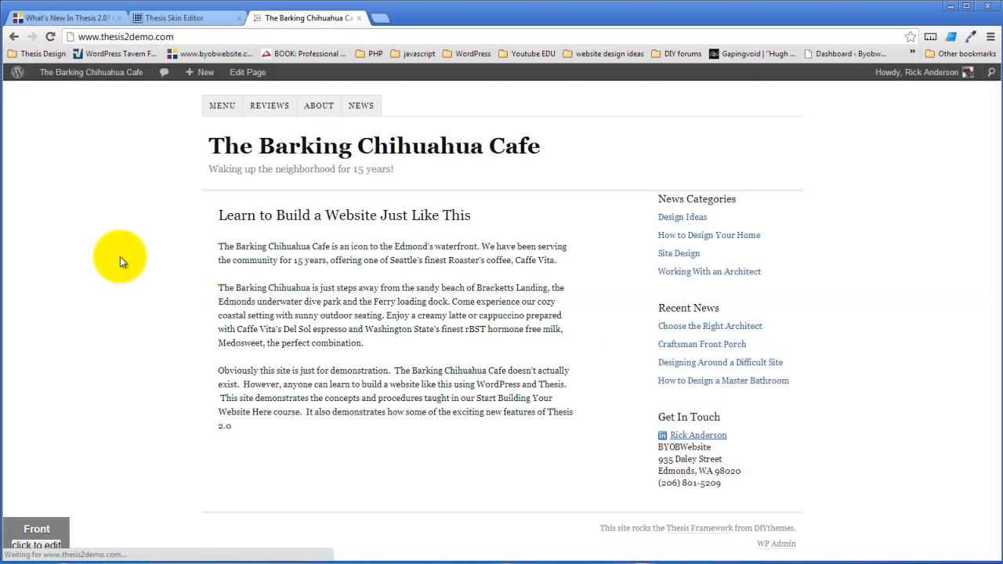
mouse_move(845, 171)
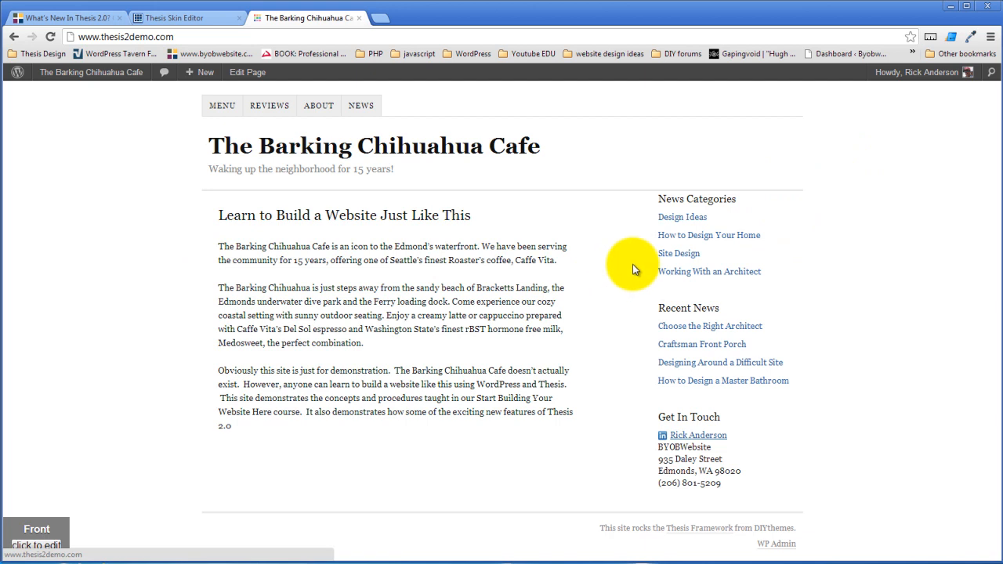
mouse_move(209, 342)
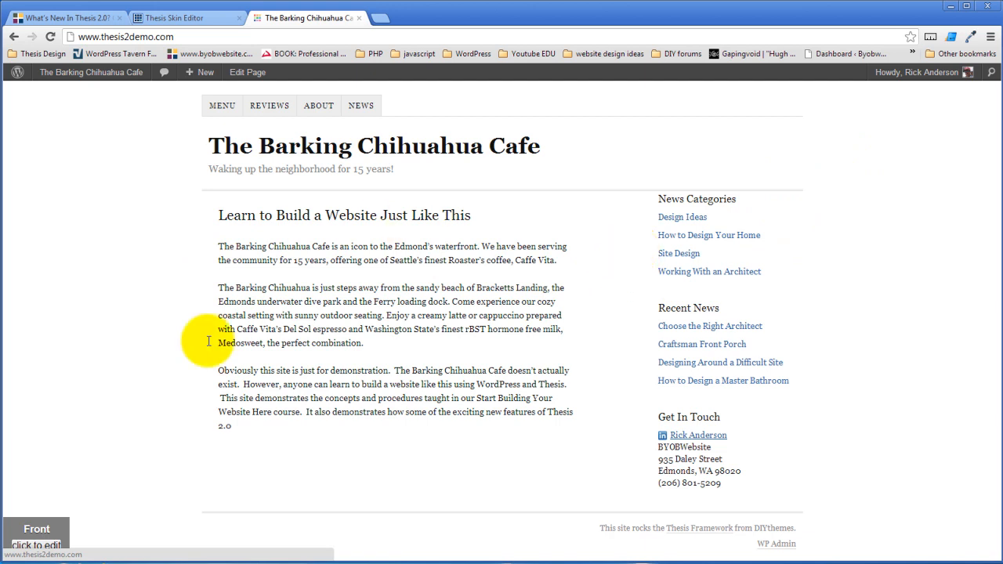
mouse_move(751, 202)
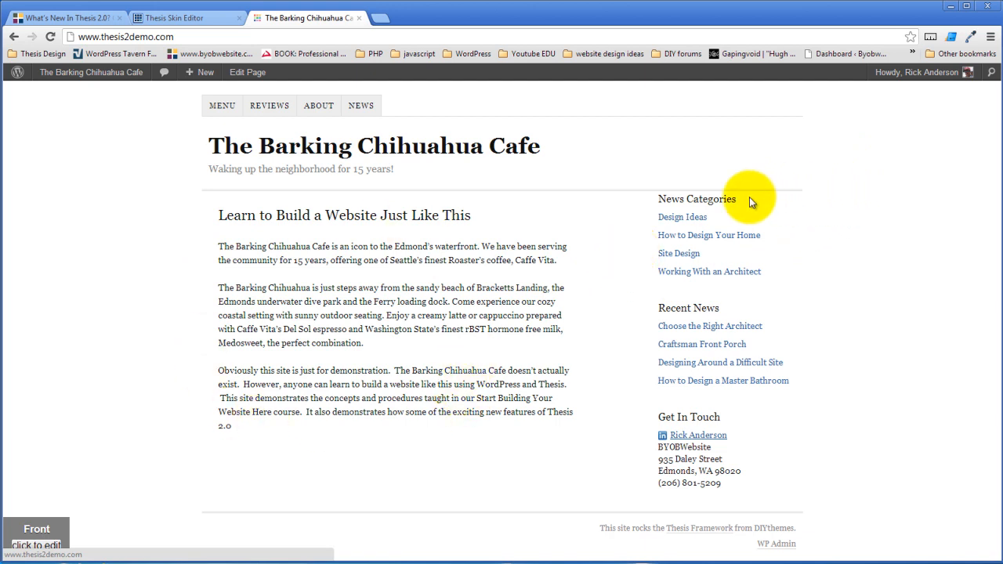
mouse_move(606, 421)
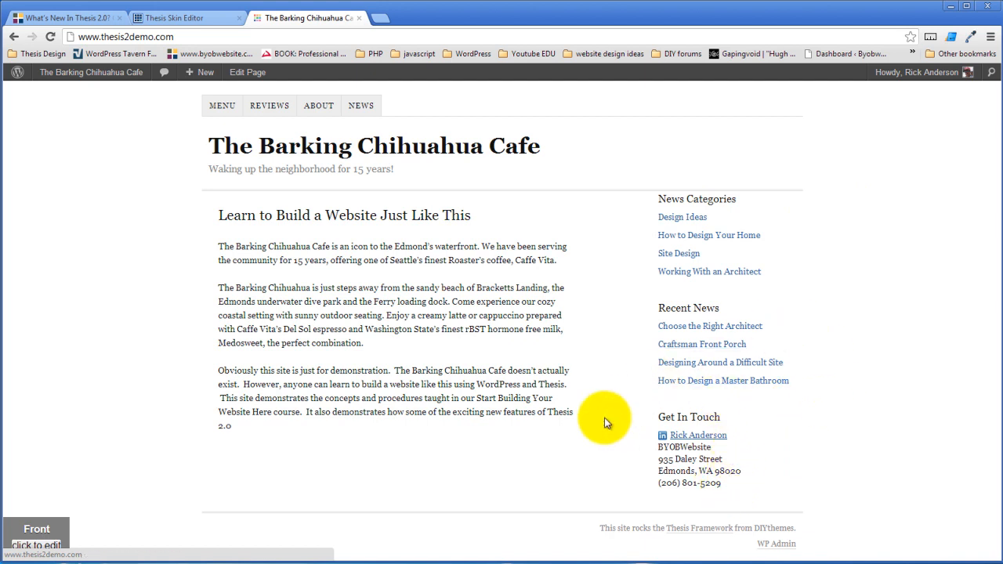
mouse_move(712, 188)
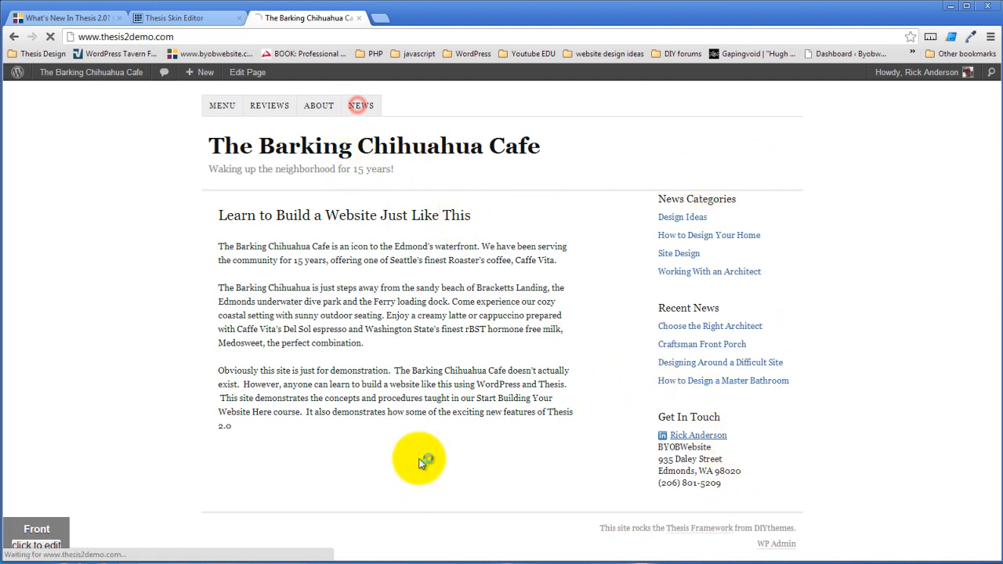
click(361, 106)
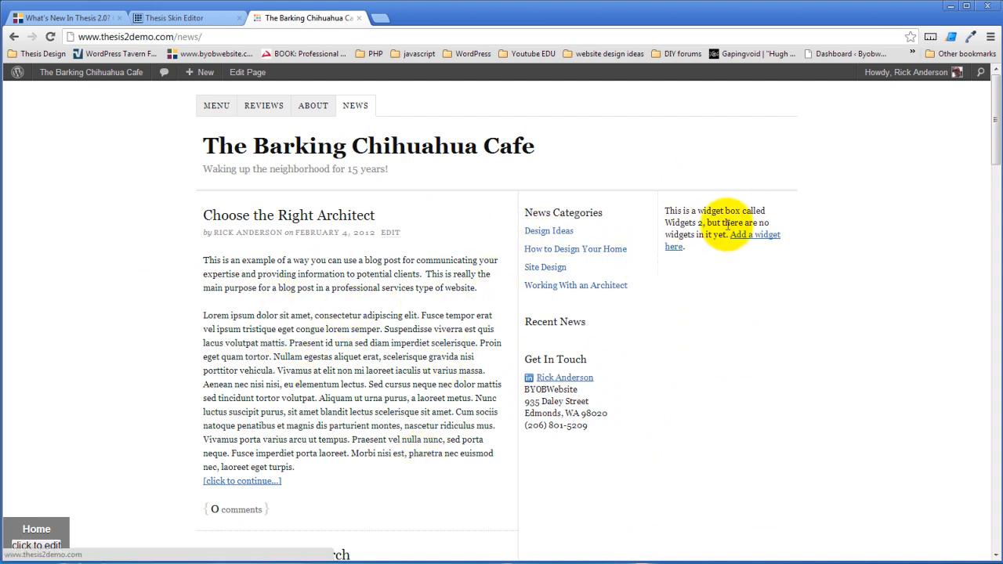
mouse_move(701, 211)
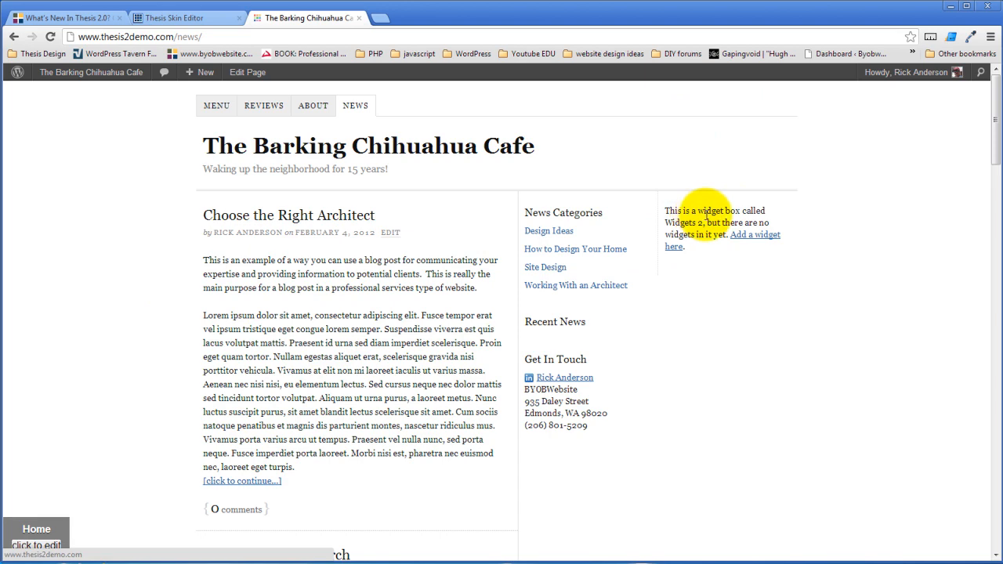
mouse_move(300, 223)
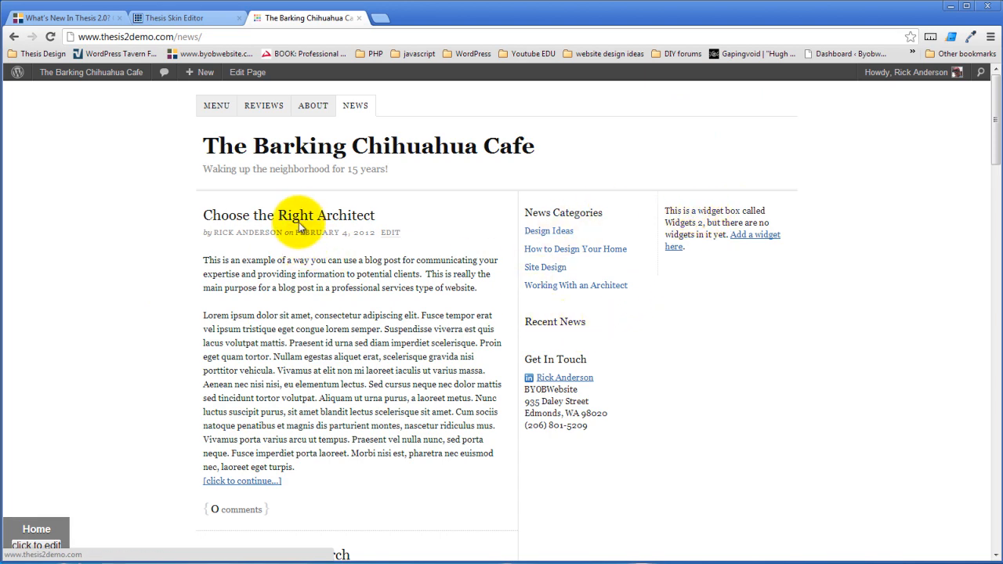
click(289, 215)
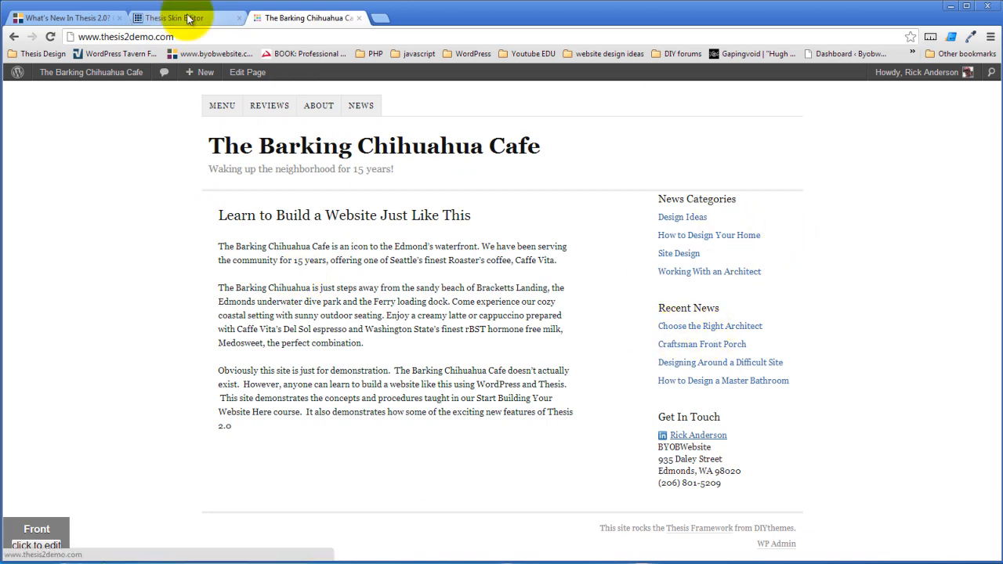
Delete the &3cols line from the Skin CSS in the Thesis Skin Editor
click(172, 18)
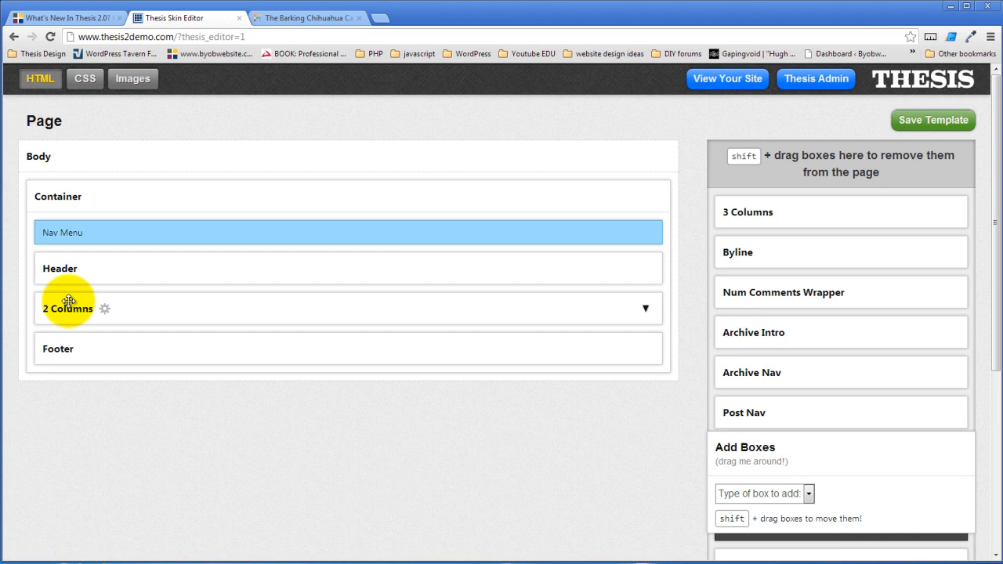
click(84, 78)
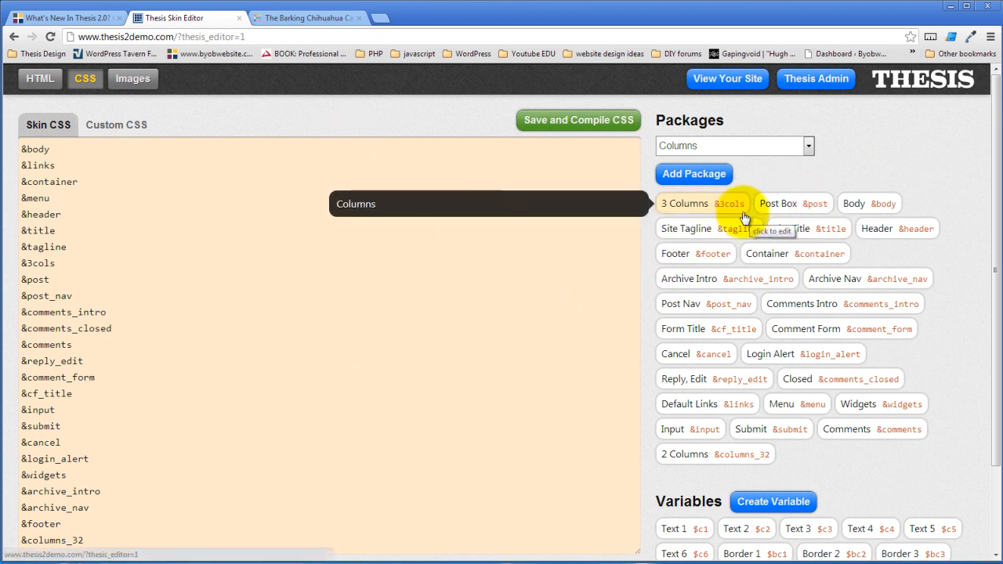
scroll(down, 3)
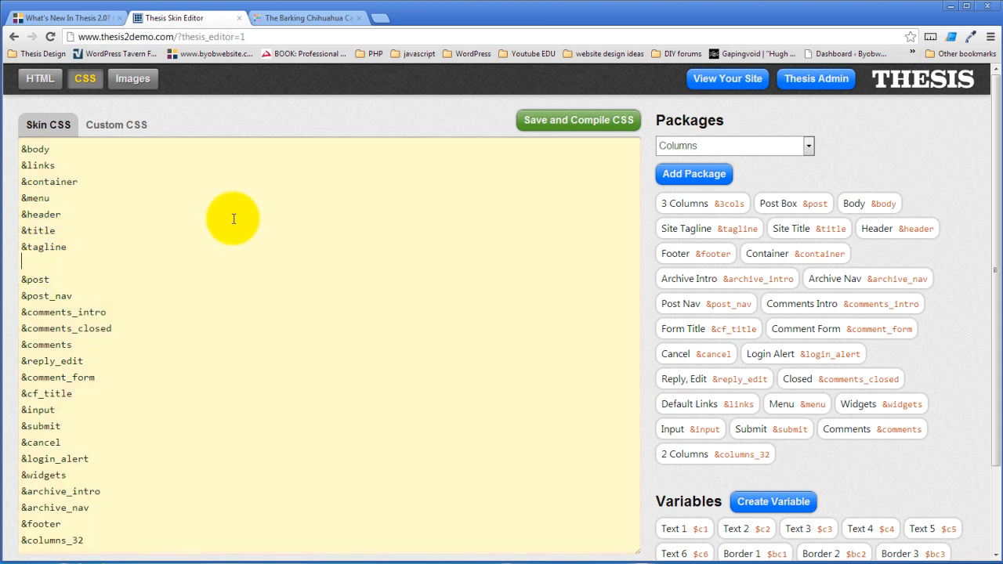
click(578, 120)
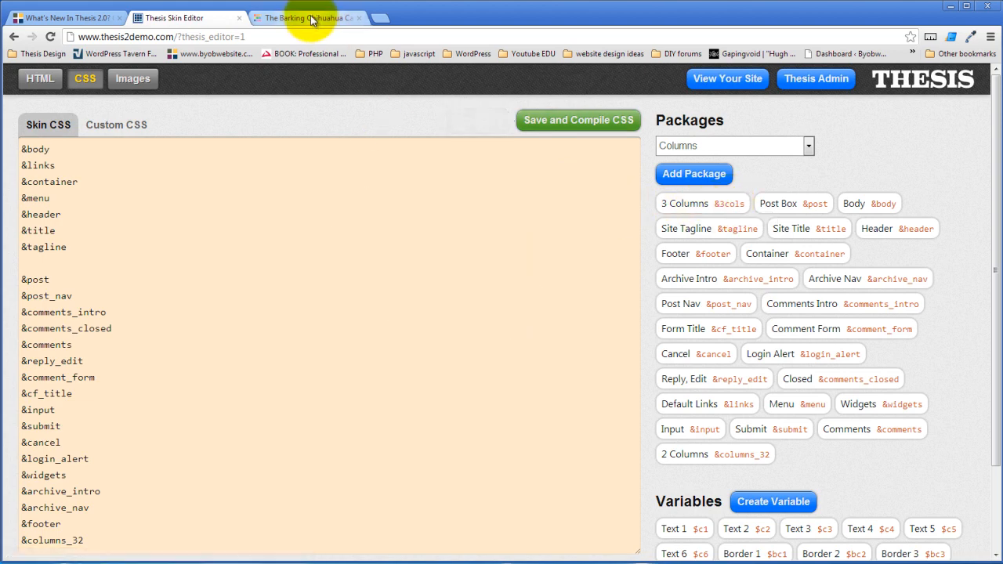
click(305, 17)
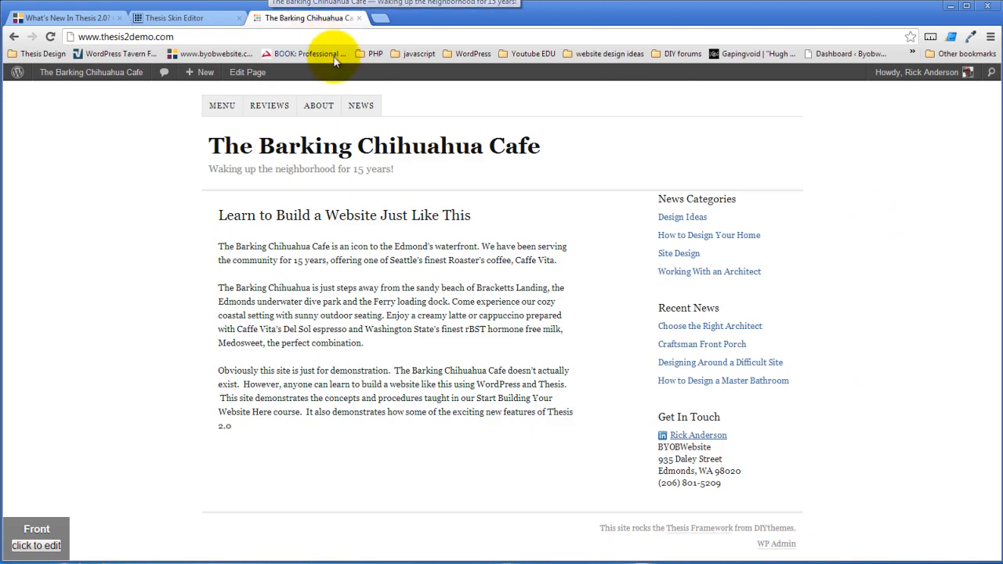
click(361, 105)
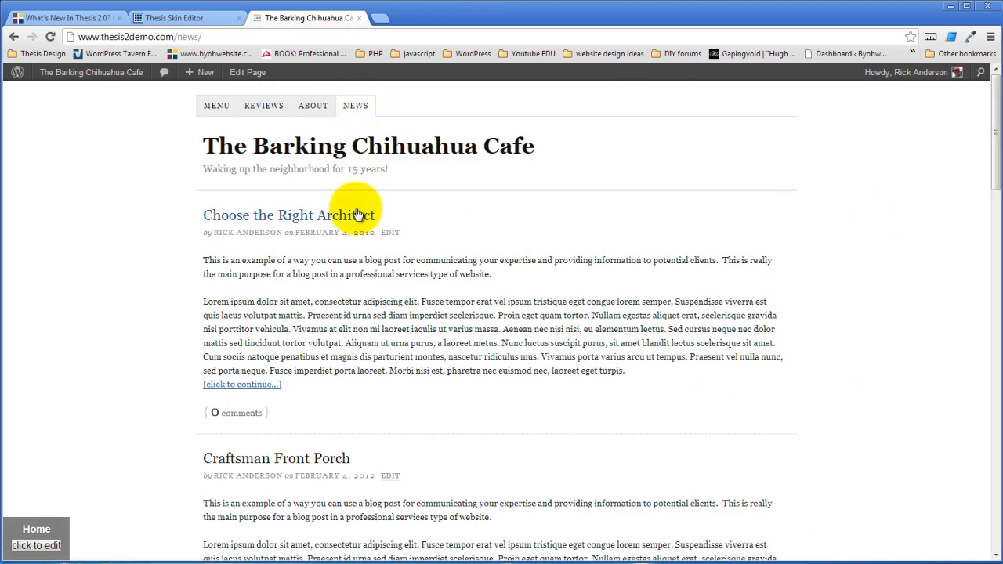
scroll(down, 3)
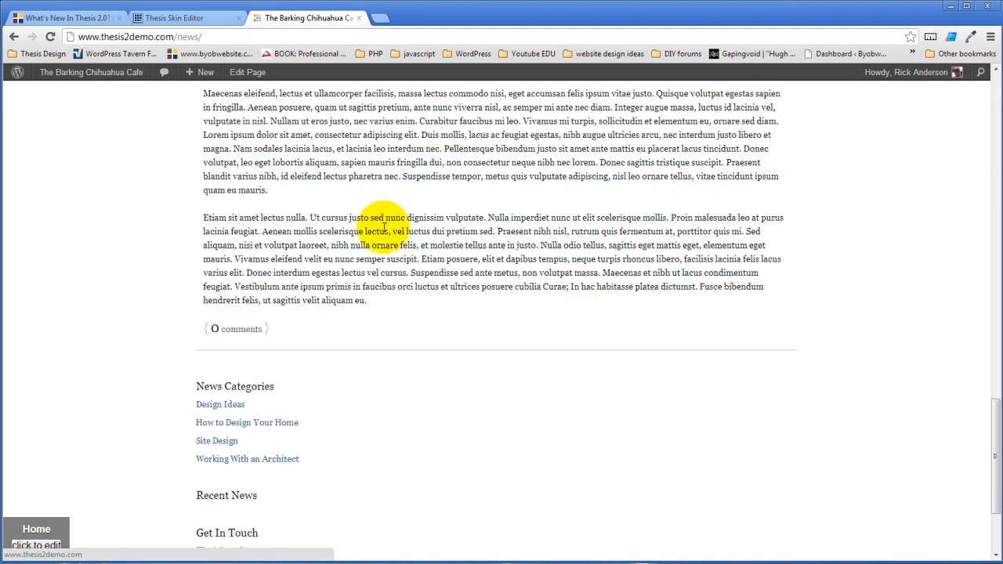
scroll(down, 3)
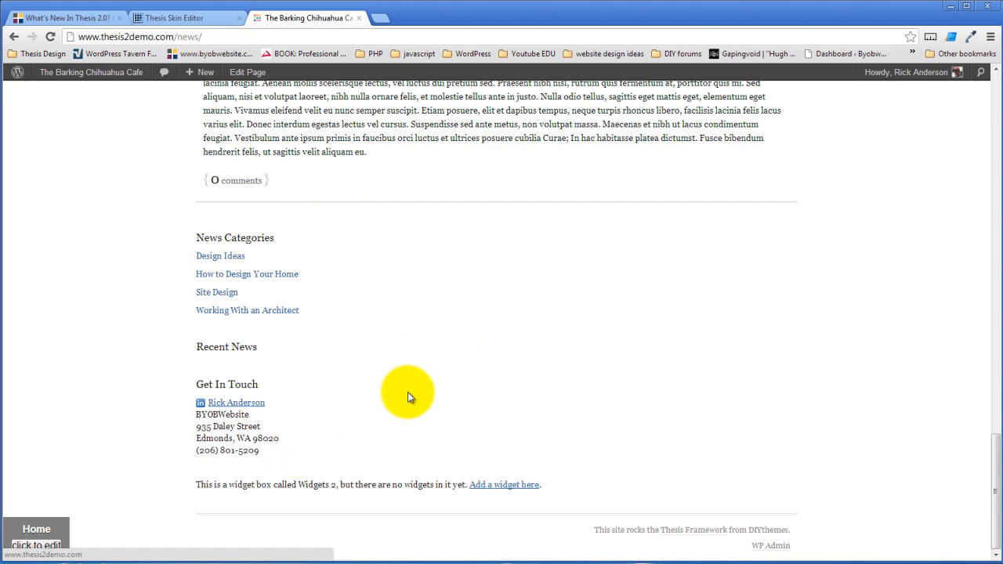
scroll(up, 3)
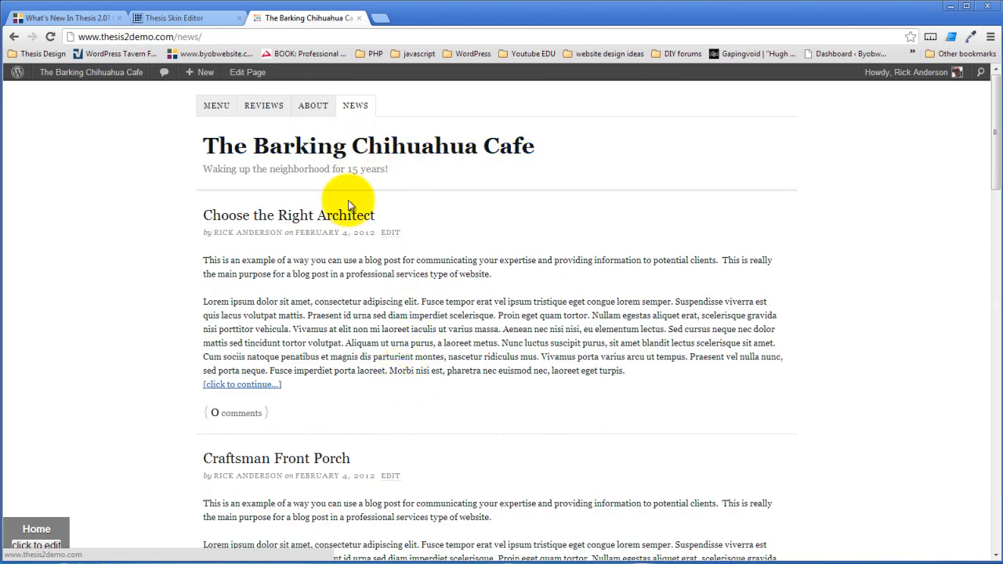
click(184, 18)
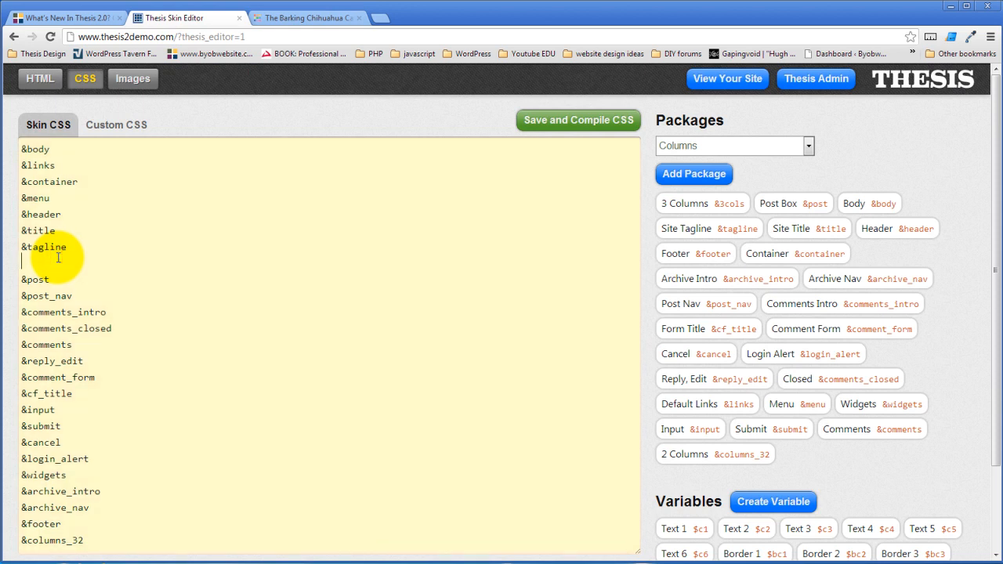
Save and compile the Skin CSS with &3cols restored, then view the cafe homepage
click(578, 120)
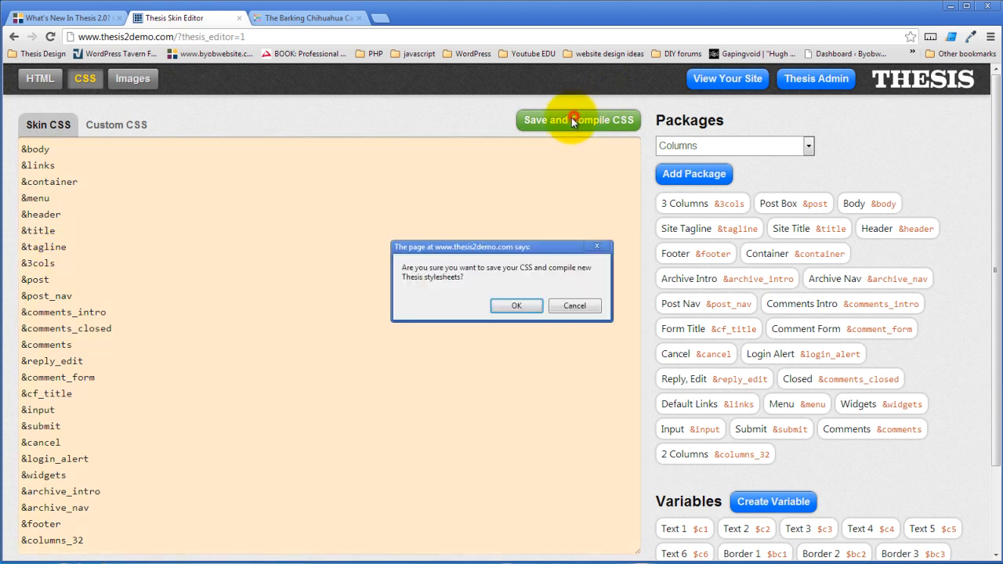
click(516, 306)
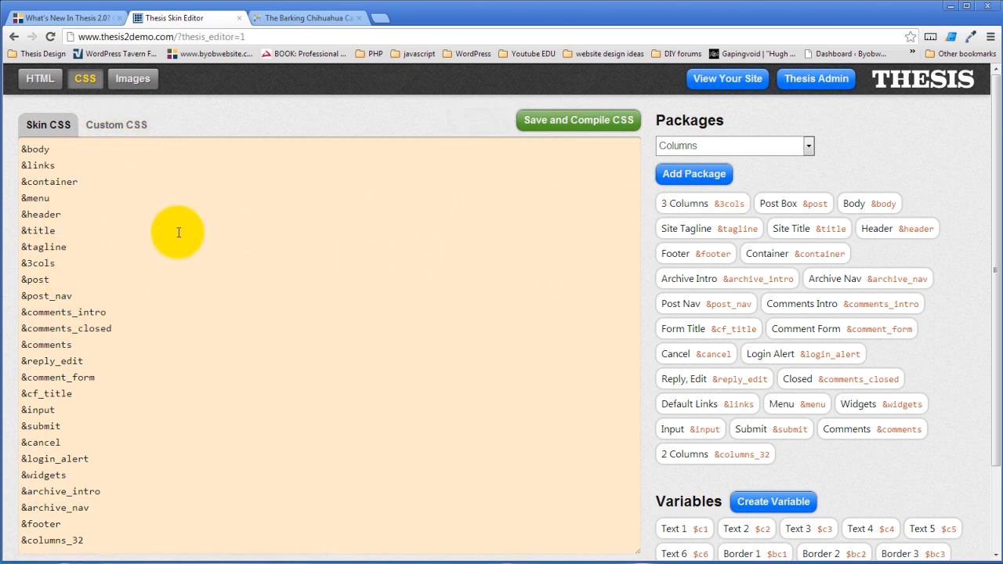
click(306, 17)
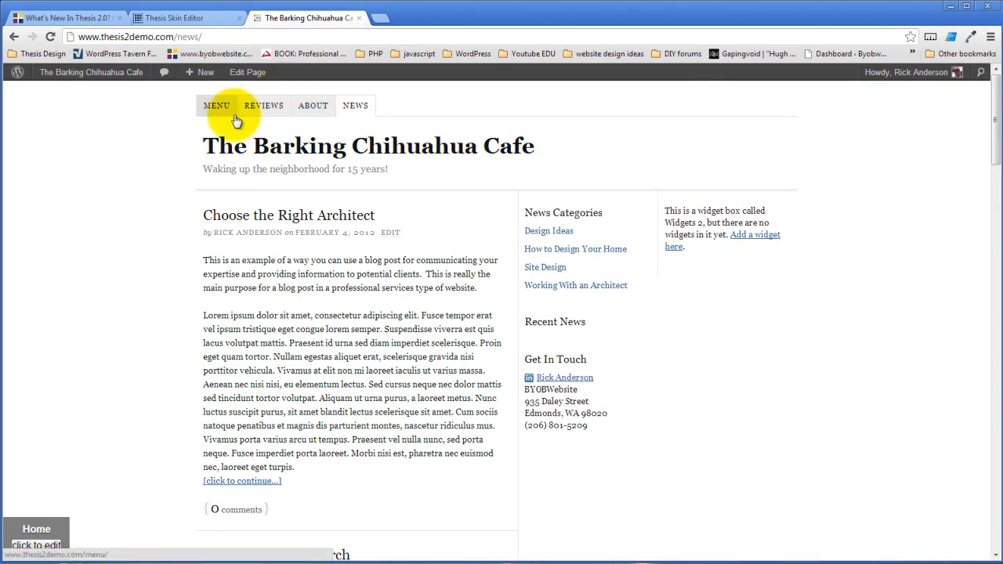
click(91, 72)
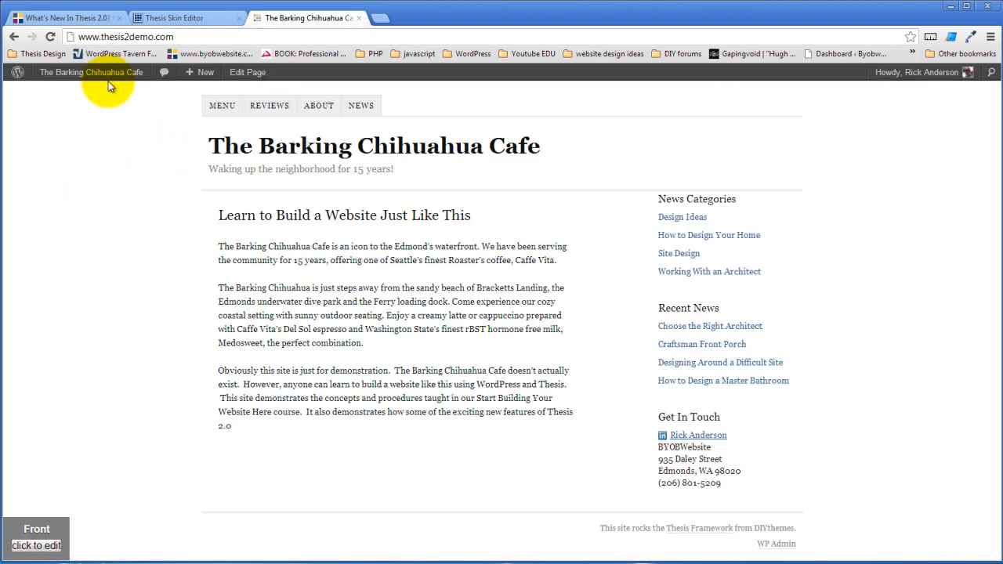